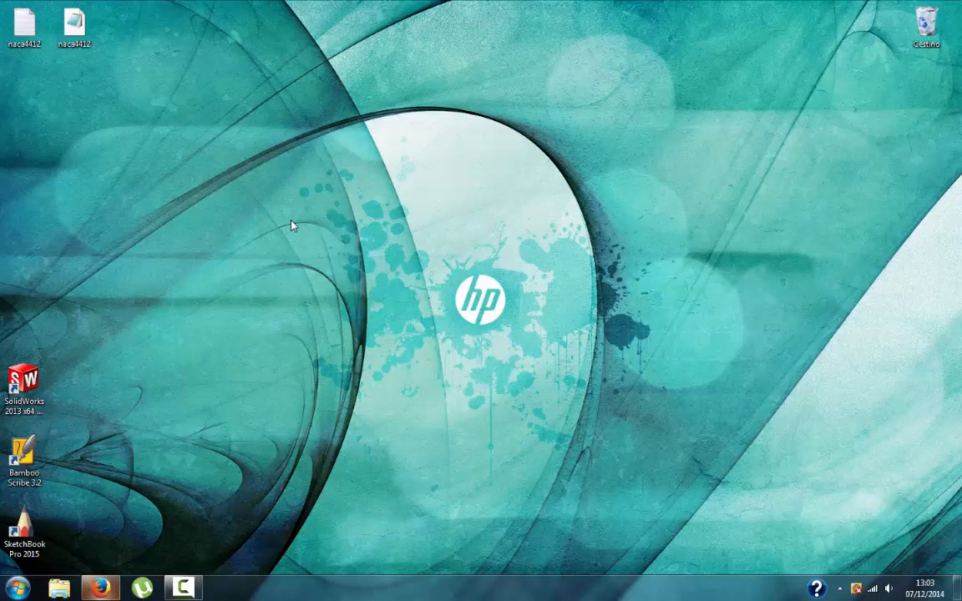
Browse to the UIUC Airfoil Data Site in Firefox and scroll the N-list to naca4412
{"action": "left_click", "coordinate": [107, 585]}
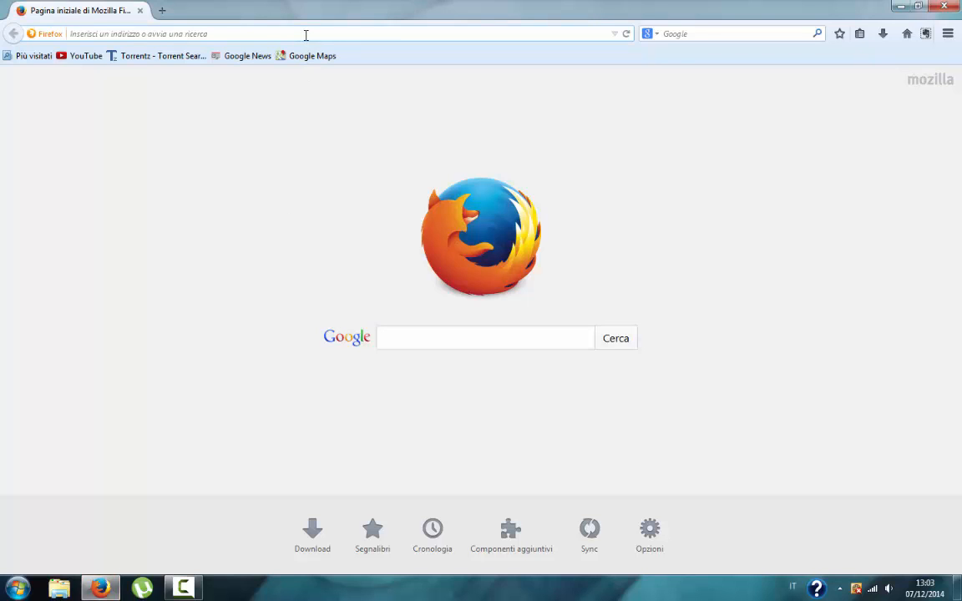
{"action": "type", "text": "ui"}
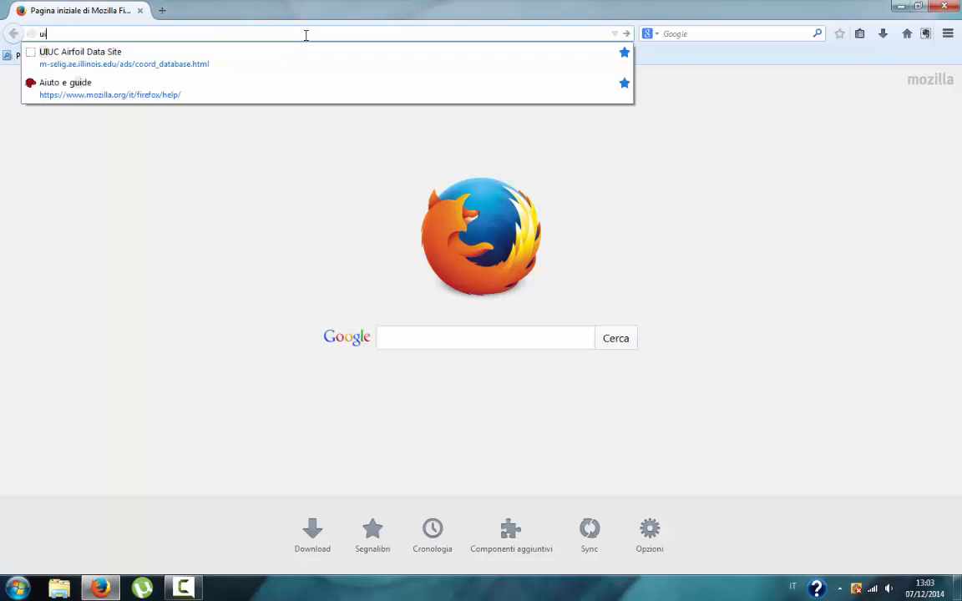
{"action": "left_click", "coordinate": [87, 50]}
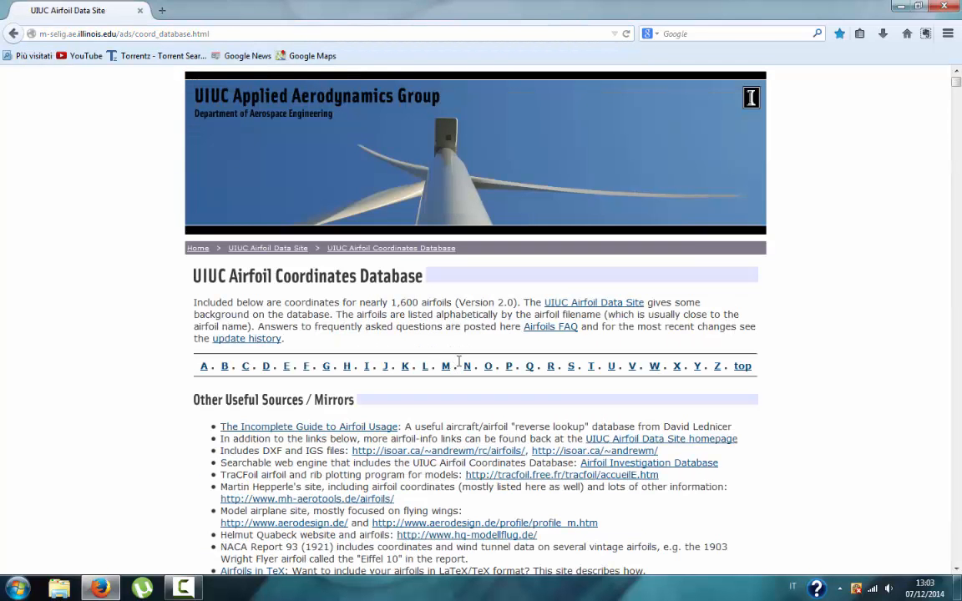
{"action": "left_click", "coordinate": [468, 367]}
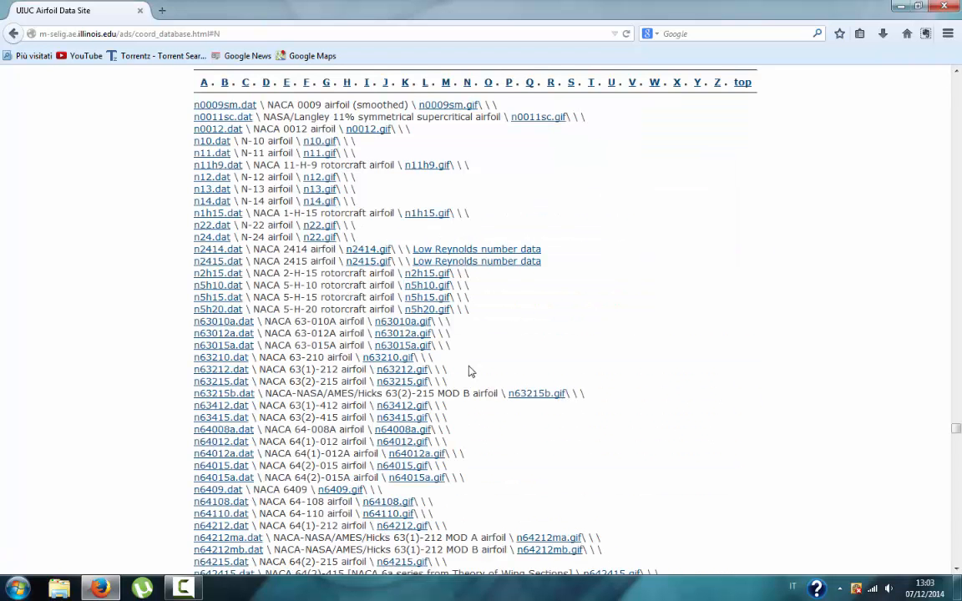
{"action": "scroll", "scroll_direction": "down", "scroll_amount": 3}
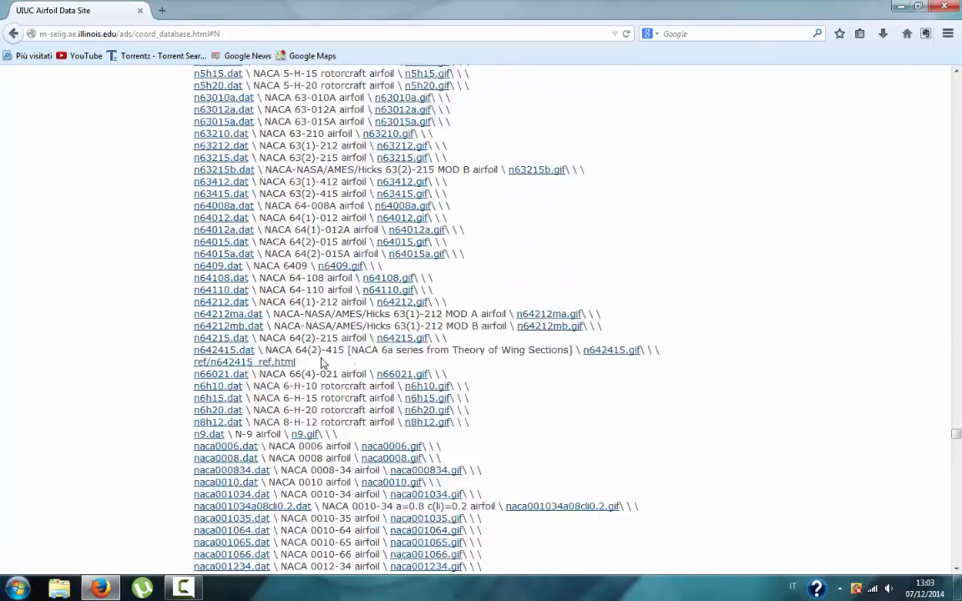
{"action": "scroll", "scroll_direction": "down", "scroll_amount": 3}
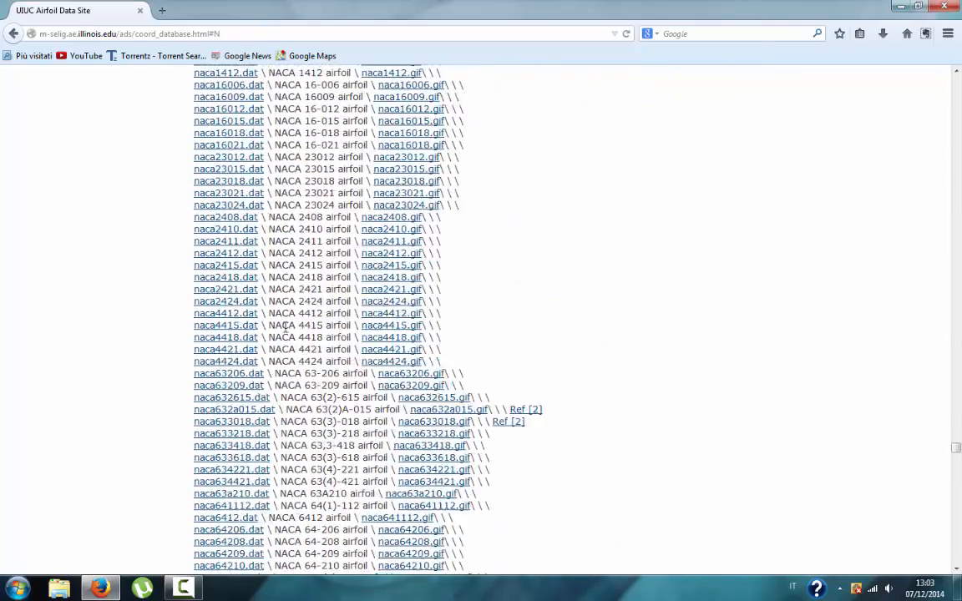
{"action": "mouse_move", "coordinate": [389, 314]}
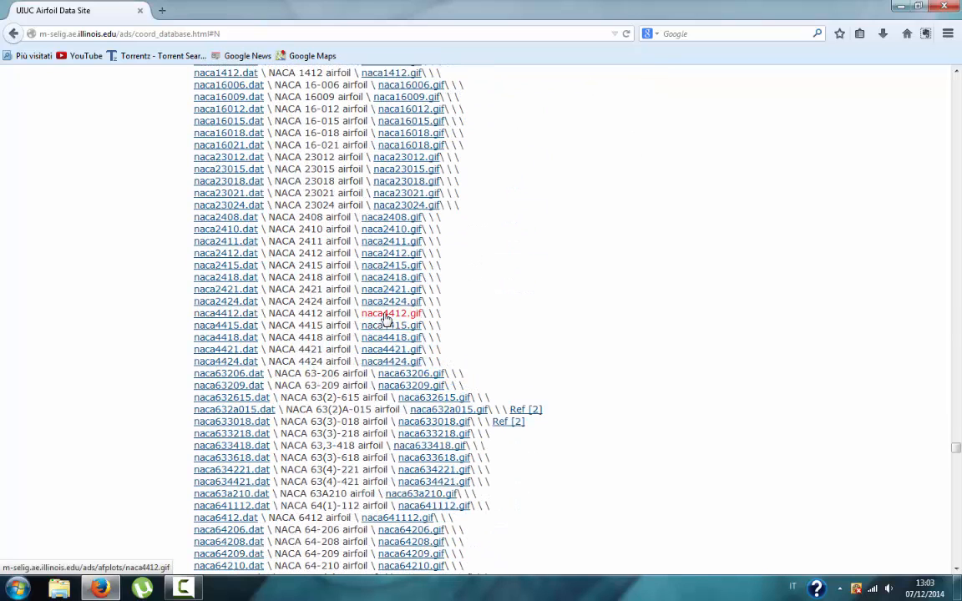
View the NACA 4412 profile plot, fetch naca4412.dat, and close the browser
{"action": "left_click", "coordinate": [391, 314]}
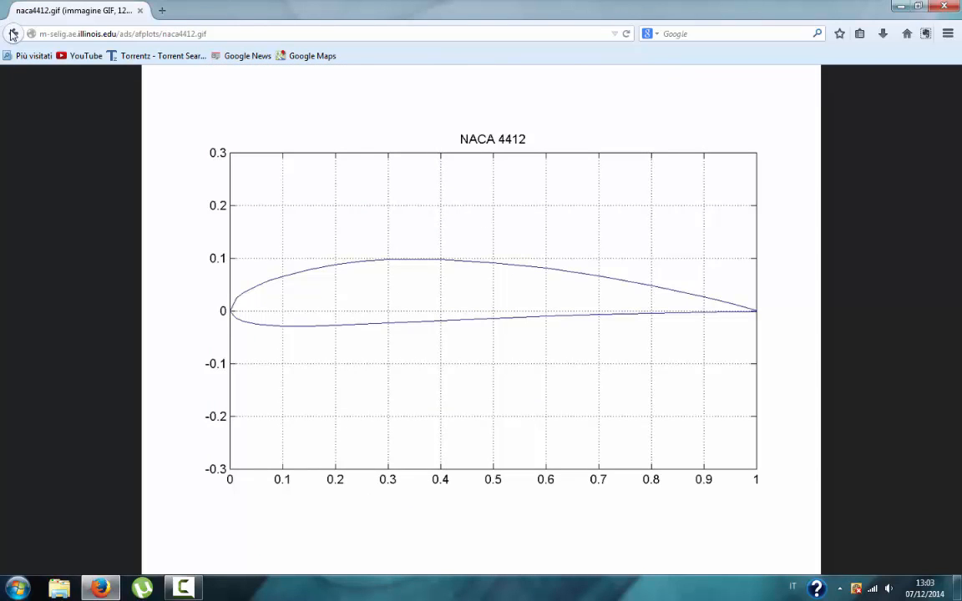
{"action": "left_click", "coordinate": [14, 37]}
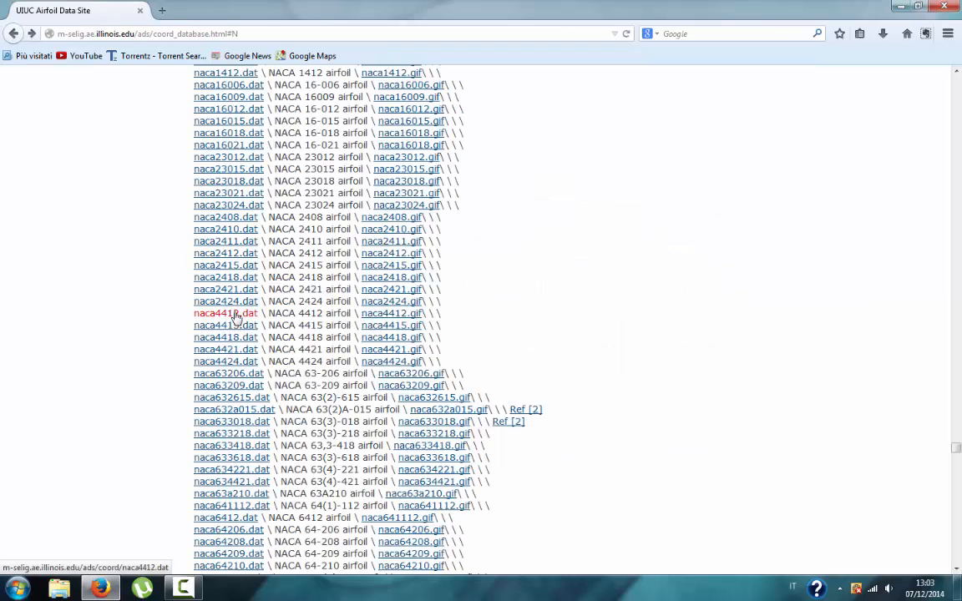
{"action": "left_click", "coordinate": [226, 314]}
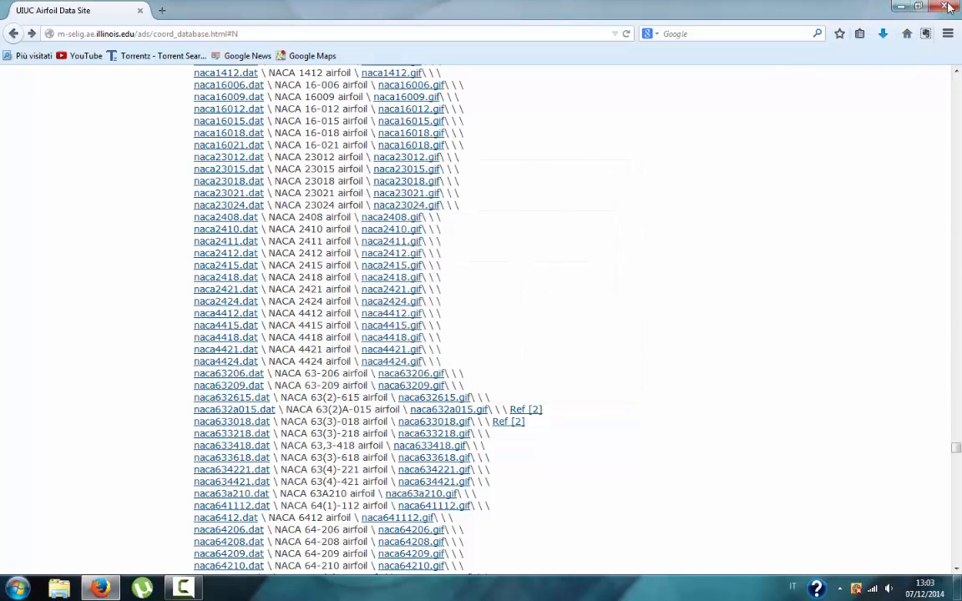
{"action": "left_click", "coordinate": [949, 7]}
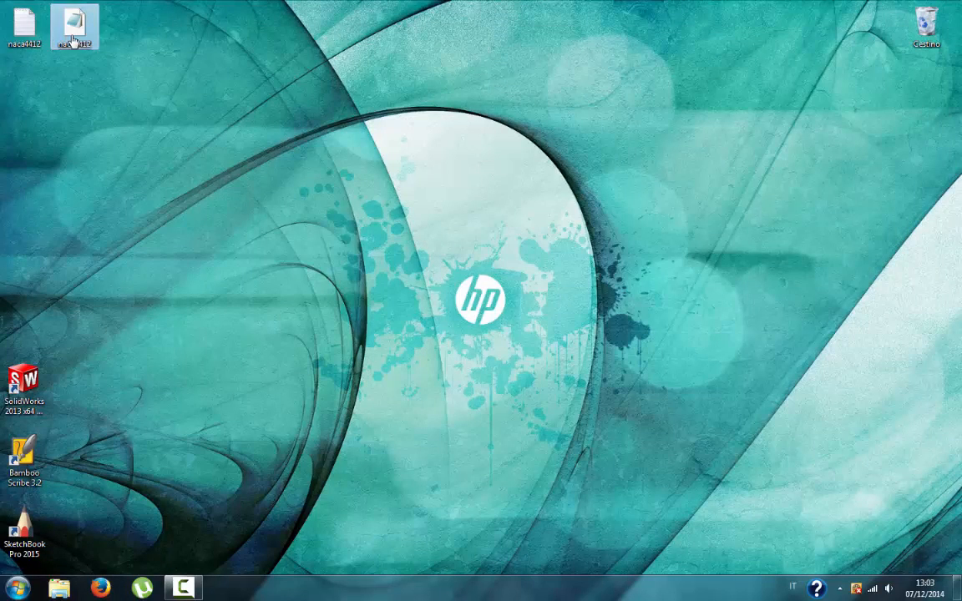
Save the naca4412 coordinates from Notepad as naca4412.txt (All files), replacing the existing file
{"action": "double_click", "coordinate": [75, 20]}
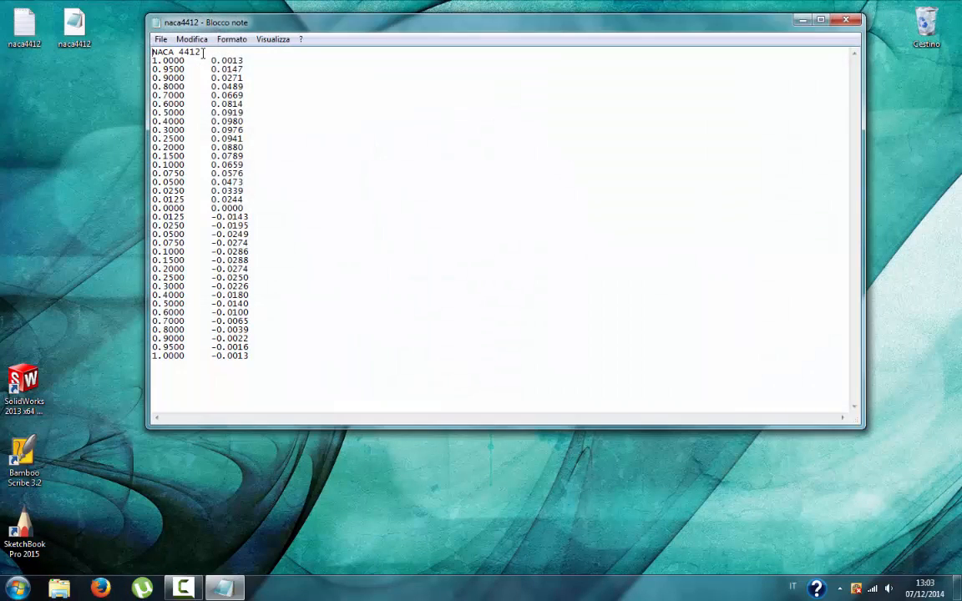
{"action": "double_click", "coordinate": [190, 53]}
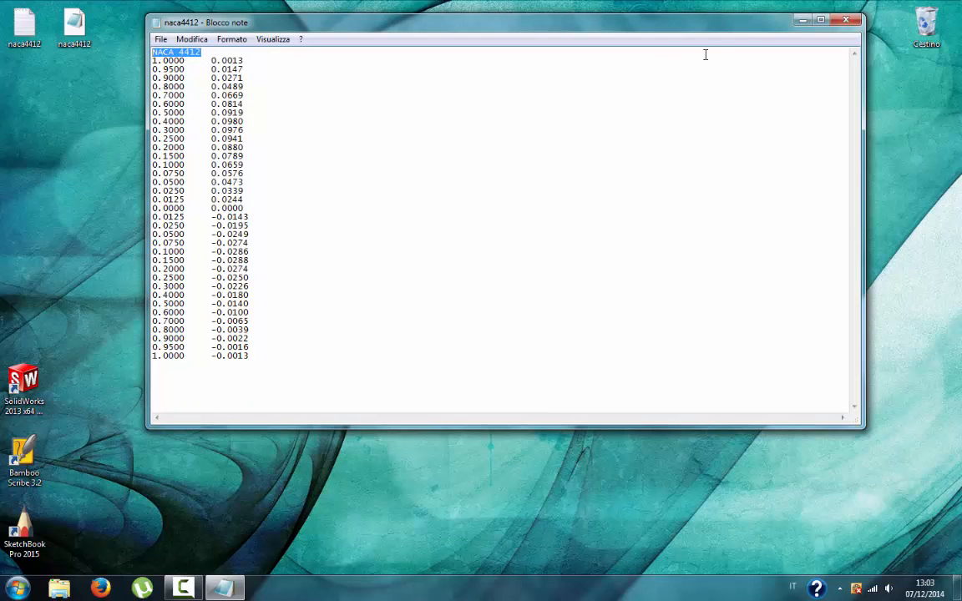
{"action": "left_click", "coordinate": [845, 20]}
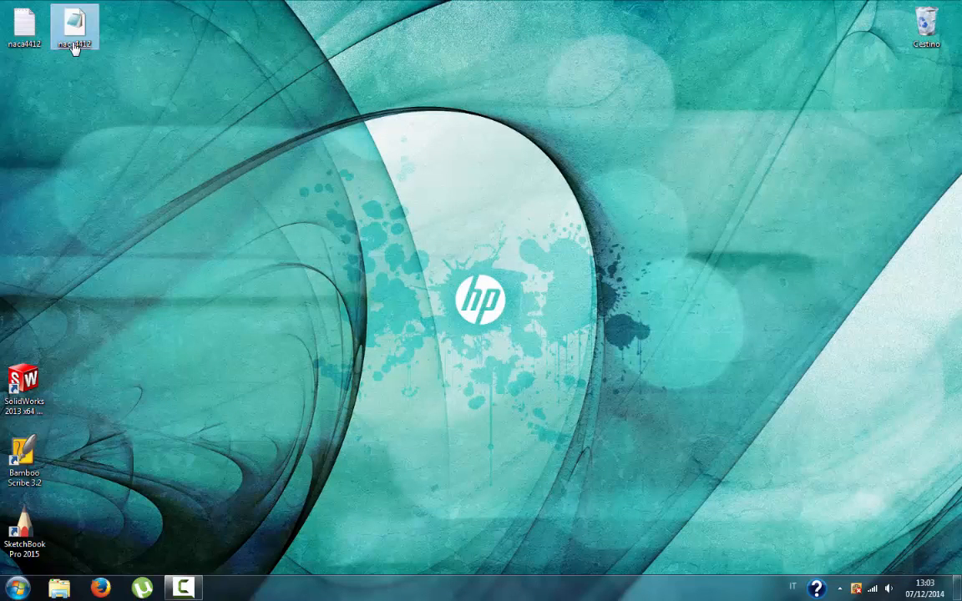
{"action": "mouse_move", "coordinate": [74, 42]}
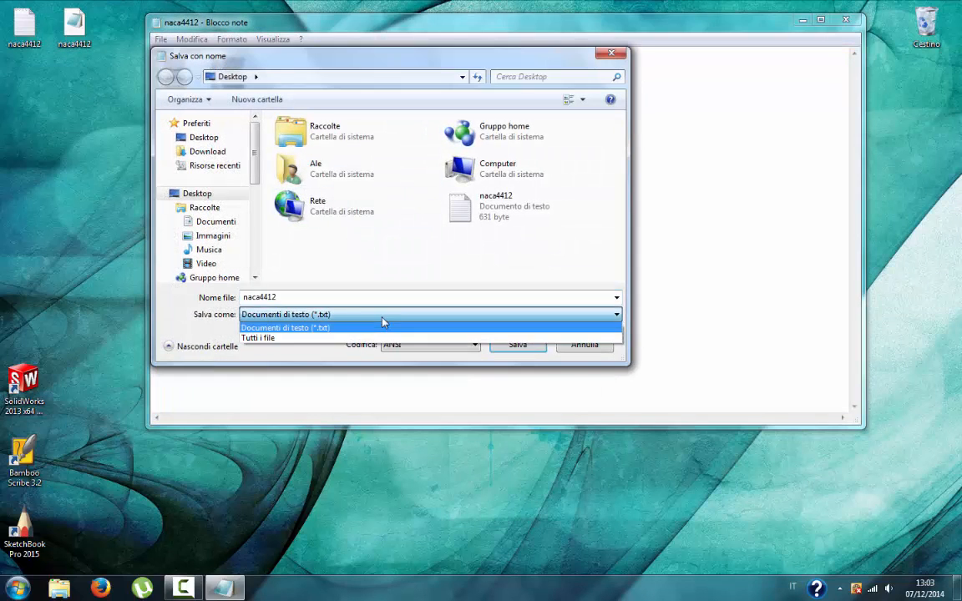
{"action": "left_click", "coordinate": [257, 338]}
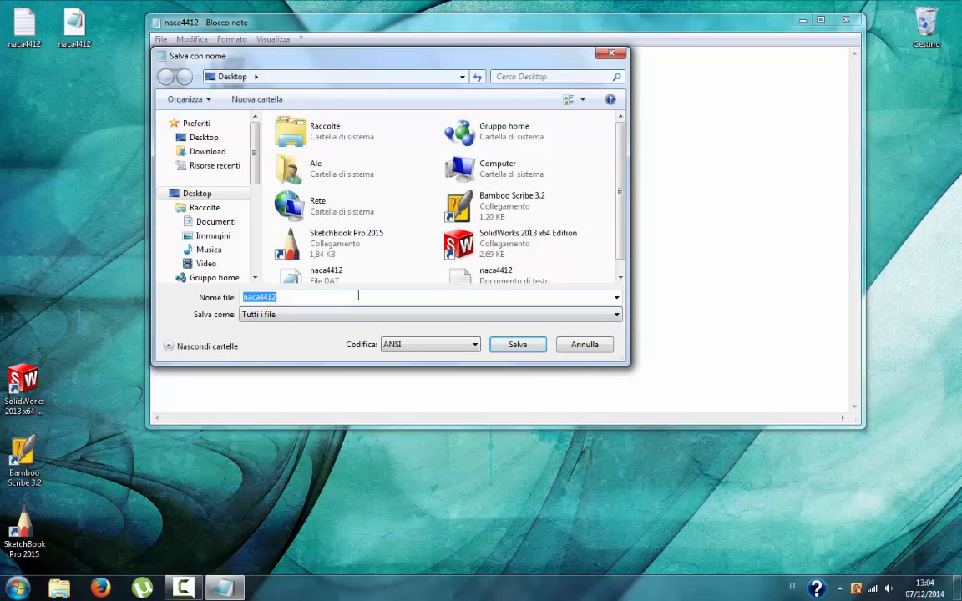
{"action": "left_click", "coordinate": [357, 297]}
{"action": "type", "text": ".txt"}
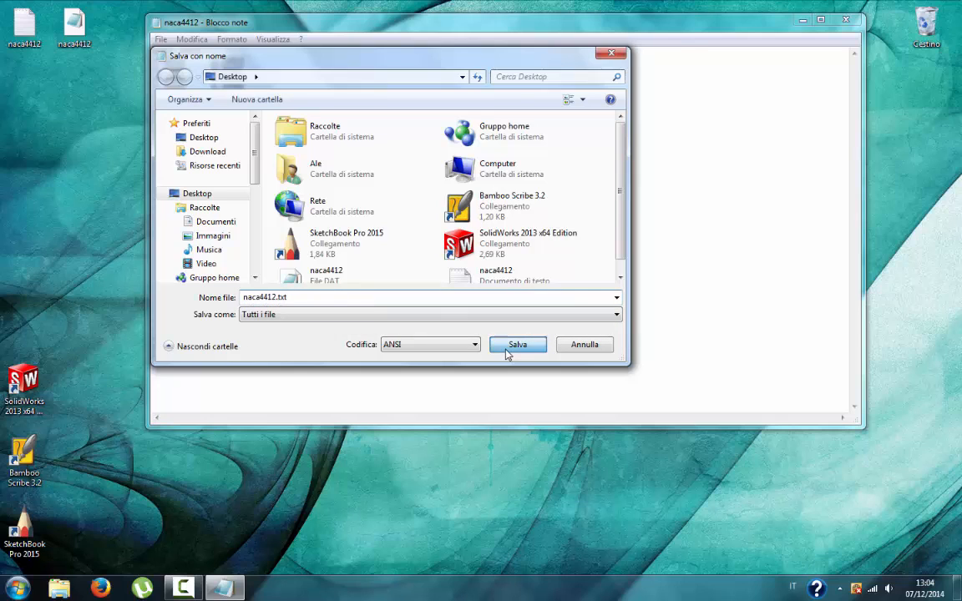
{"action": "left_click", "coordinate": [518, 344]}
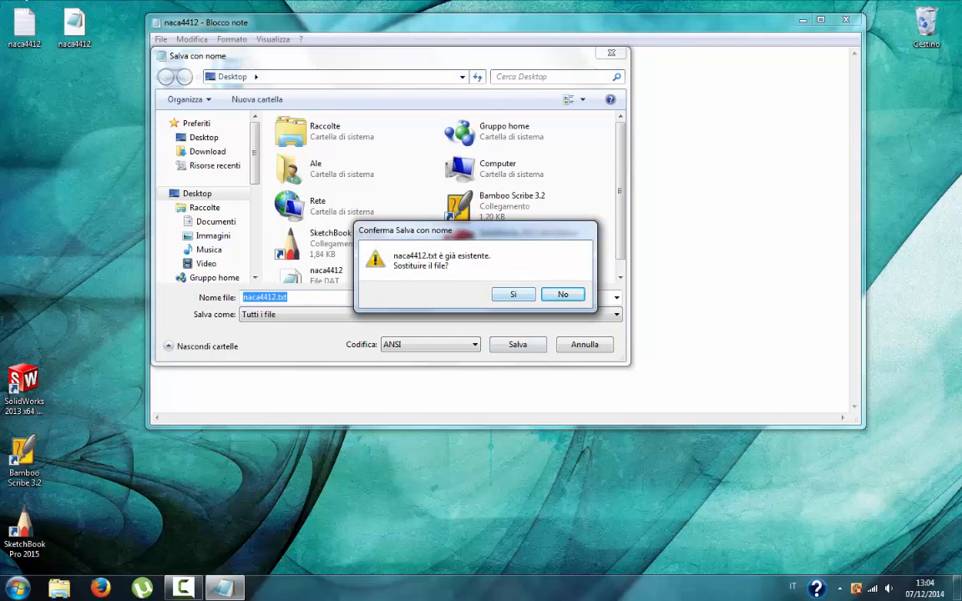
{"action": "left_click", "coordinate": [513, 295]}
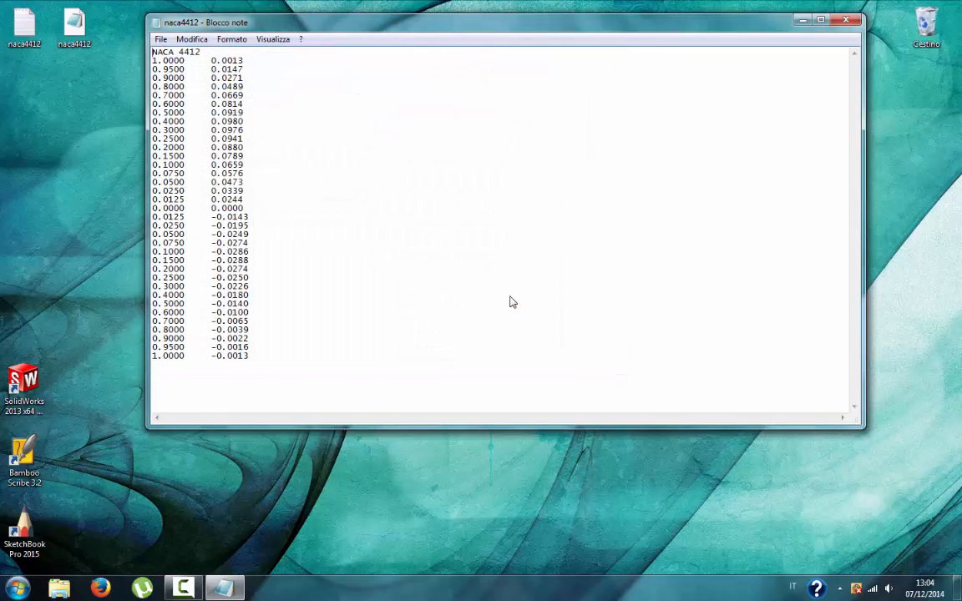
Remove the NACA 4412 title line and close the coordinate file
{"action": "left_click", "coordinate": [845, 18]}
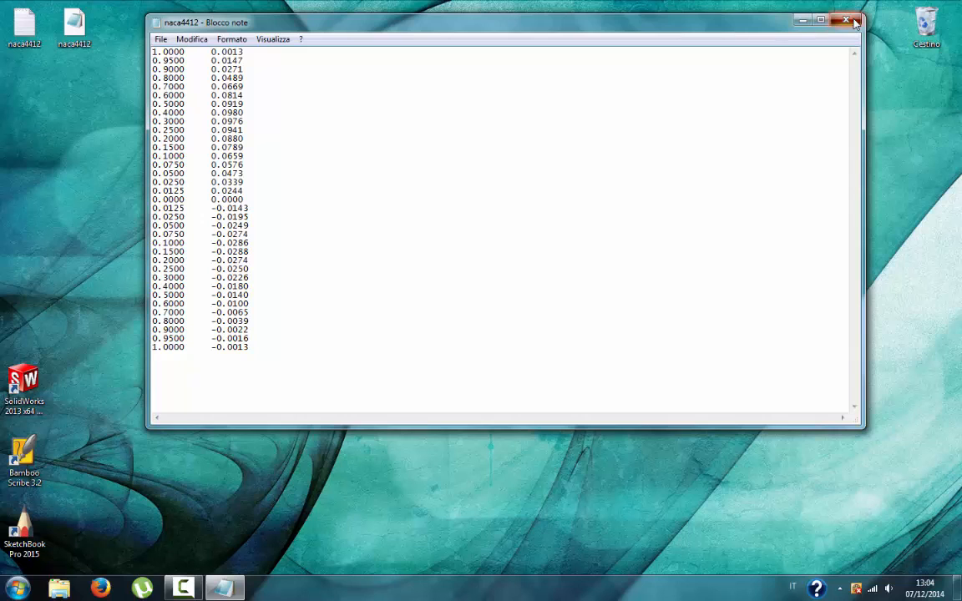
{"action": "left_click", "coordinate": [846, 20]}
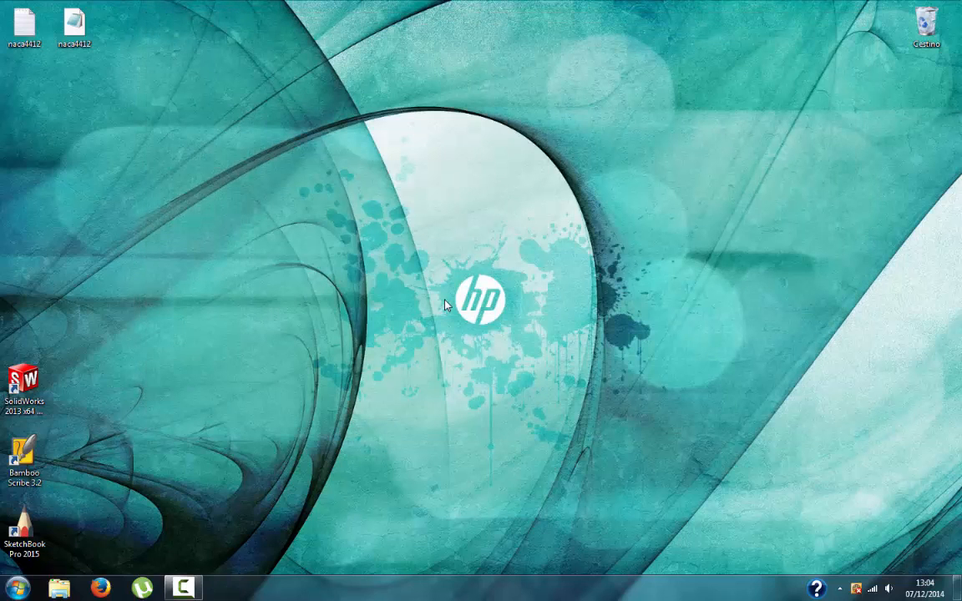
Launch Excel and load naca4412.txt from the Desktop
{"action": "left_click", "coordinate": [17, 582]}
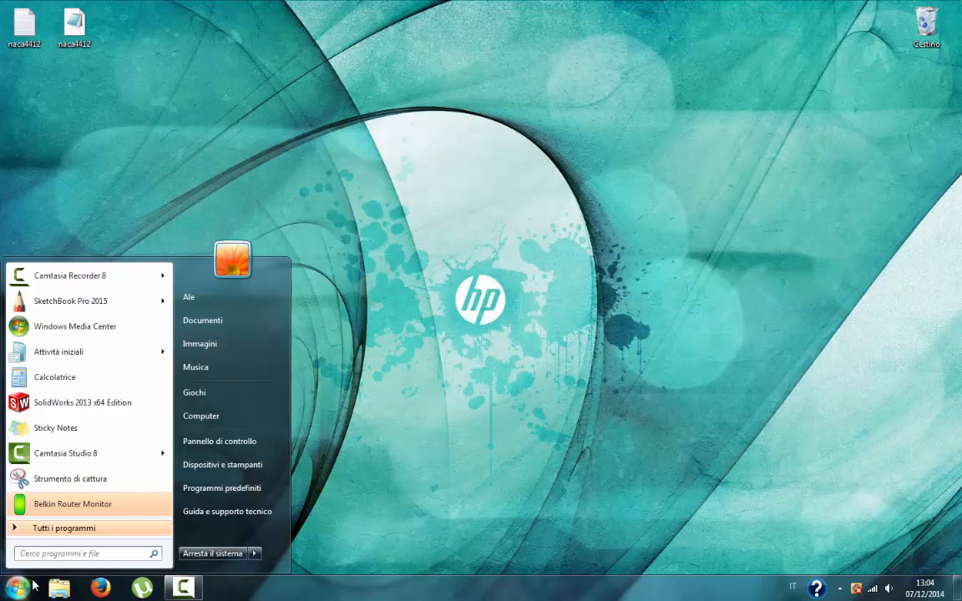
{"action": "type", "text": "ex"}
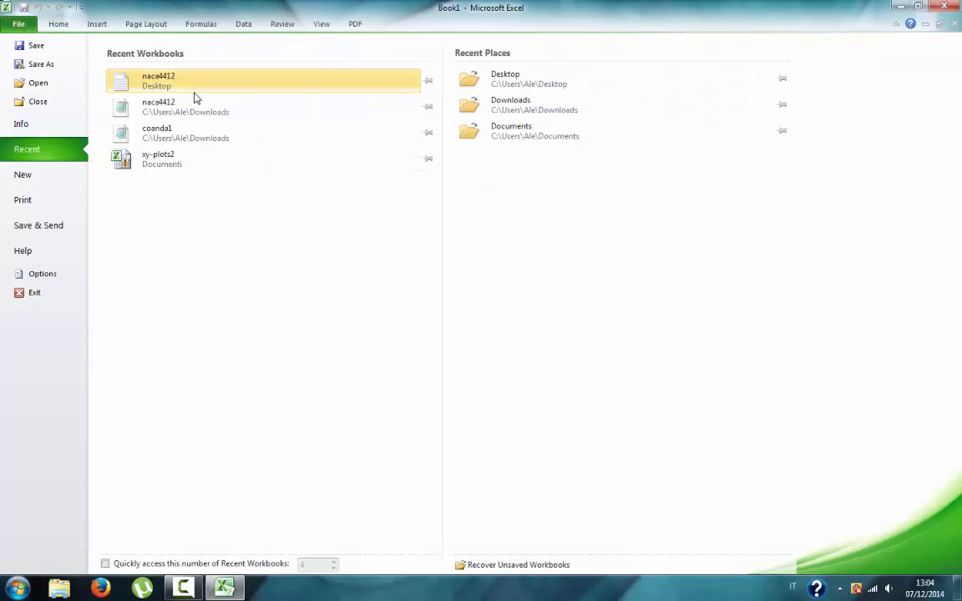
{"action": "left_click", "coordinate": [157, 80]}
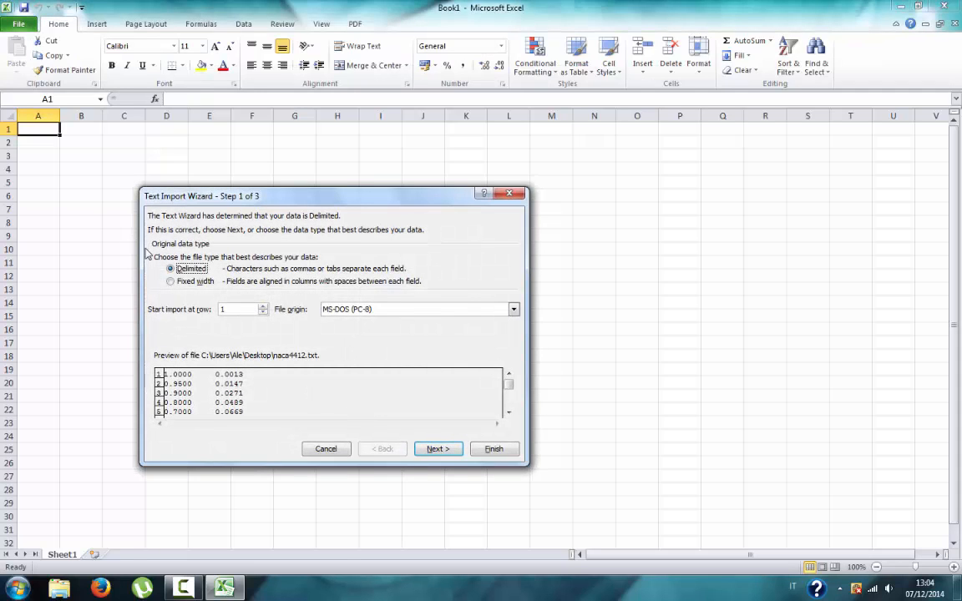
Import the coordinates as fixed-width data with General column format into two columns
{"action": "left_click", "coordinate": [171, 281]}
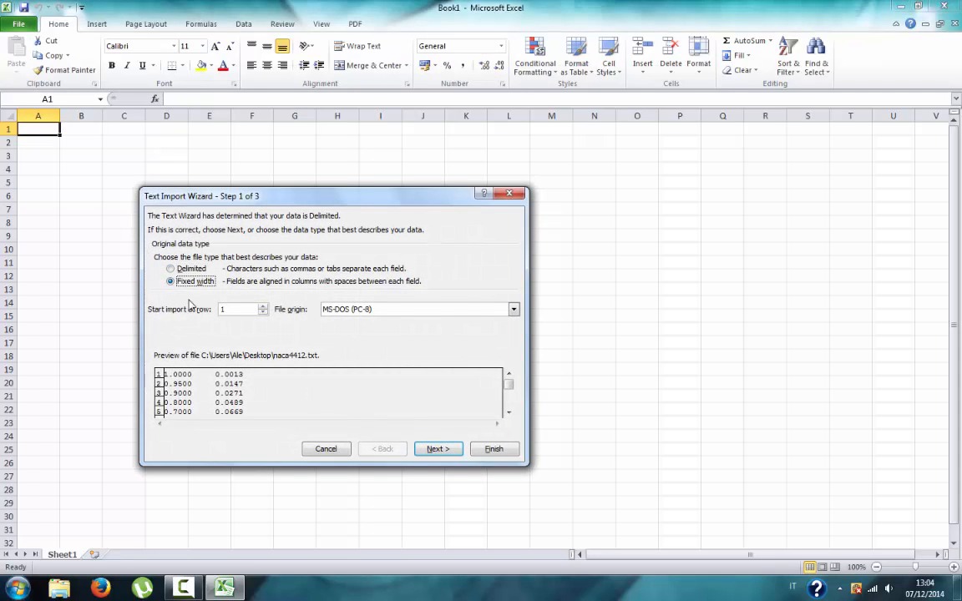
{"action": "left_click", "coordinate": [437, 448]}
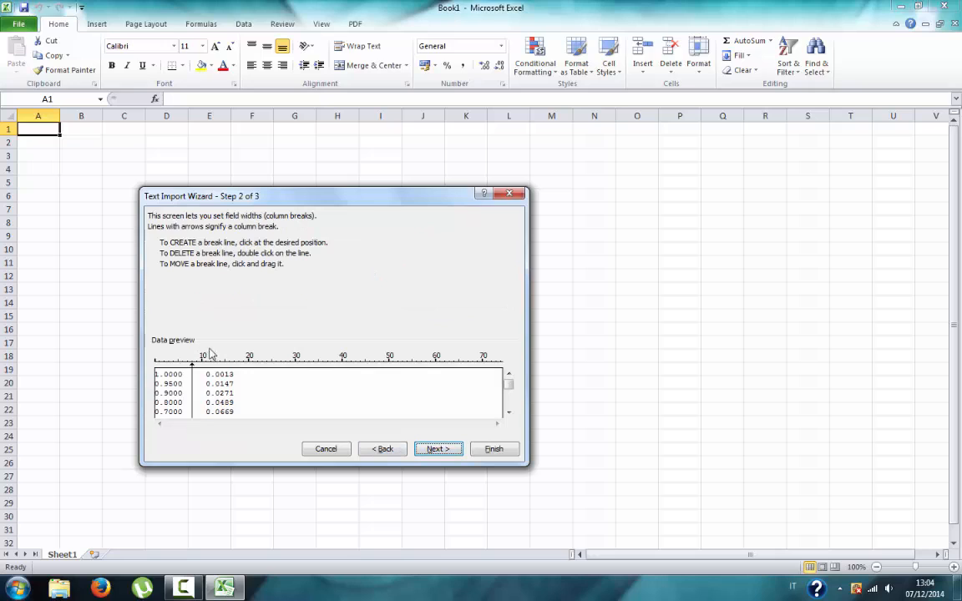
{"action": "left_click", "coordinate": [244, 375]}
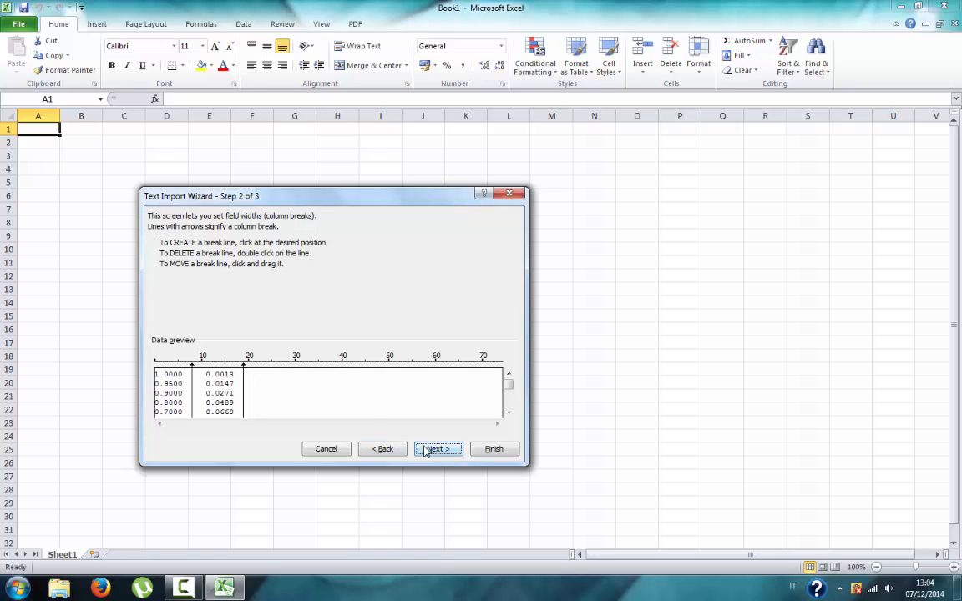
{"action": "left_click", "coordinate": [437, 447]}
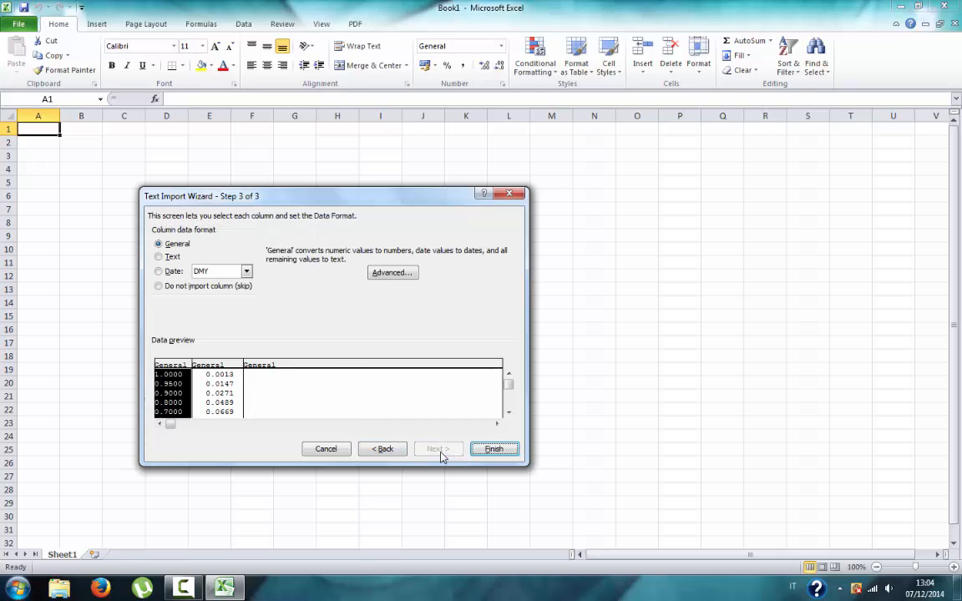
{"action": "left_click", "coordinate": [494, 447]}
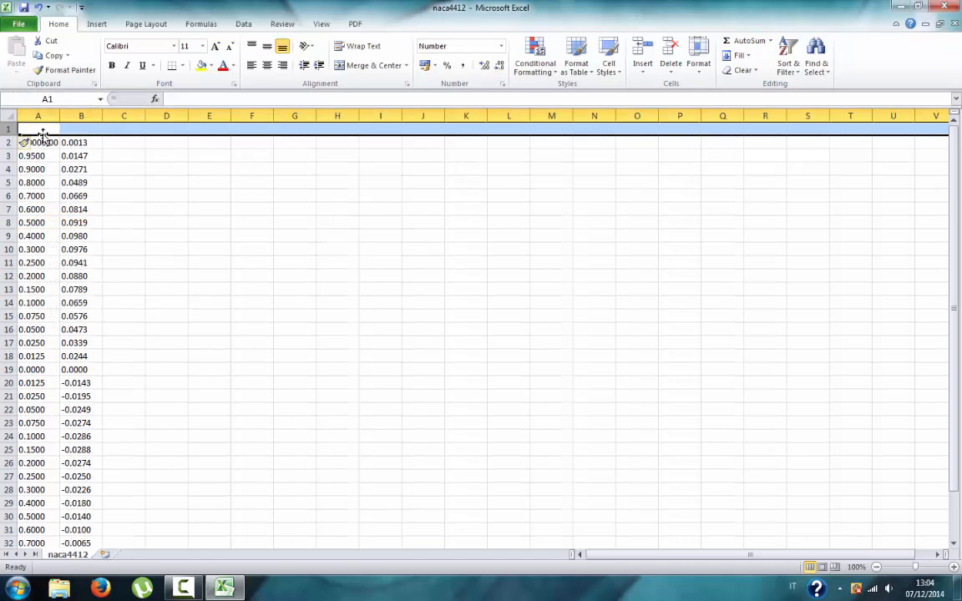
Head the columns x, y, z and replace every decimal point with a comma across columns A–C
{"action": "left_click", "coordinate": [80, 128]}
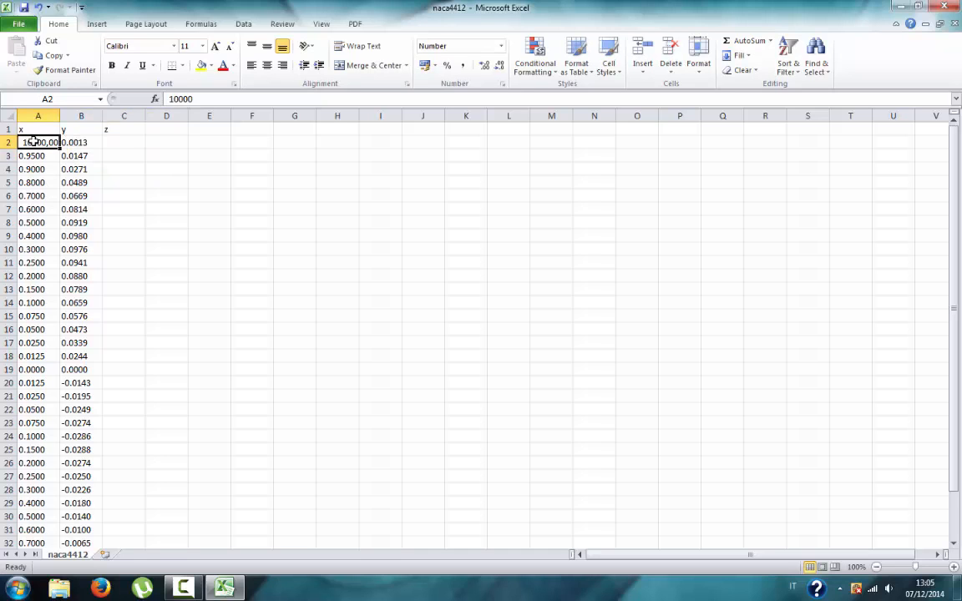
{"action": "left_click", "coordinate": [36, 117]}
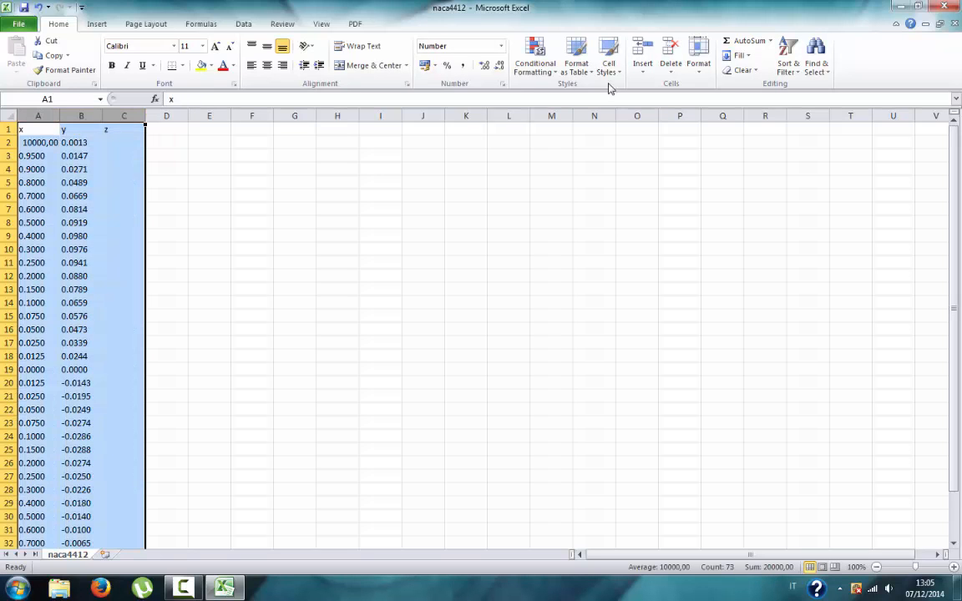
{"action": "key", "text": "ctrl+h"}
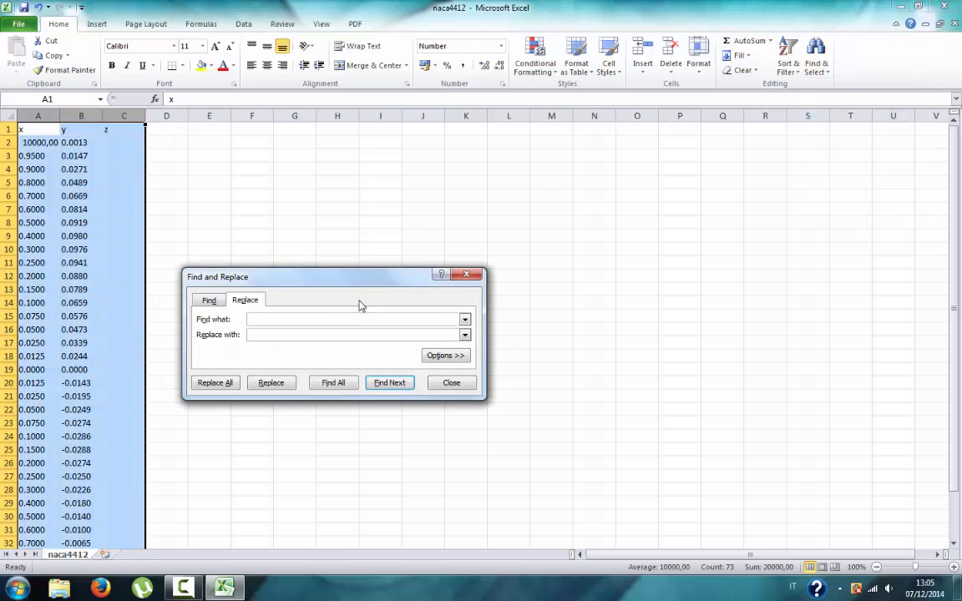
{"action": "type", "text": ","}
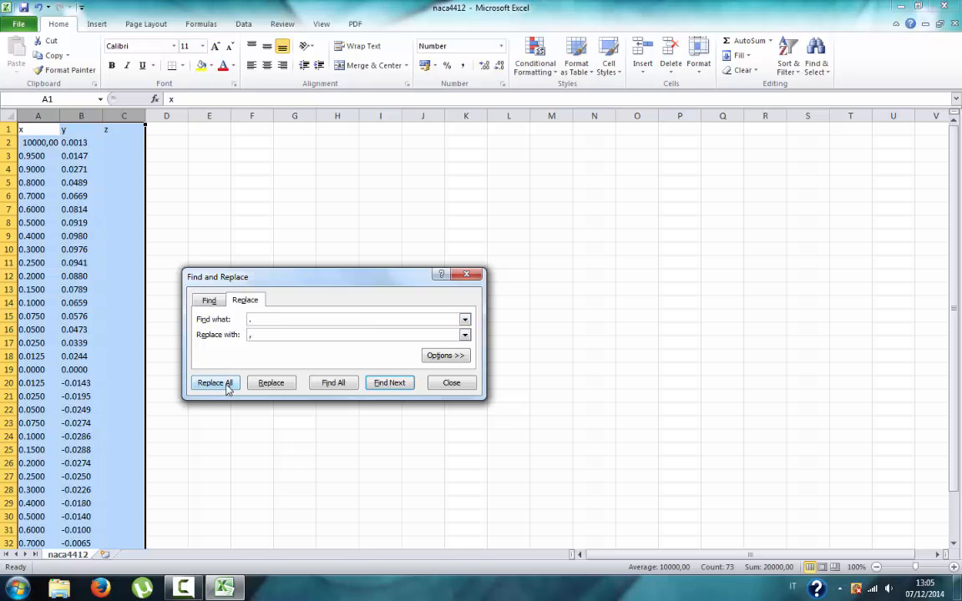
{"action": "left_click", "coordinate": [213, 382]}
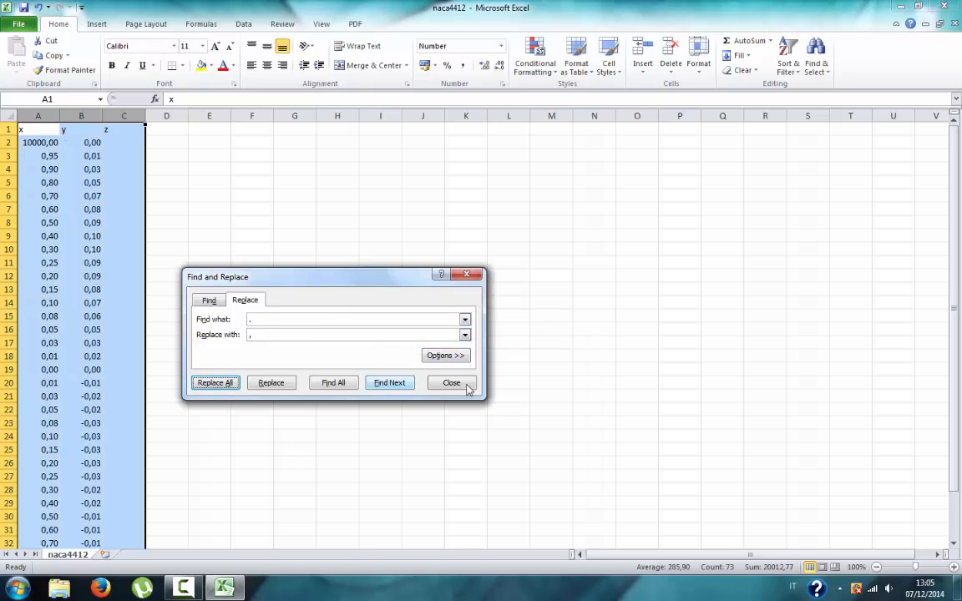
{"action": "left_click", "coordinate": [451, 383]}
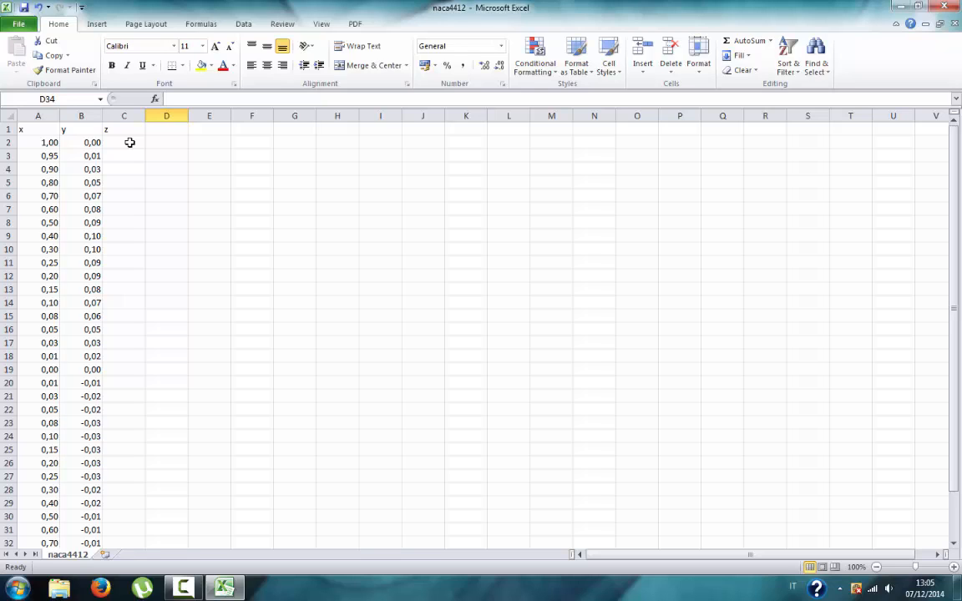
Fill the z column with 0 for every point and delete the heading row
{"action": "left_click", "coordinate": [123, 142]}
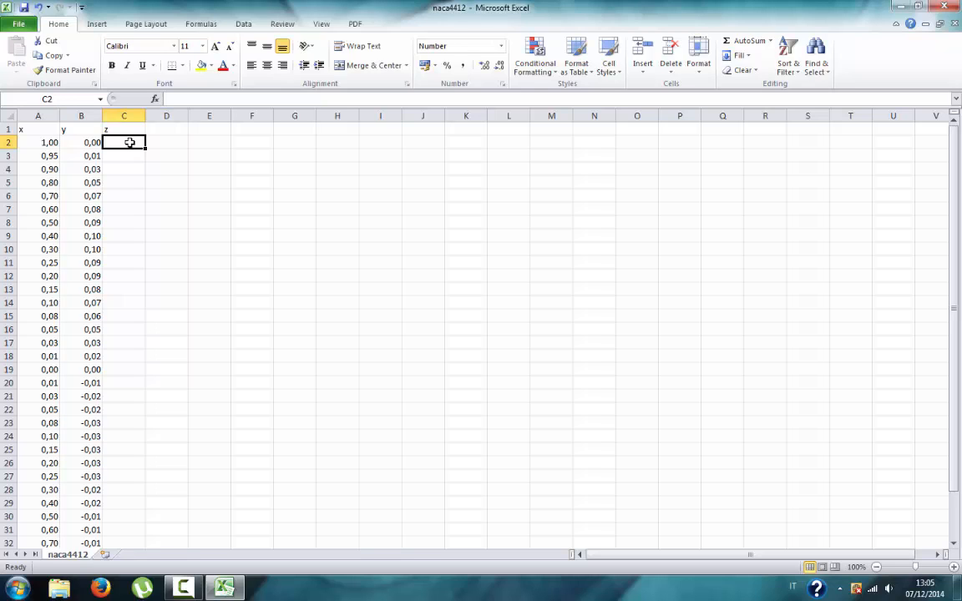
{"action": "type", "text": "0"}
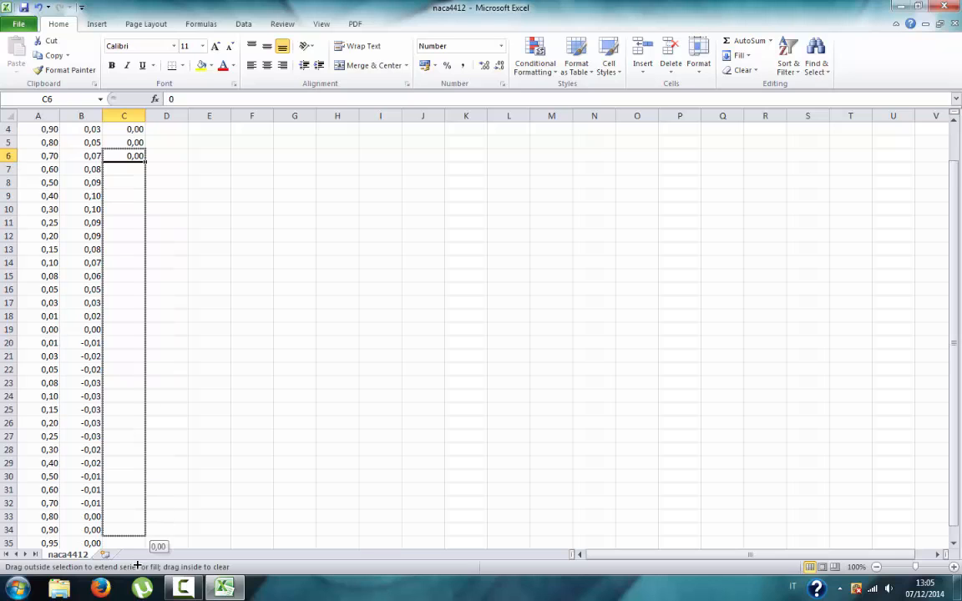
{"action": "left_click_drag", "start_coordinate": [123, 156], "coordinate": [145, 530]}
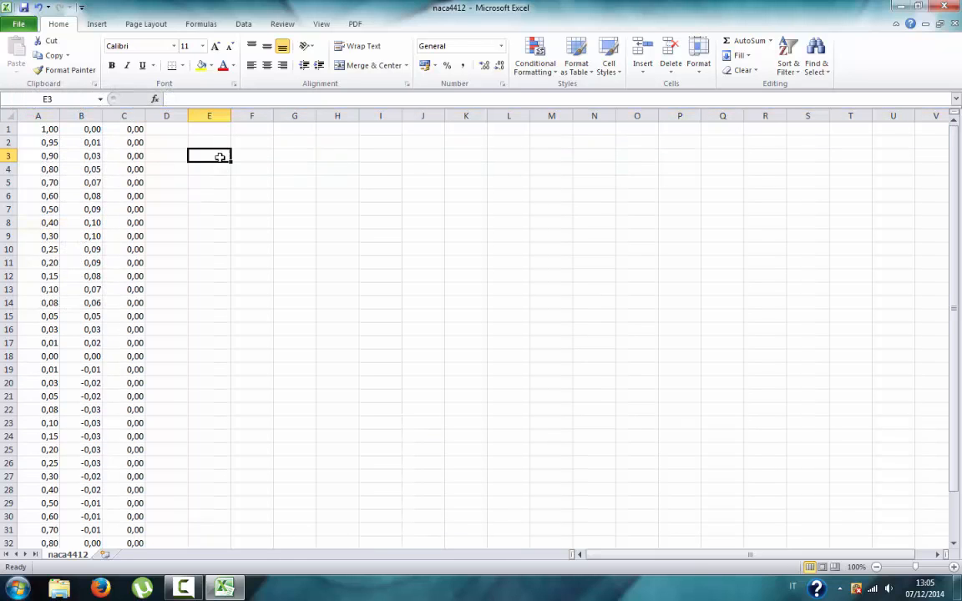
{"action": "left_click", "coordinate": [36, 128]}
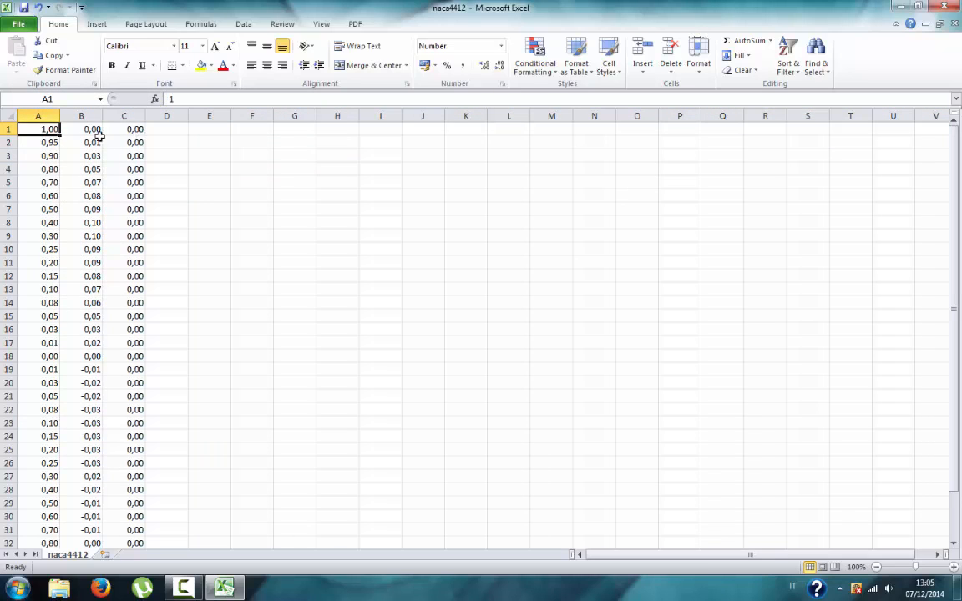
{"action": "left_click", "coordinate": [123, 369]}
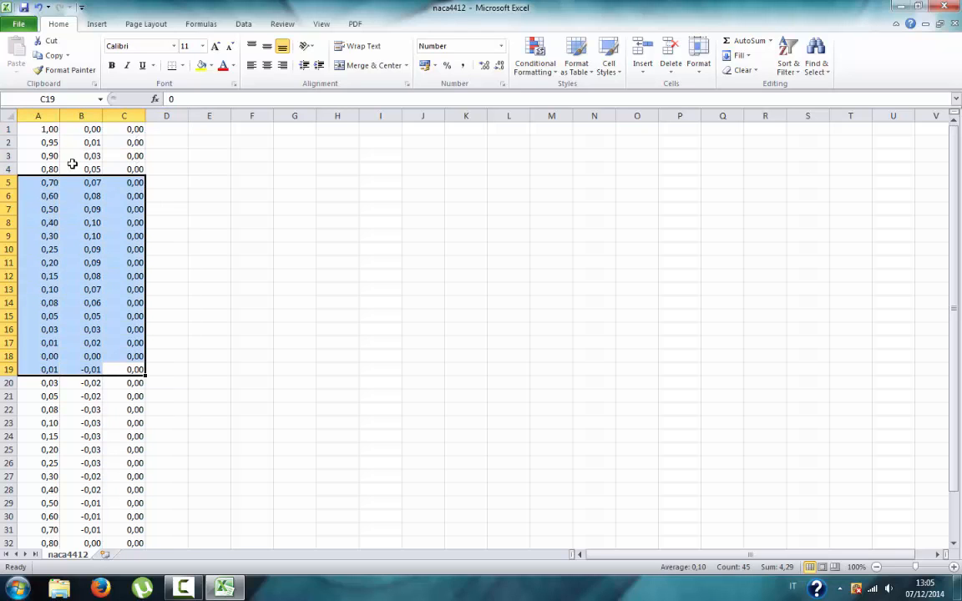
Enter =A1*200 in F1 and fill it across to H and down for all points, then copy F:H
{"action": "left_click", "coordinate": [41, 129]}
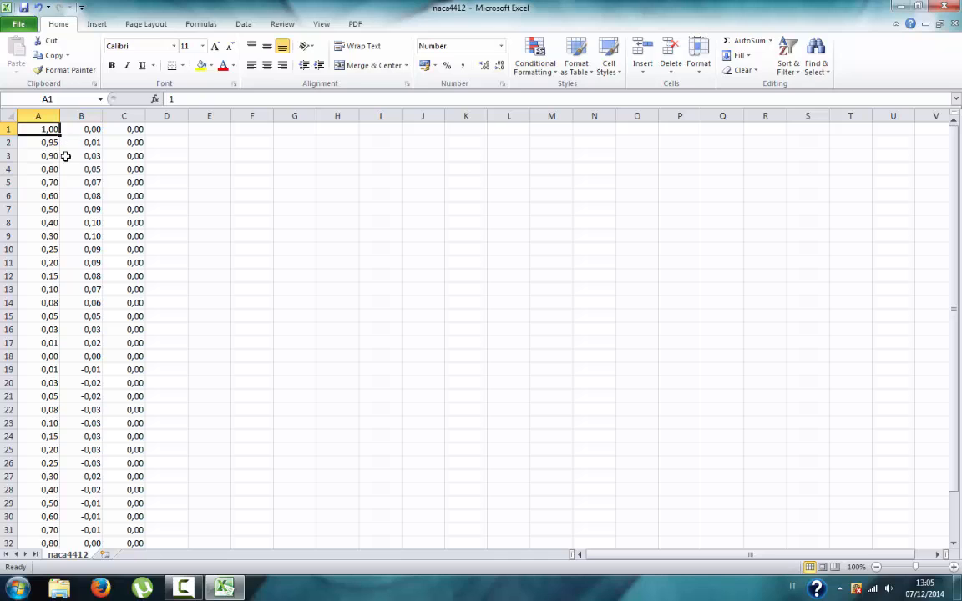
{"action": "left_click", "coordinate": [37, 276]}
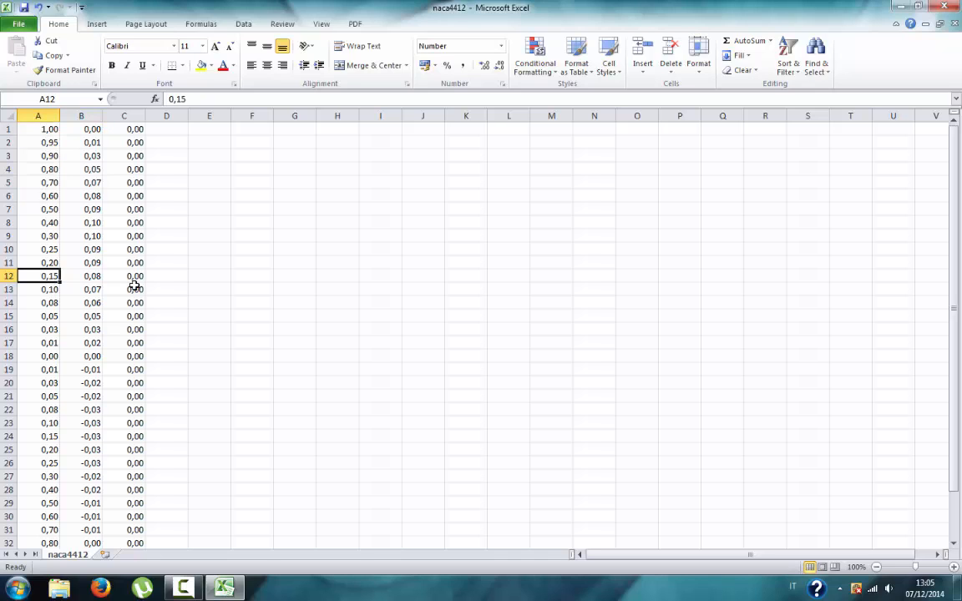
{"action": "left_click", "coordinate": [36, 343]}
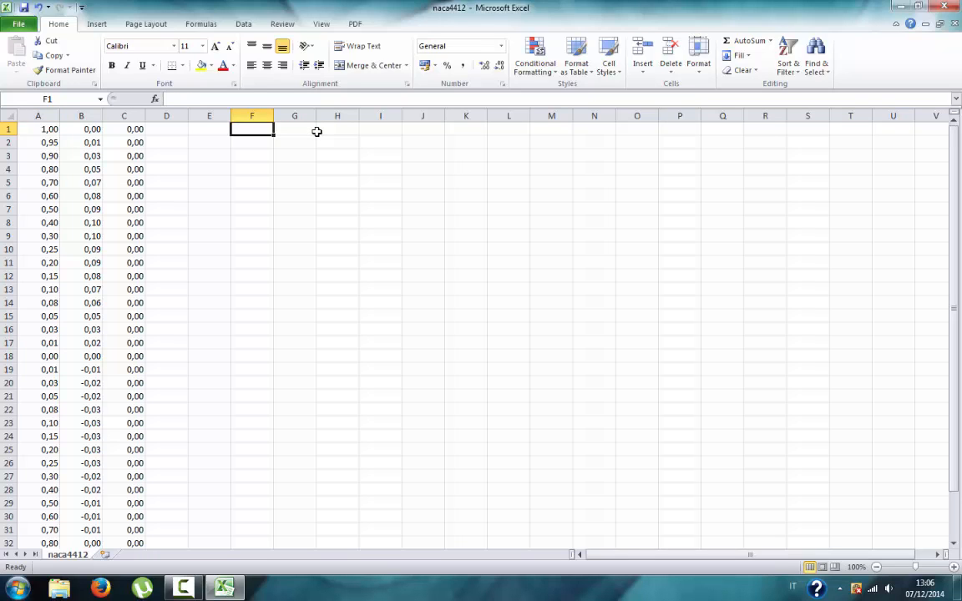
{"action": "type", "text": "+"}
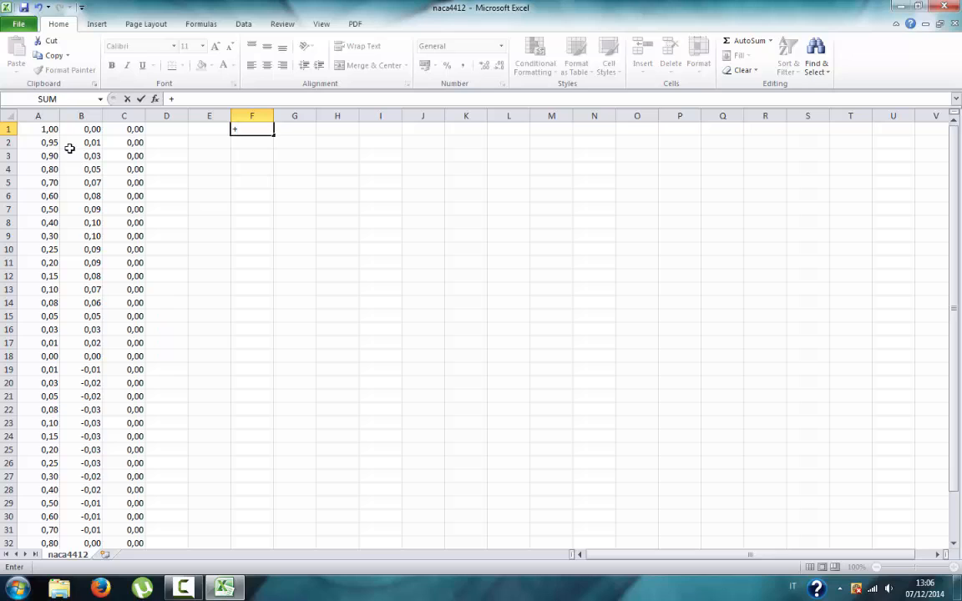
{"action": "mouse_move", "coordinate": [349, 211]}
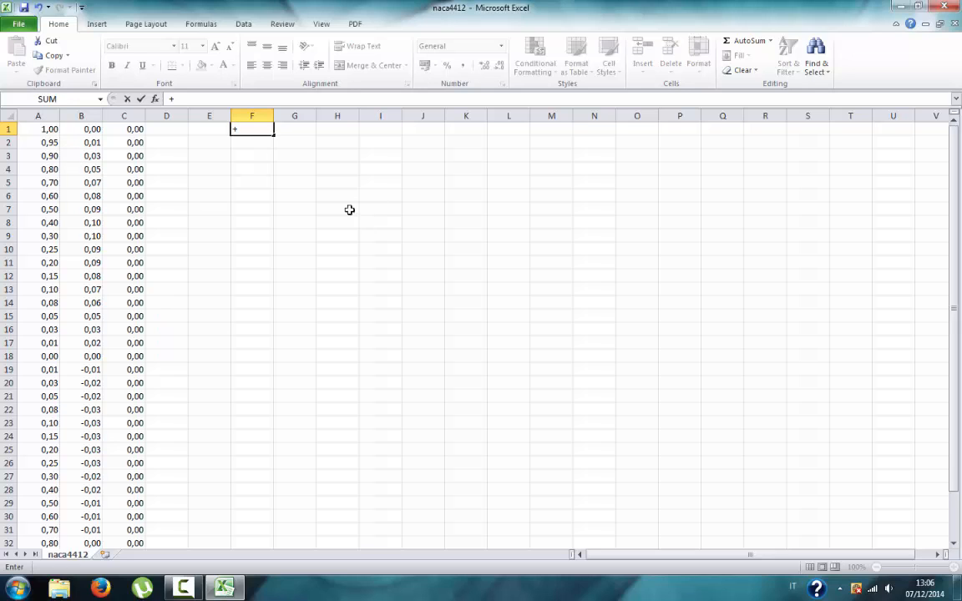
{"action": "left_click", "coordinate": [37, 129]}
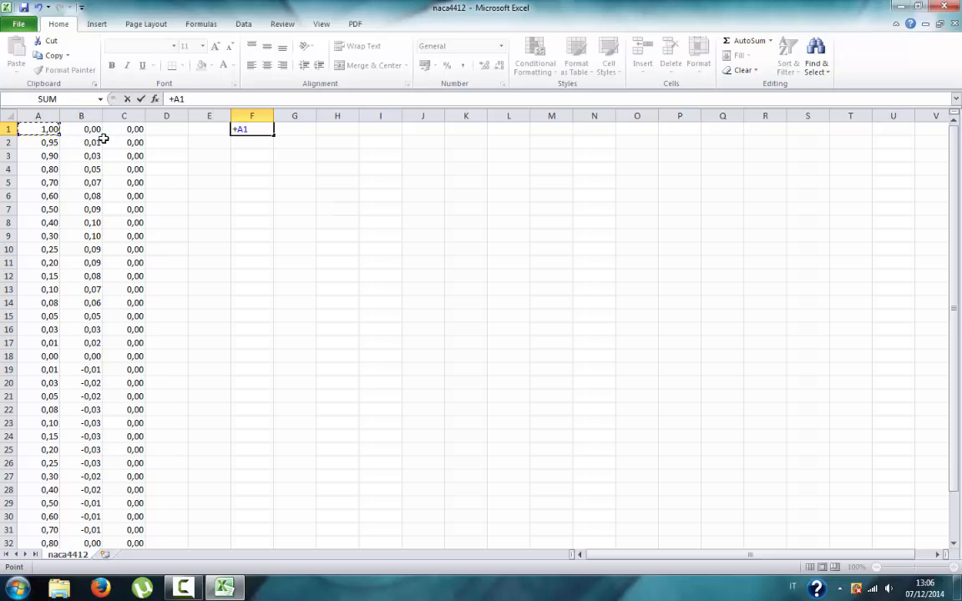
{"action": "type", "text": "*"}
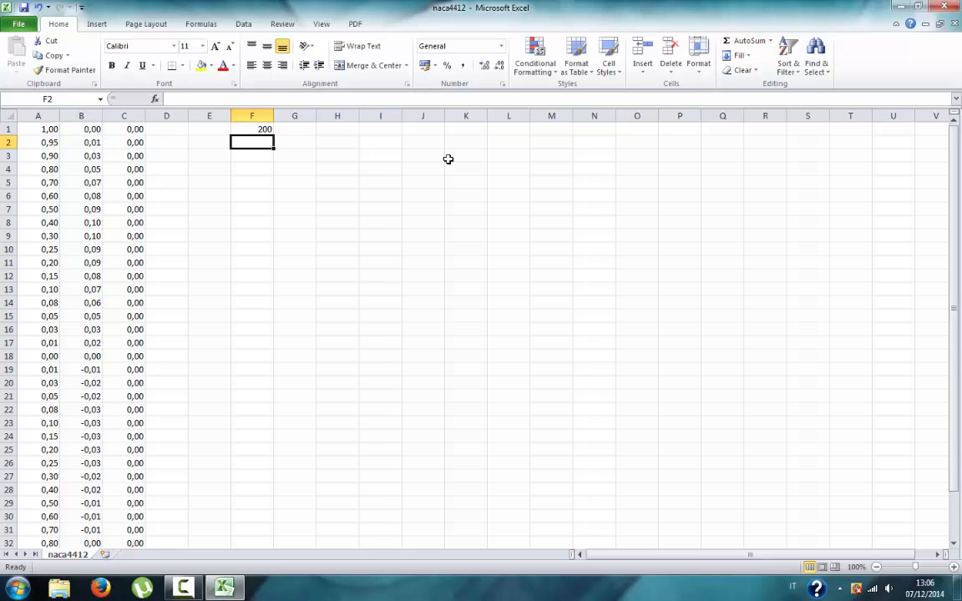
{"action": "left_click", "coordinate": [251, 129]}
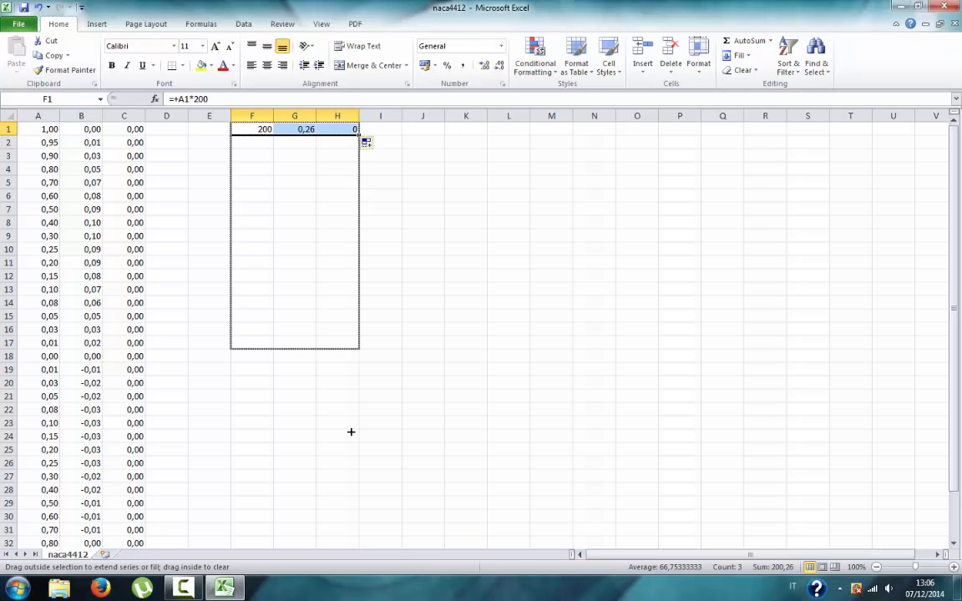
{"action": "scroll", "scroll_direction": "down", "scroll_amount": 3}
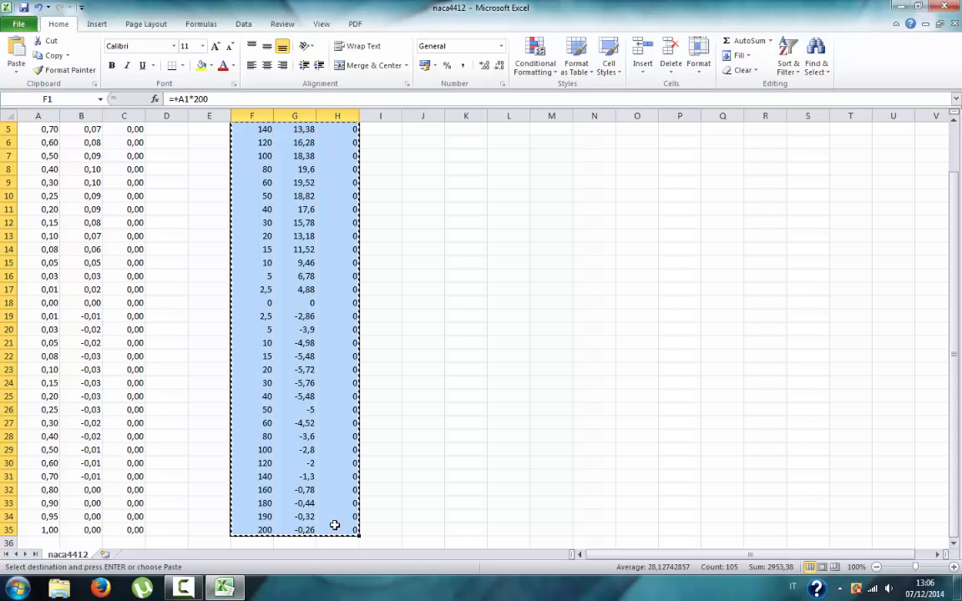
Paste the scaled coordinates as values into A–C and delete helper columns F to H
{"action": "right_click", "coordinate": [37, 129]}
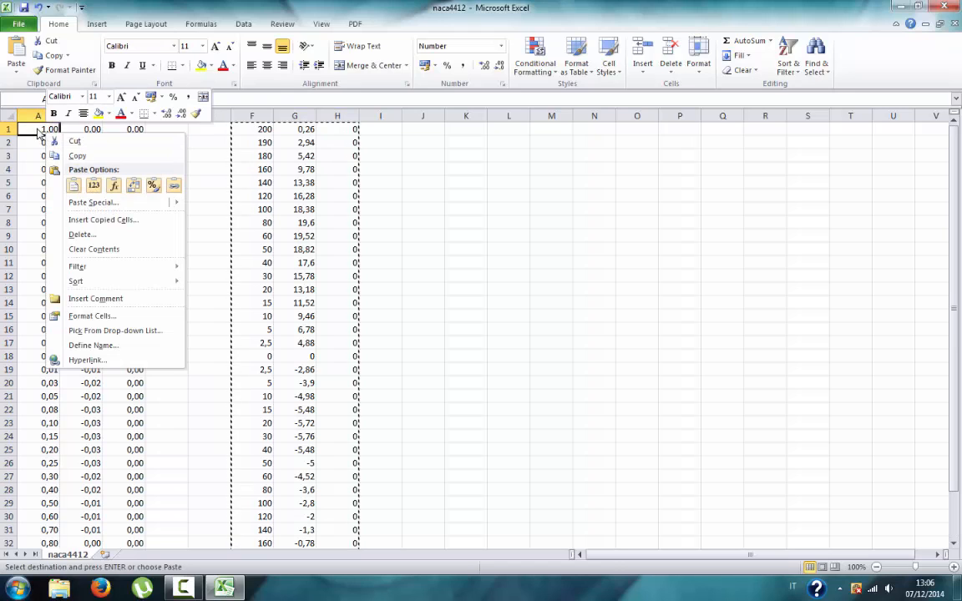
{"action": "left_click", "coordinate": [94, 185]}
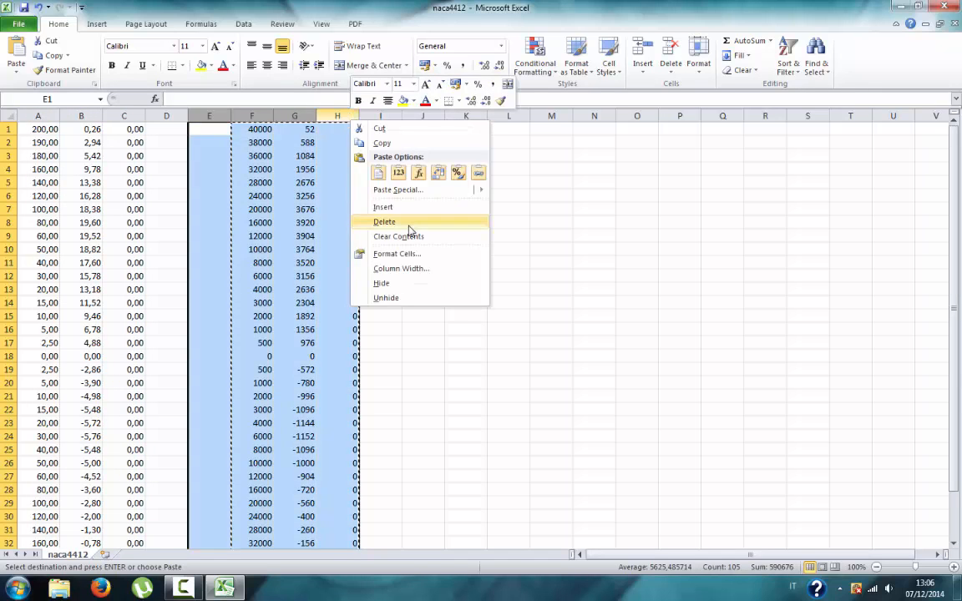
{"action": "left_click", "coordinate": [384, 221]}
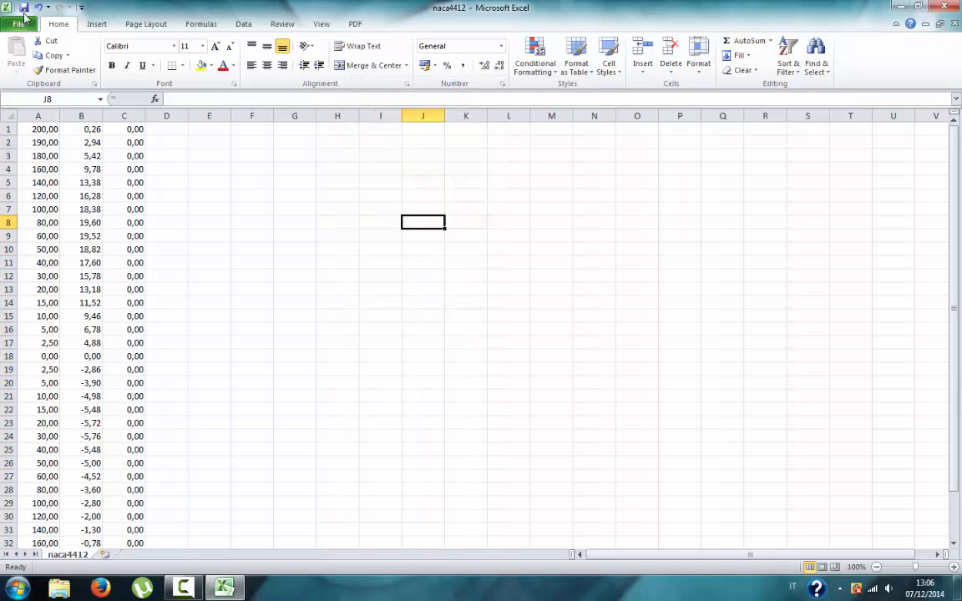
Save the sheet as tab-delimited text and close Excel without saving again
{"action": "left_click", "coordinate": [14, 10]}
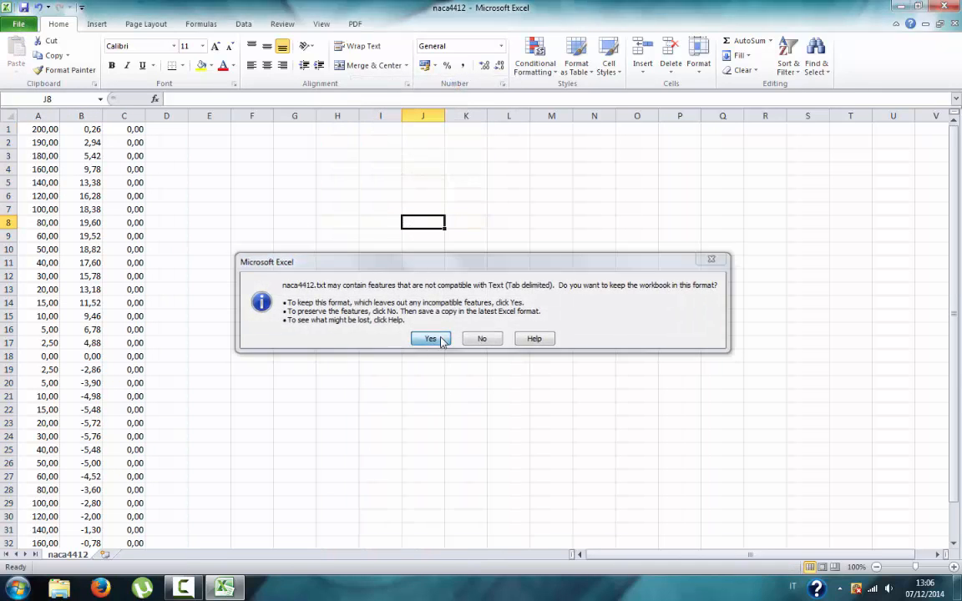
{"action": "left_click", "coordinate": [431, 338]}
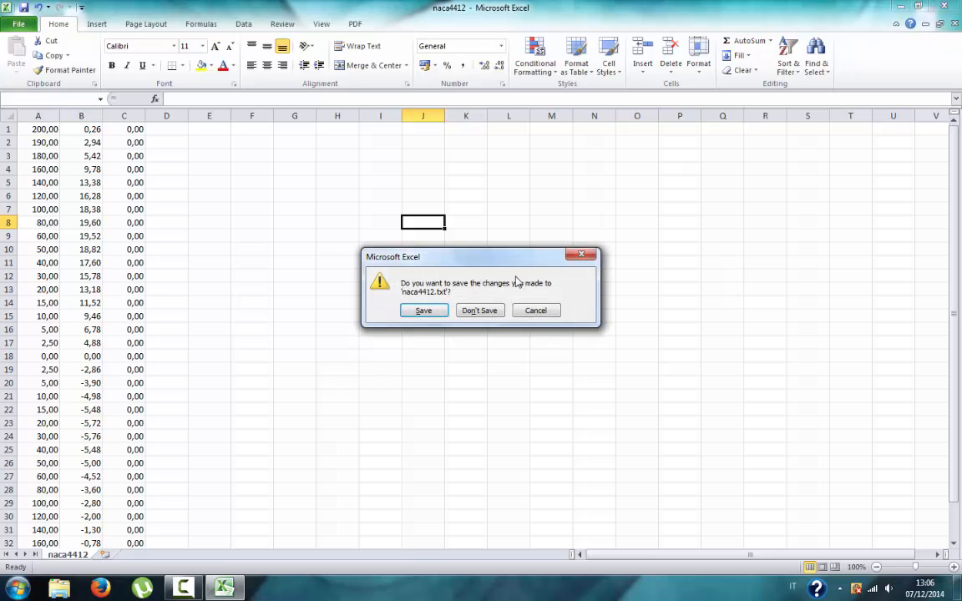
{"action": "left_click", "coordinate": [480, 311]}
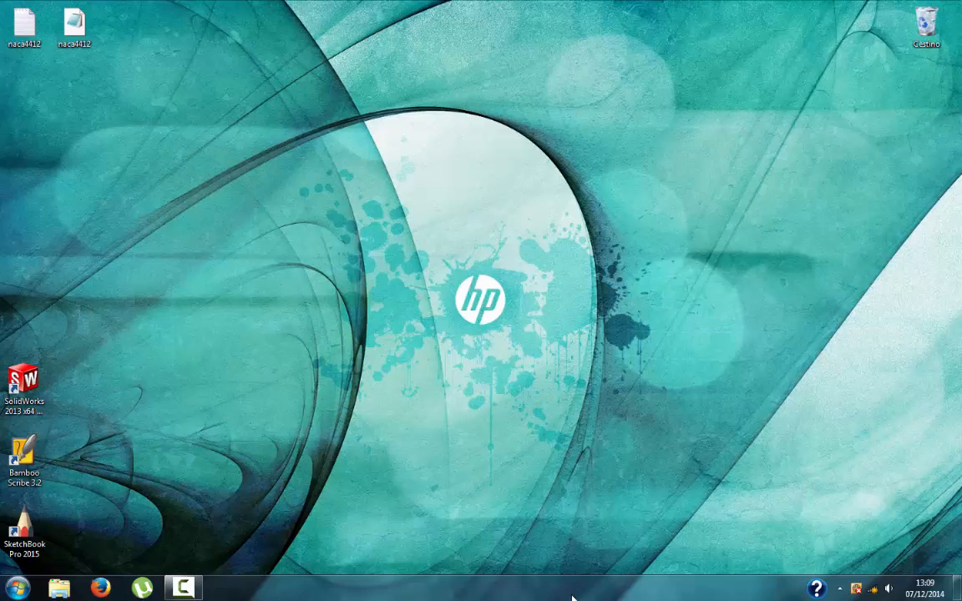
{"action": "left_click", "coordinate": [26, 25]}
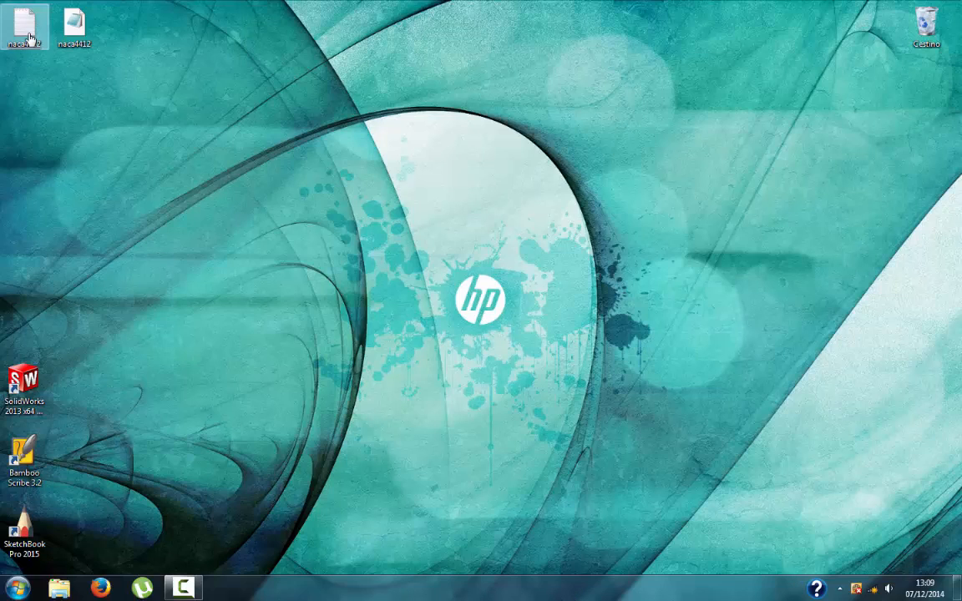
{"action": "double_click", "coordinate": [77, 20]}
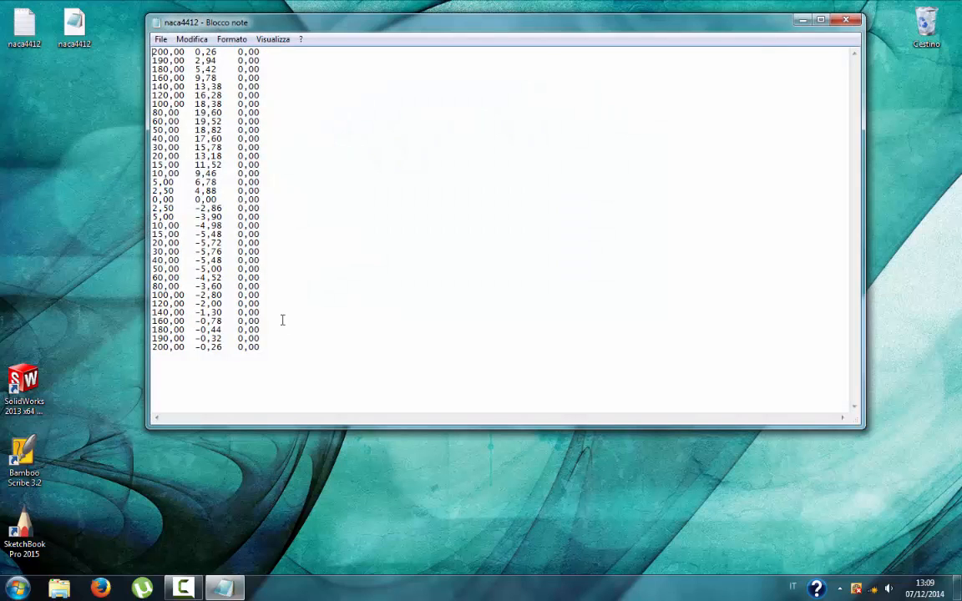
{"action": "key", "text": "ctrl+a"}
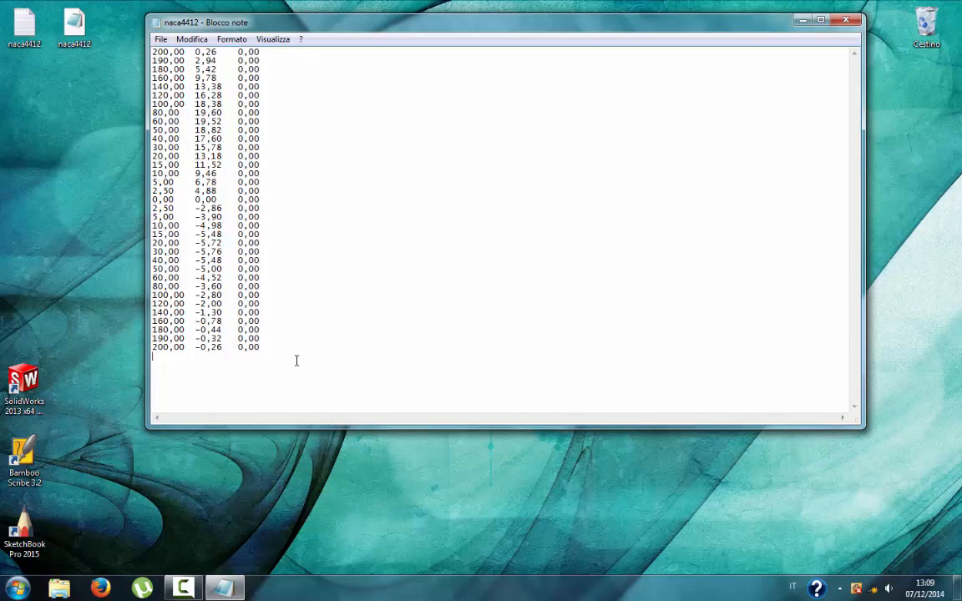
{"action": "key", "text": "ctrl+a"}
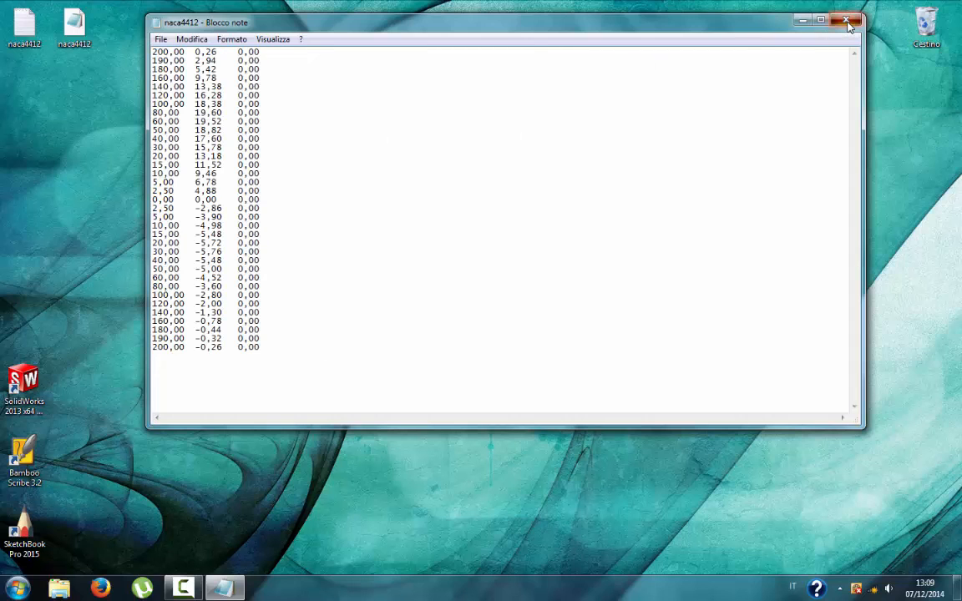
{"action": "left_click", "coordinate": [845, 20]}
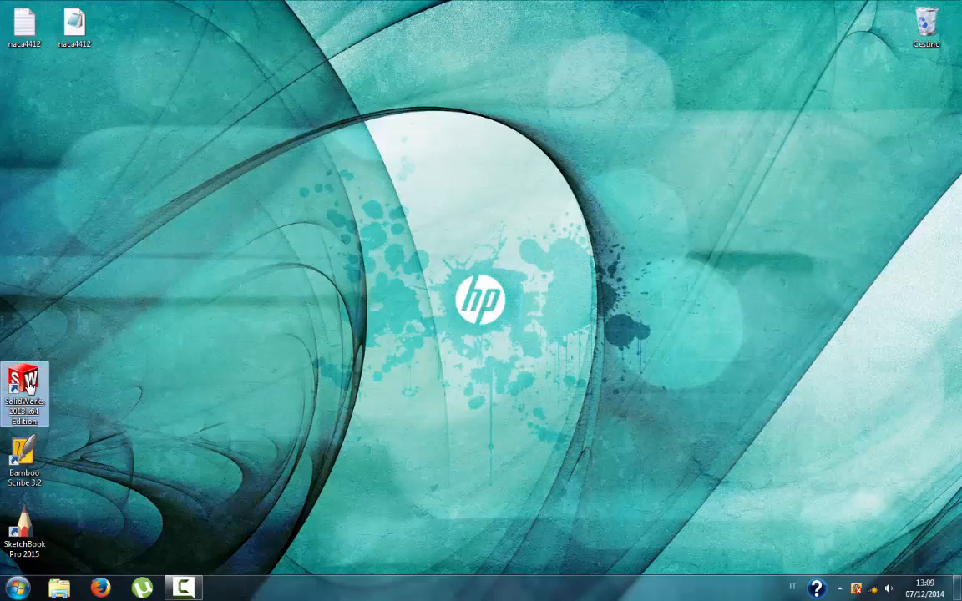
Start a new SolidWorks part and begin a Curve Through XYZ Points import browsing for Text Files
{"action": "double_click", "coordinate": [23, 384]}
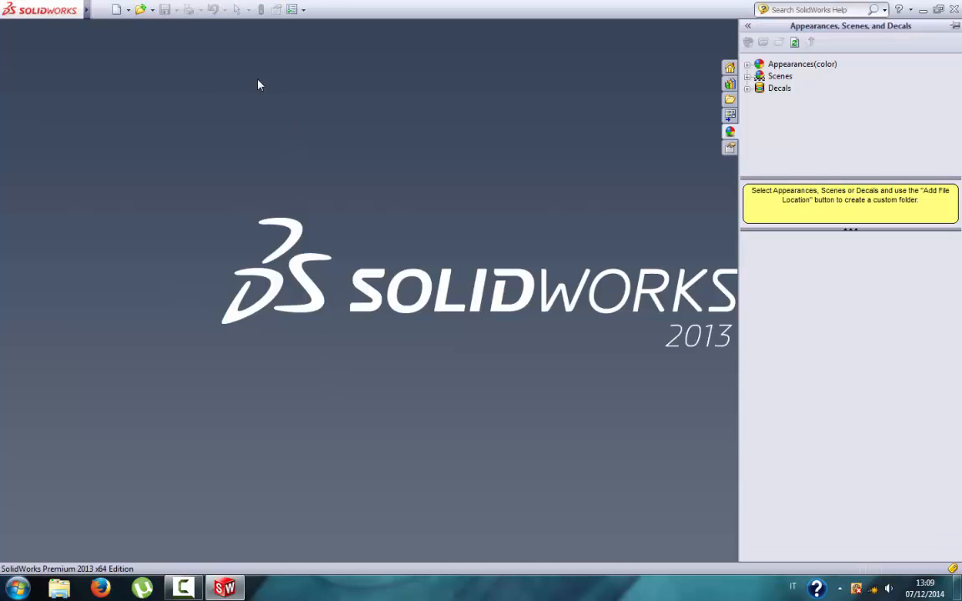
{"action": "left_click", "coordinate": [119, 10]}
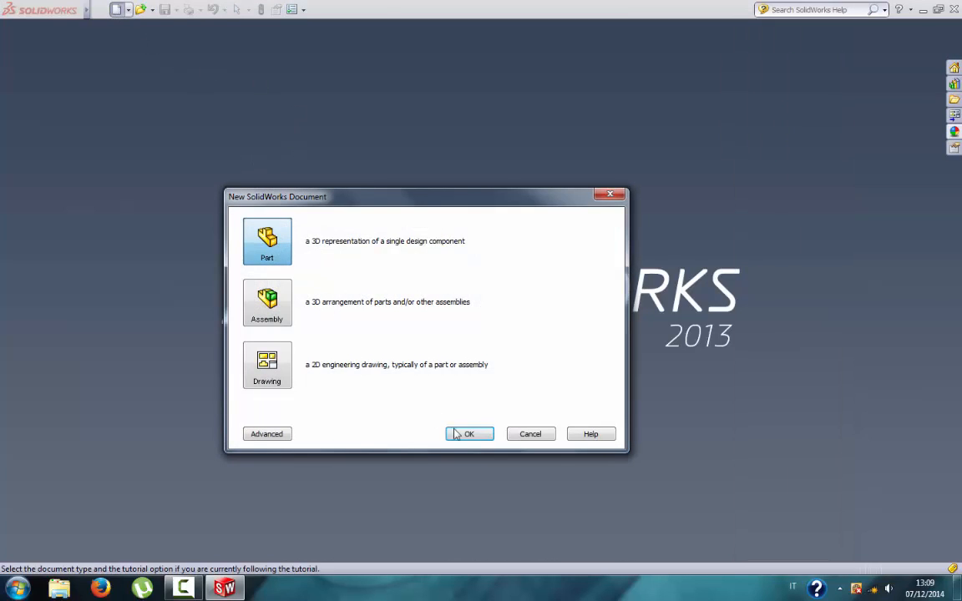
{"action": "left_click", "coordinate": [468, 434]}
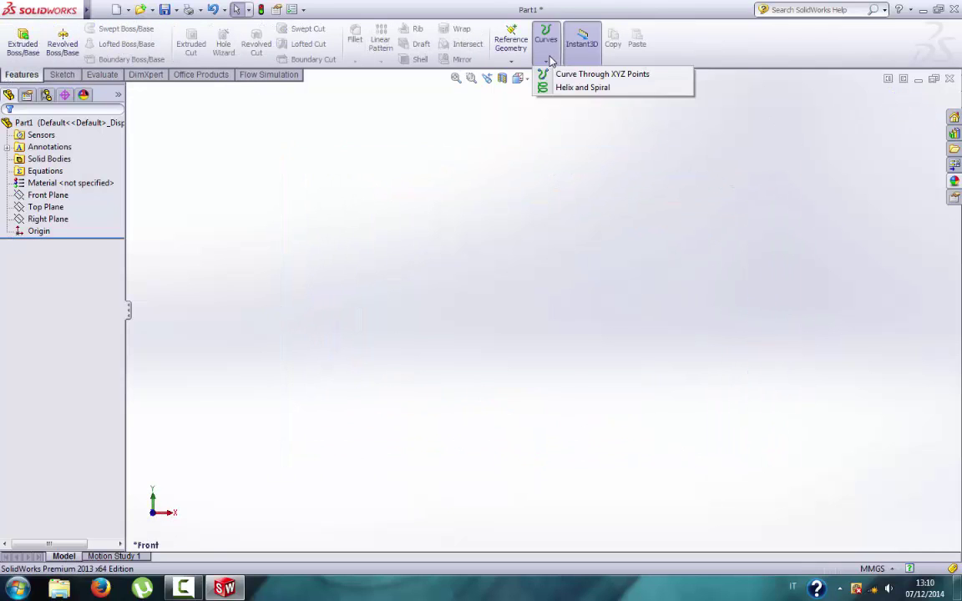
{"action": "left_click", "coordinate": [605, 73]}
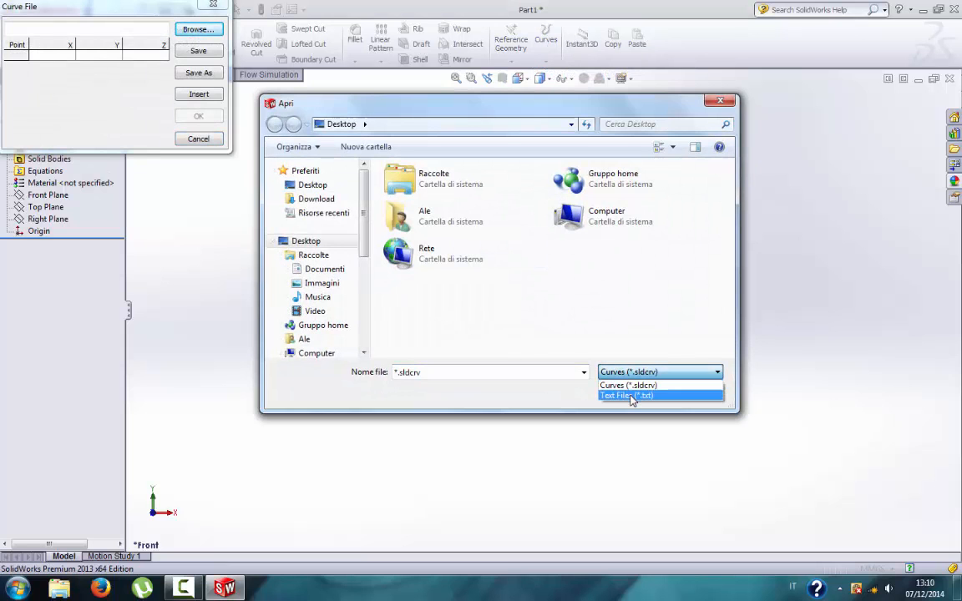
{"action": "left_click", "coordinate": [627, 395]}
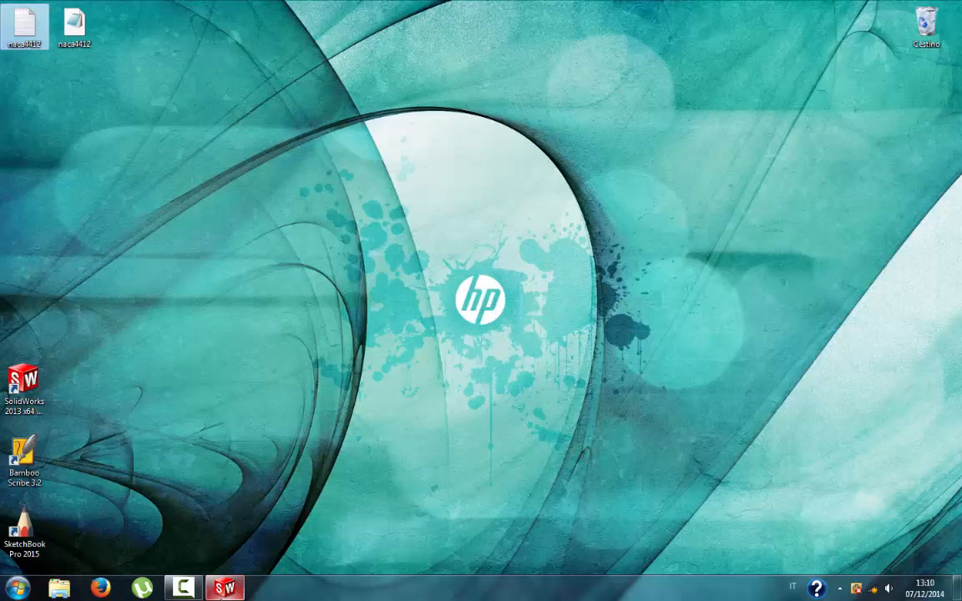
{"action": "left_click", "coordinate": [199, 30]}
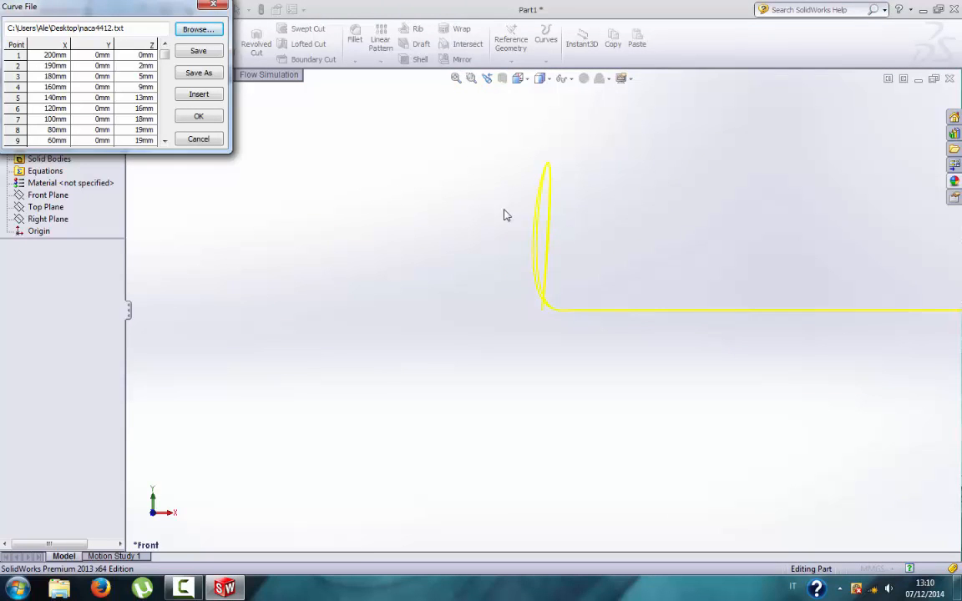
{"action": "mouse_move", "coordinate": [821, 303]}
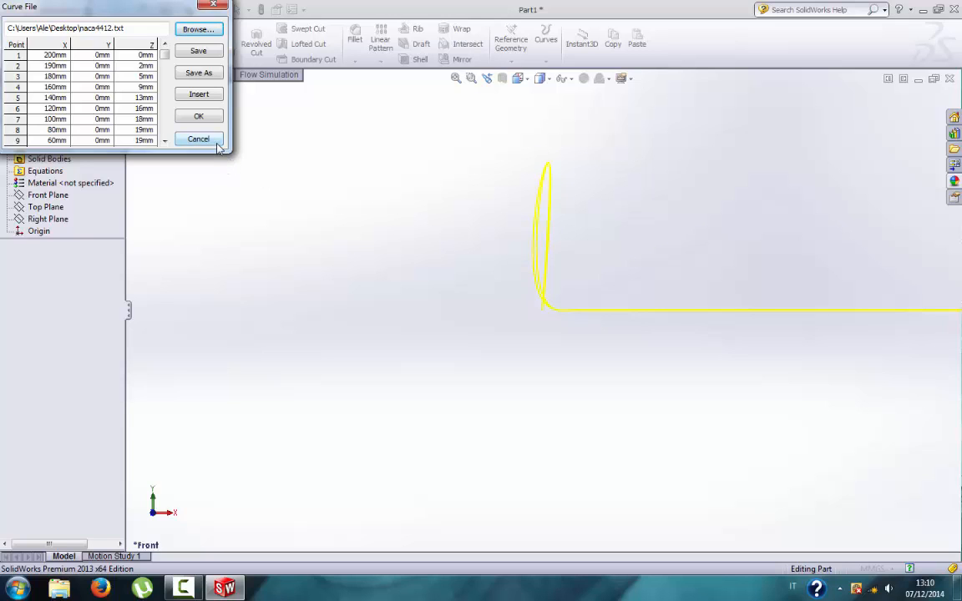
{"action": "left_click", "coordinate": [197, 139]}
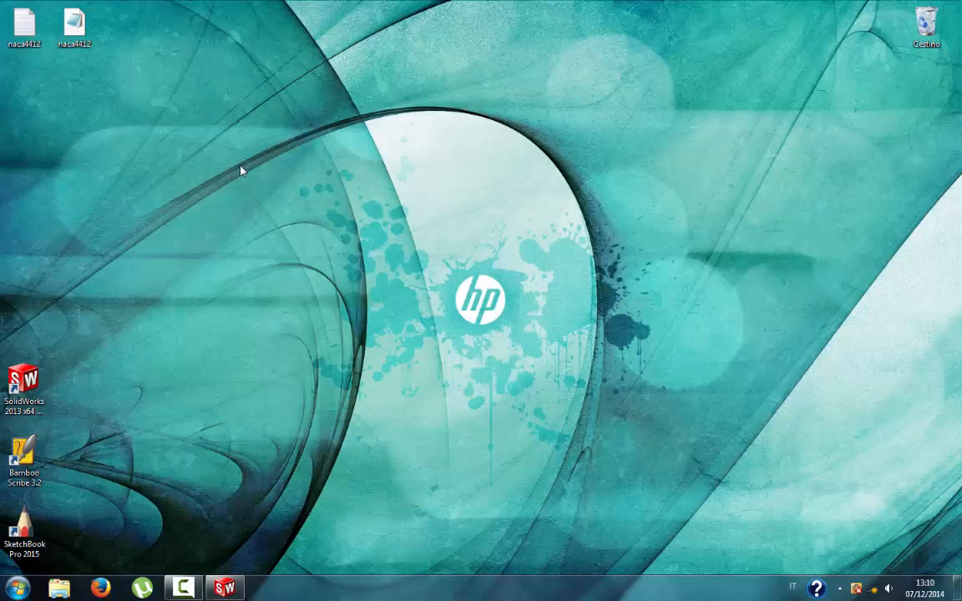
Replace every decimal comma in naca4412.txt with a dot in Notepad and save the file
{"action": "left_click", "coordinate": [25, 25]}
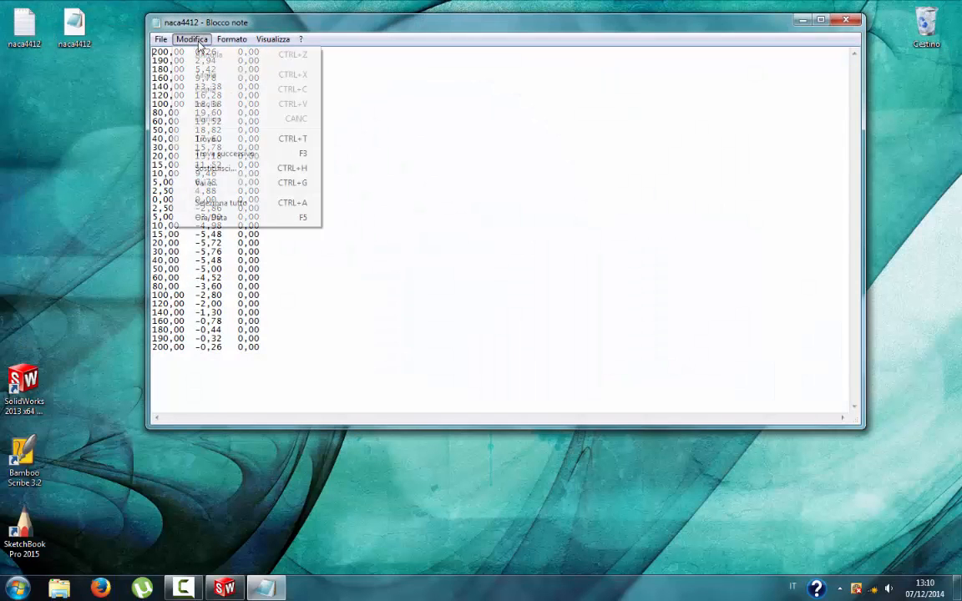
{"action": "left_click", "coordinate": [234, 172]}
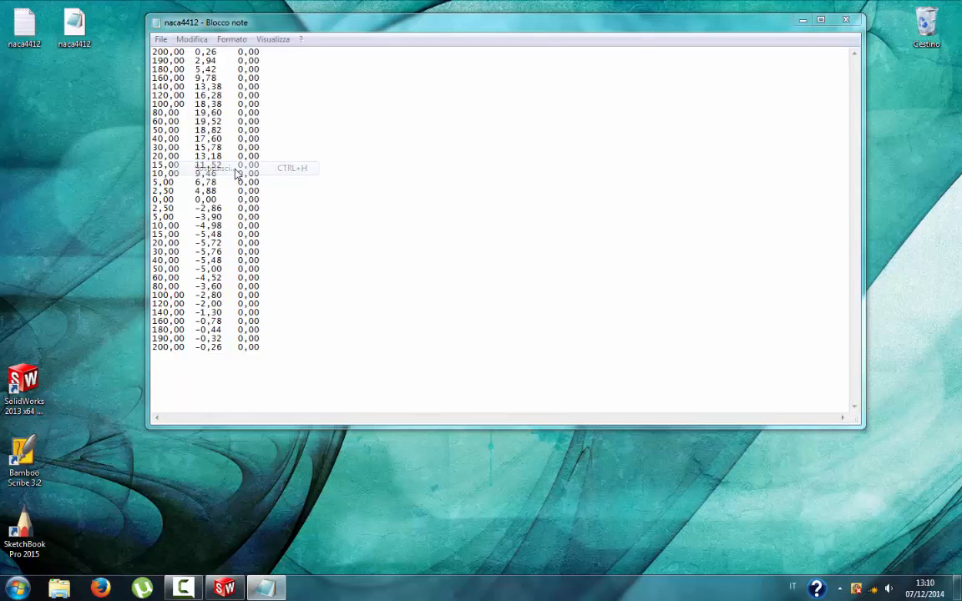
{"action": "key", "text": "ctrl+h"}
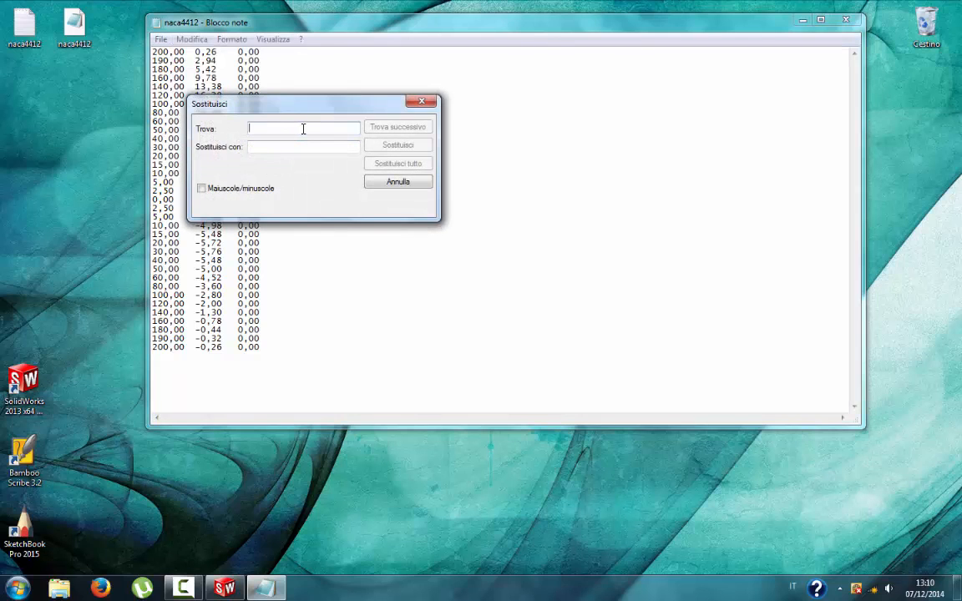
{"action": "type", "text": "."}
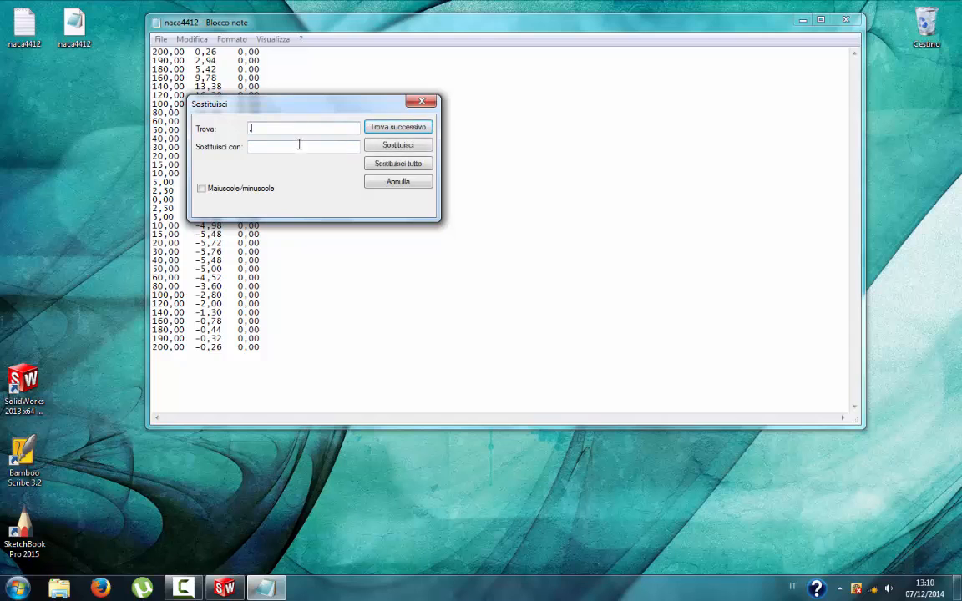
{"action": "left_click", "coordinate": [397, 163]}
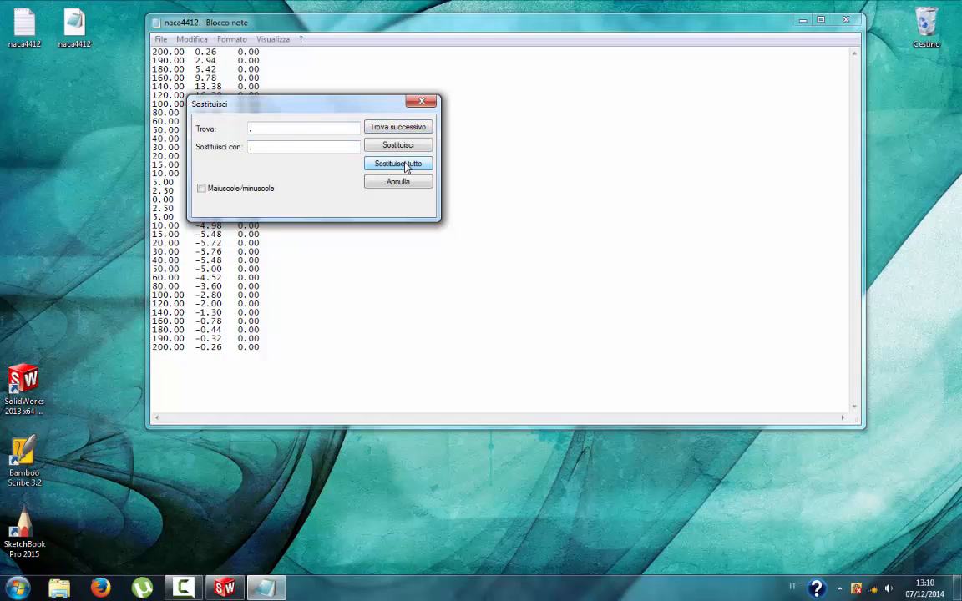
{"action": "left_click", "coordinate": [398, 181]}
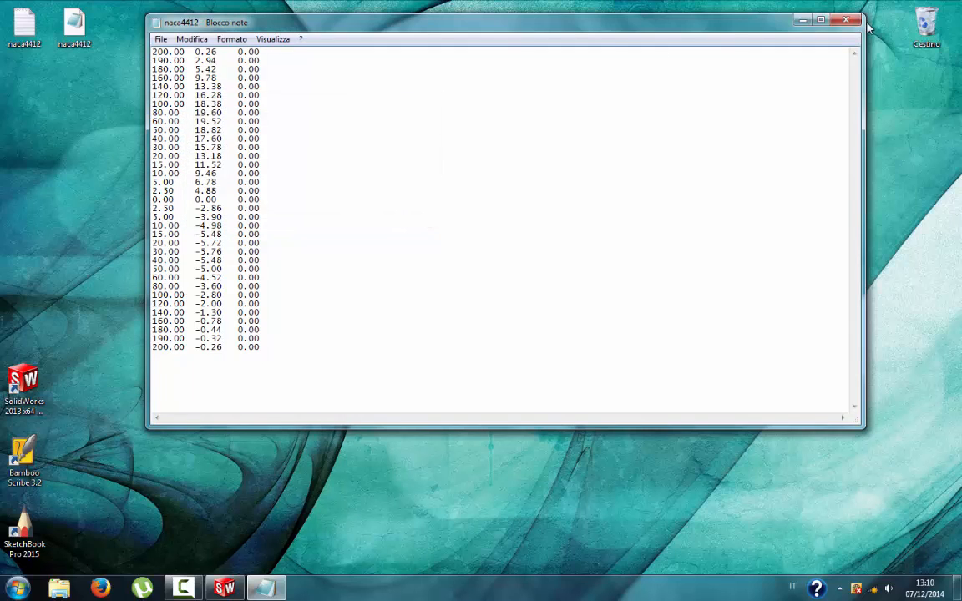
{"action": "left_click", "coordinate": [846, 20]}
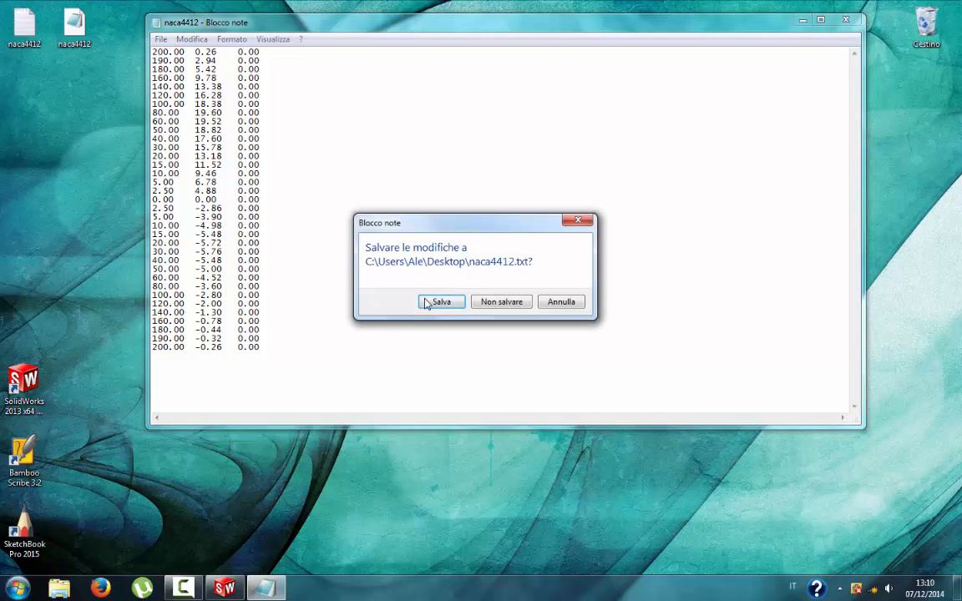
{"action": "left_click", "coordinate": [441, 301]}
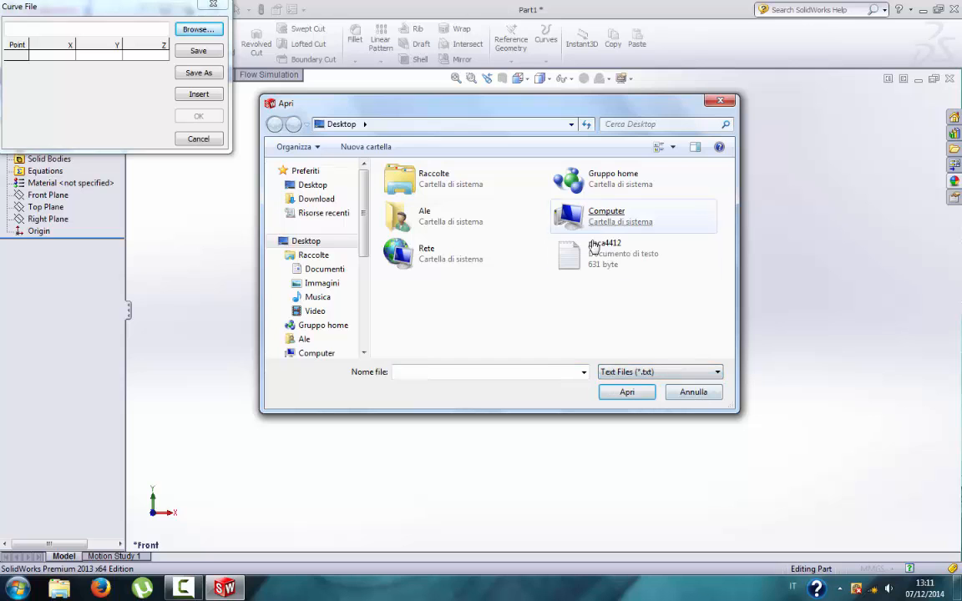
Load naca4412.txt into Curve Through XYZ Points to create the airfoil curve Curve1, fitted in view
{"action": "left_click", "coordinate": [626, 391]}
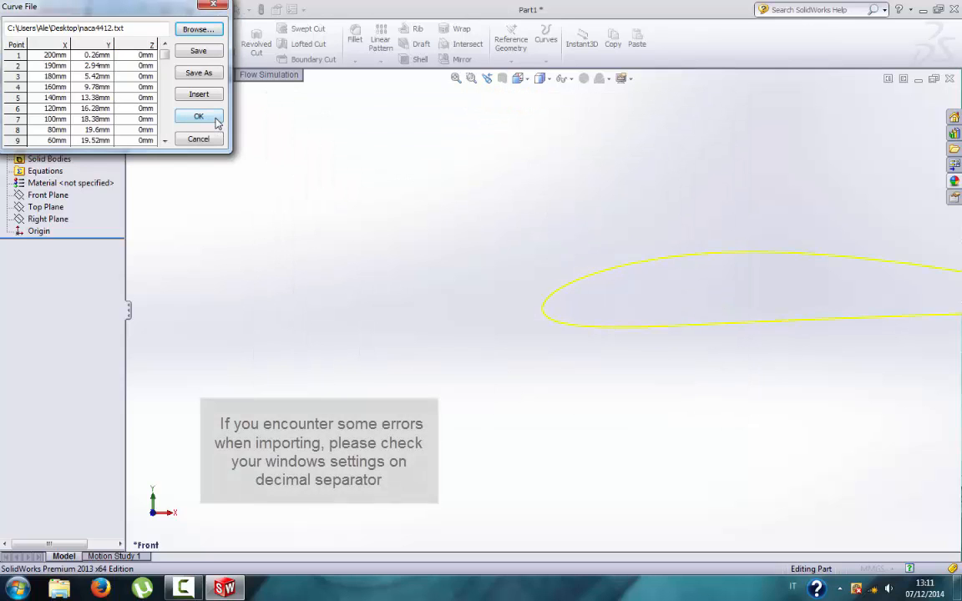
{"action": "left_click", "coordinate": [197, 115]}
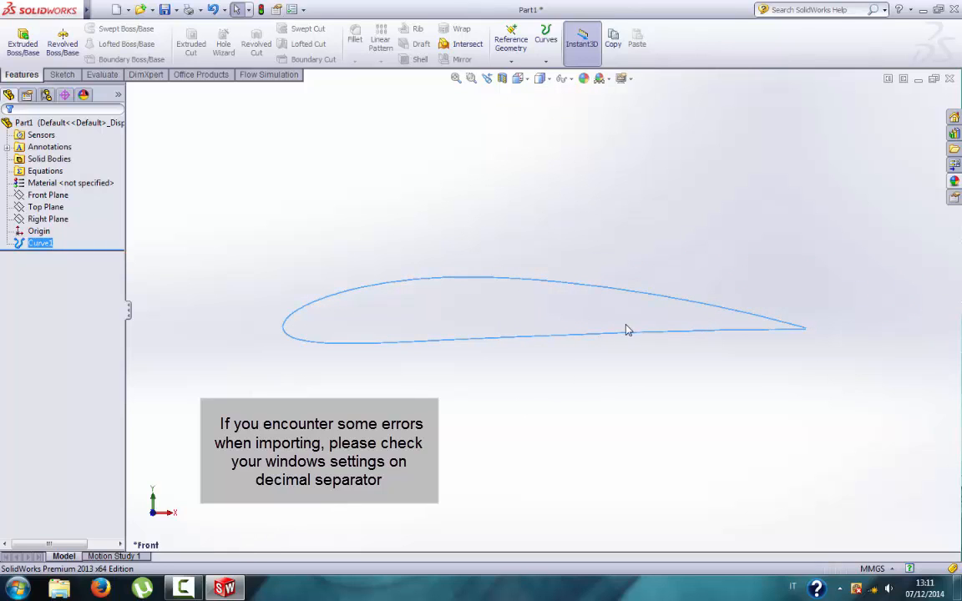
{"action": "mouse_move", "coordinate": [356, 344]}
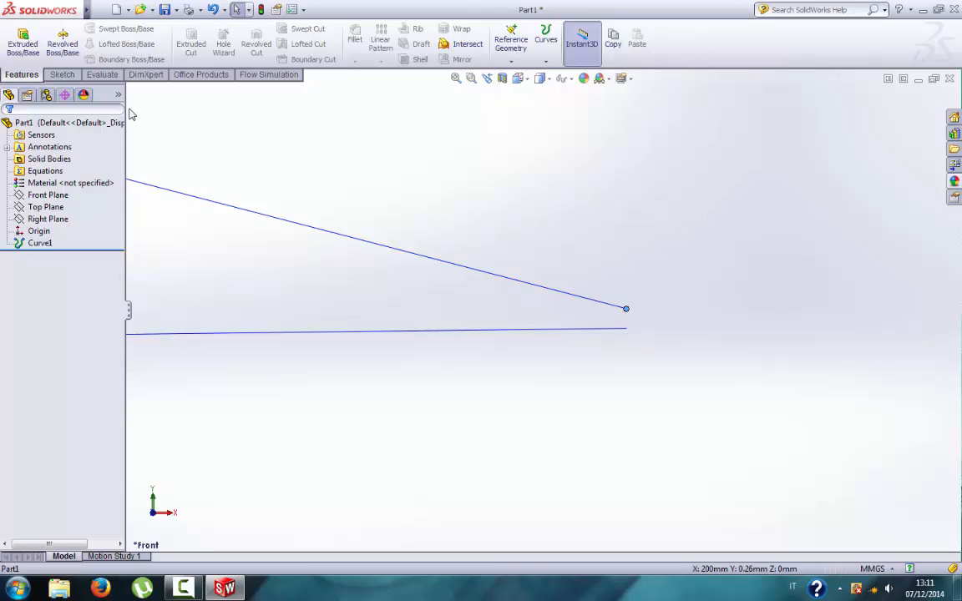
{"action": "left_click", "coordinate": [515, 79]}
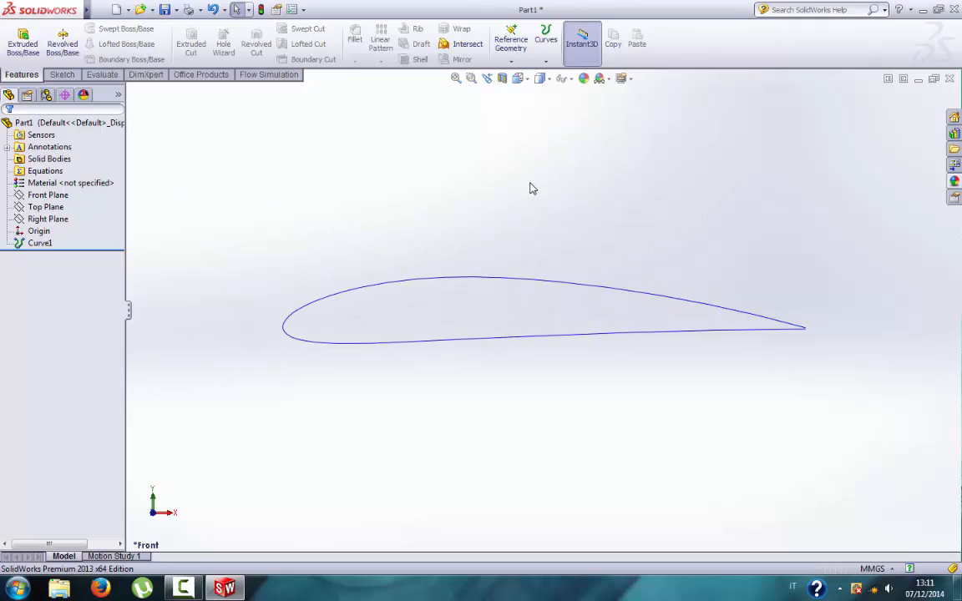
Begin a new sketch on the Front Plane
{"action": "left_click", "coordinate": [60, 73]}
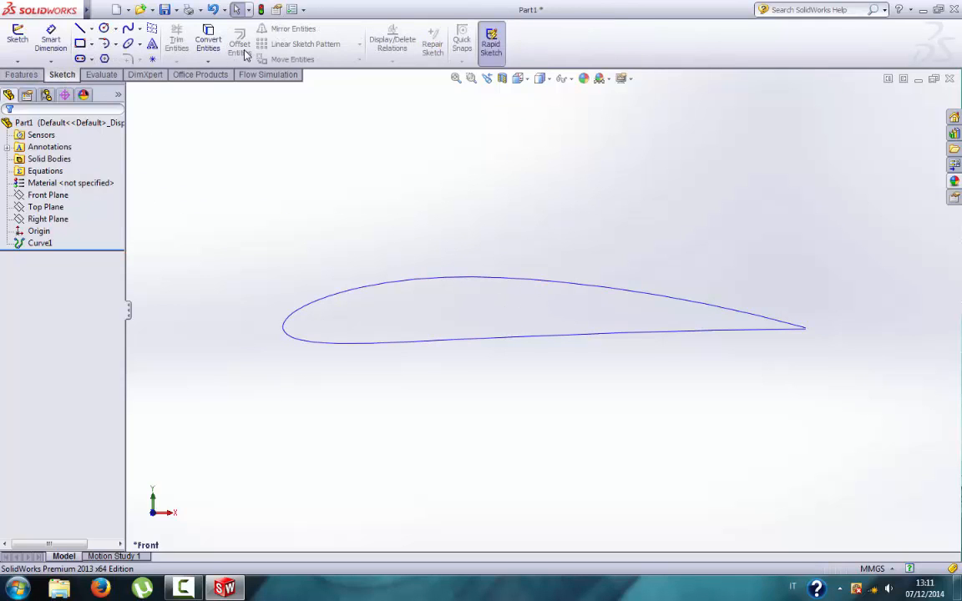
{"action": "left_click", "coordinate": [14, 42]}
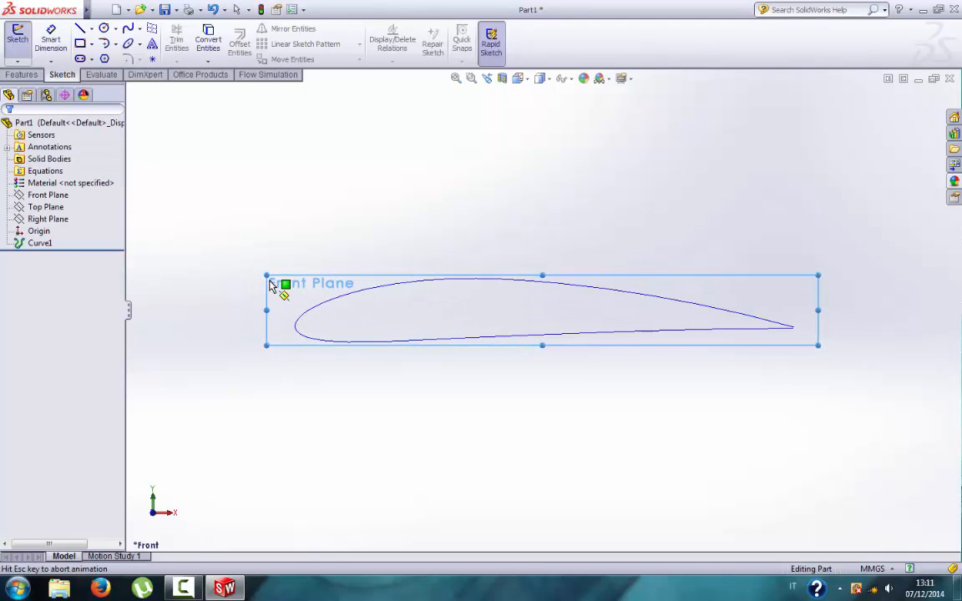
Convert the imported Curve1 airfoil into sketch geometry on the Front Plane
{"action": "left_click", "coordinate": [207, 41]}
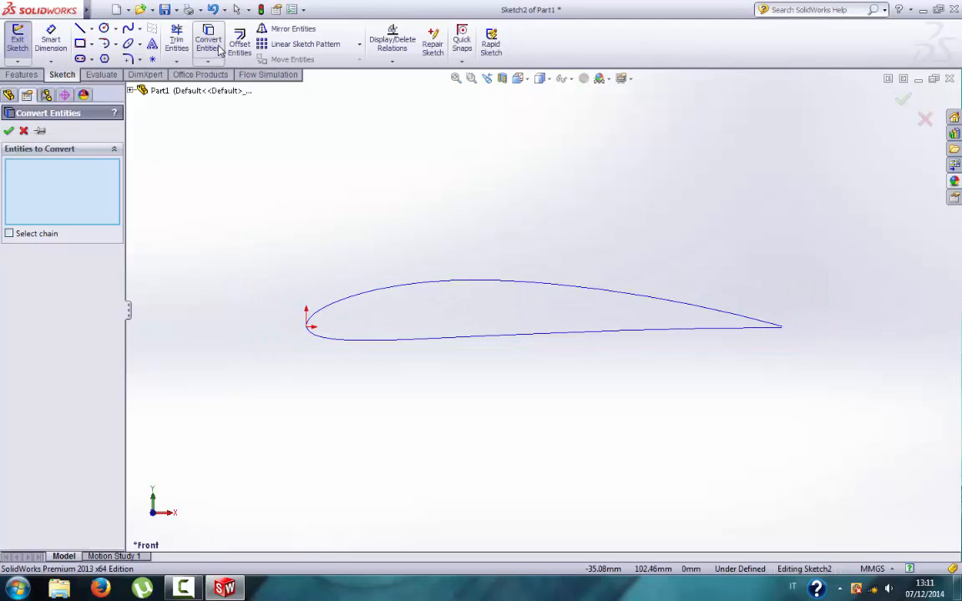
{"action": "left_click", "coordinate": [394, 288]}
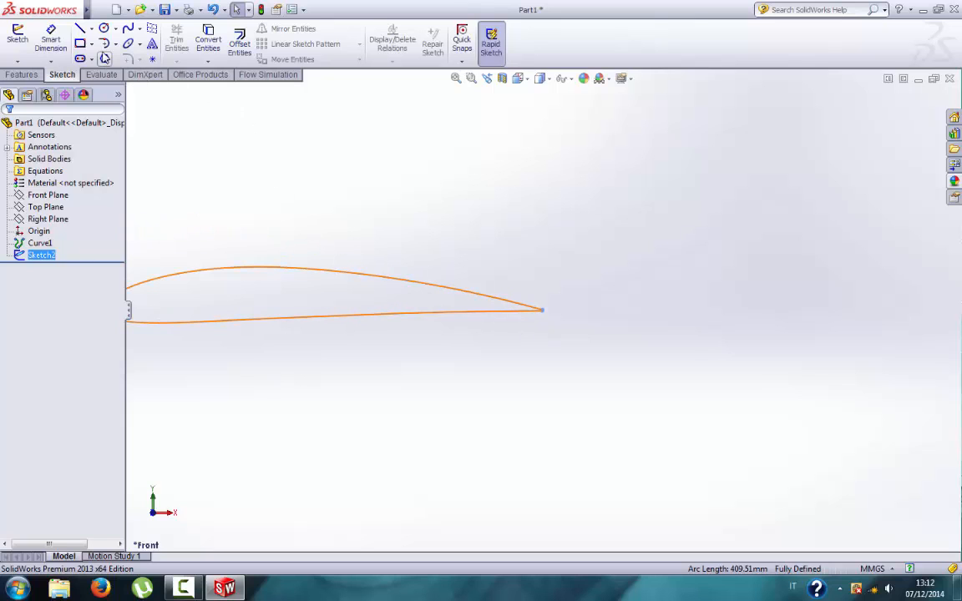
Draw a small Tangent Arc across the trailing edge to close the profile, then exit Sketch2
{"action": "left_click", "coordinate": [111, 43]}
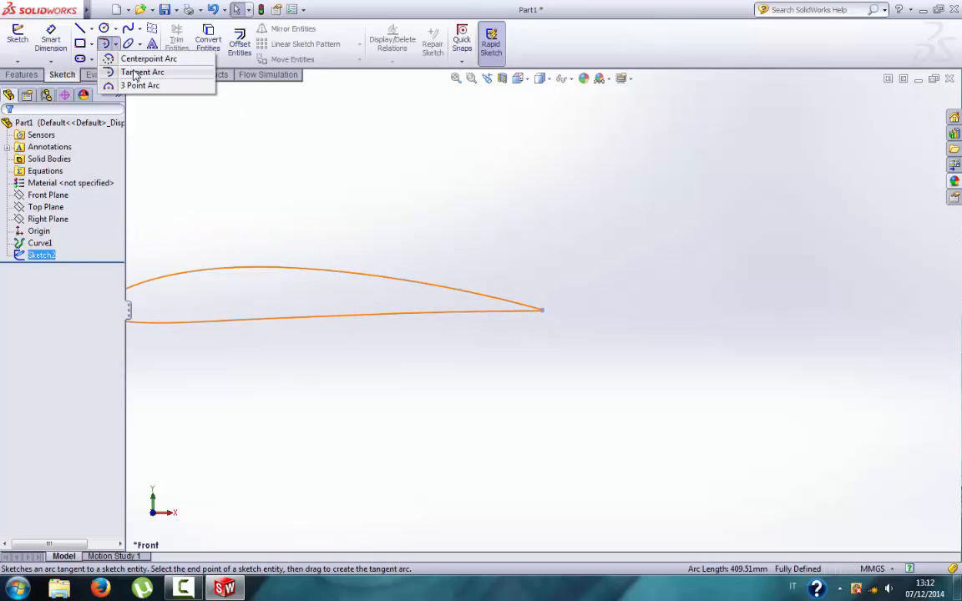
{"action": "left_click", "coordinate": [147, 70]}
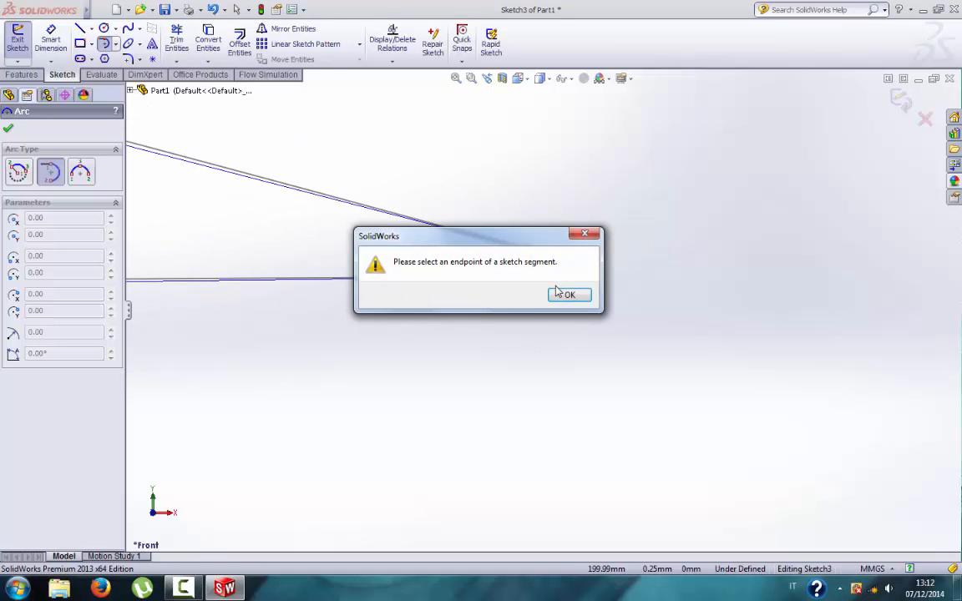
{"action": "left_click", "coordinate": [568, 294]}
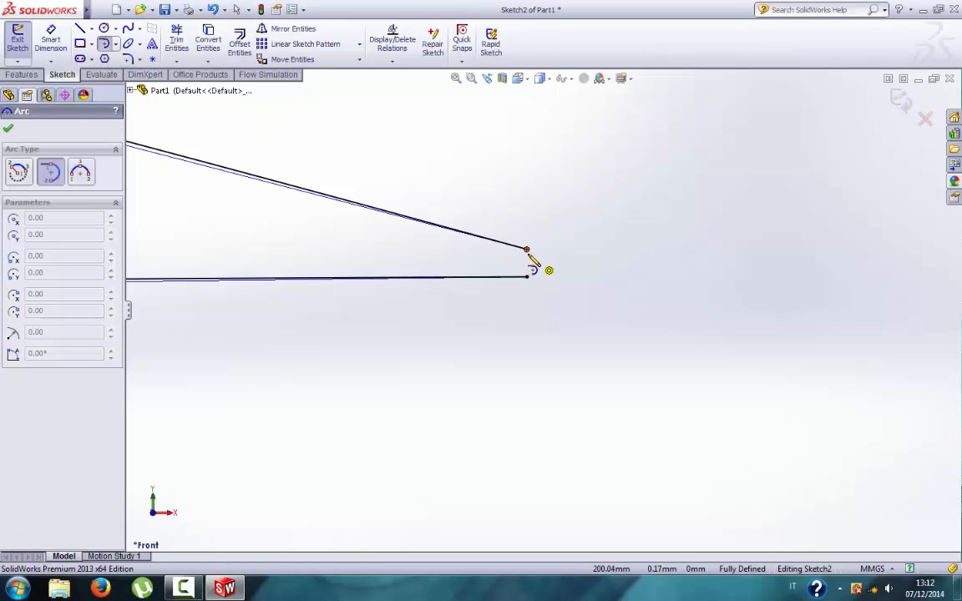
{"action": "mouse_move", "coordinate": [528, 287]}
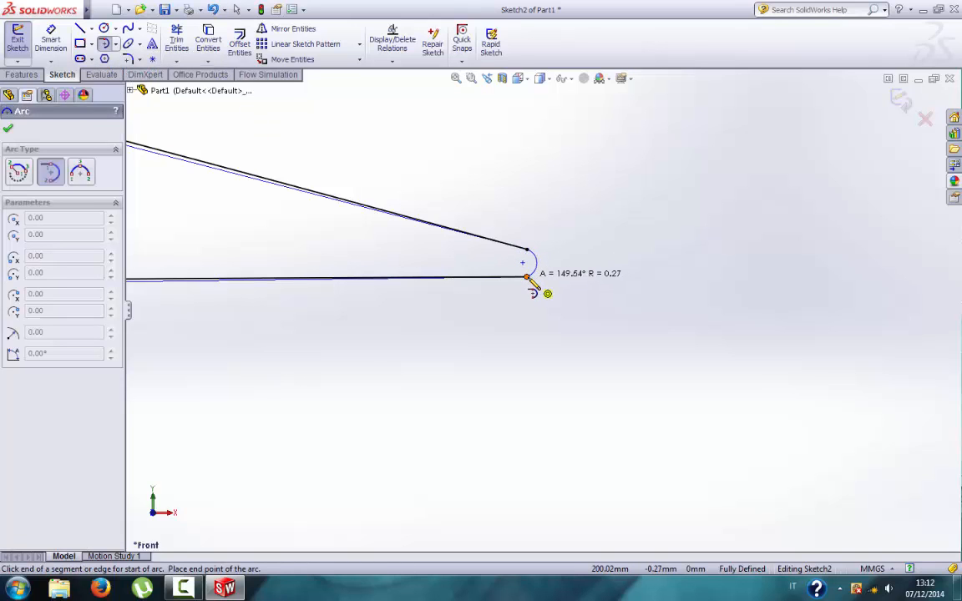
{"action": "left_click", "coordinate": [526, 274]}
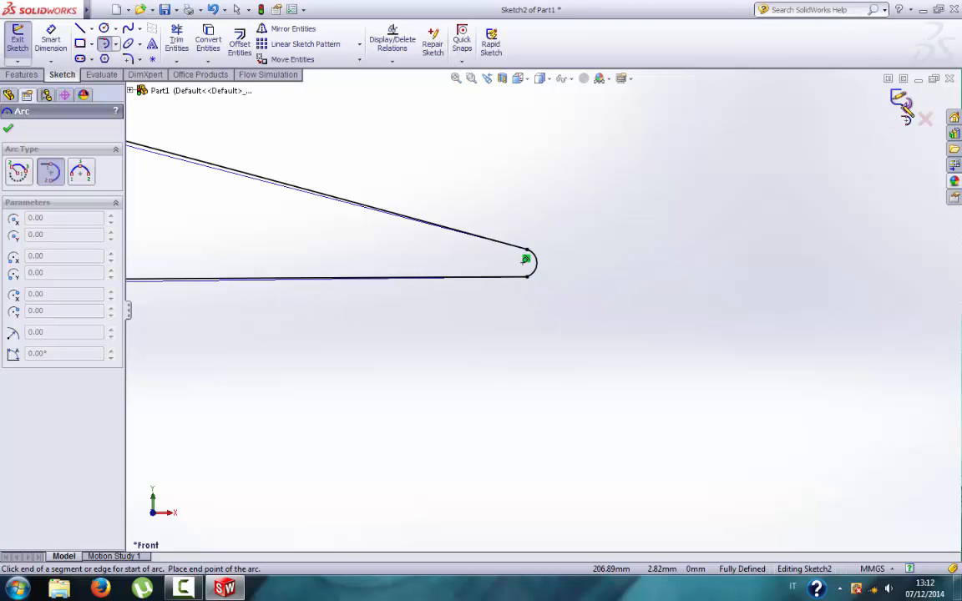
{"action": "left_click", "coordinate": [19, 42]}
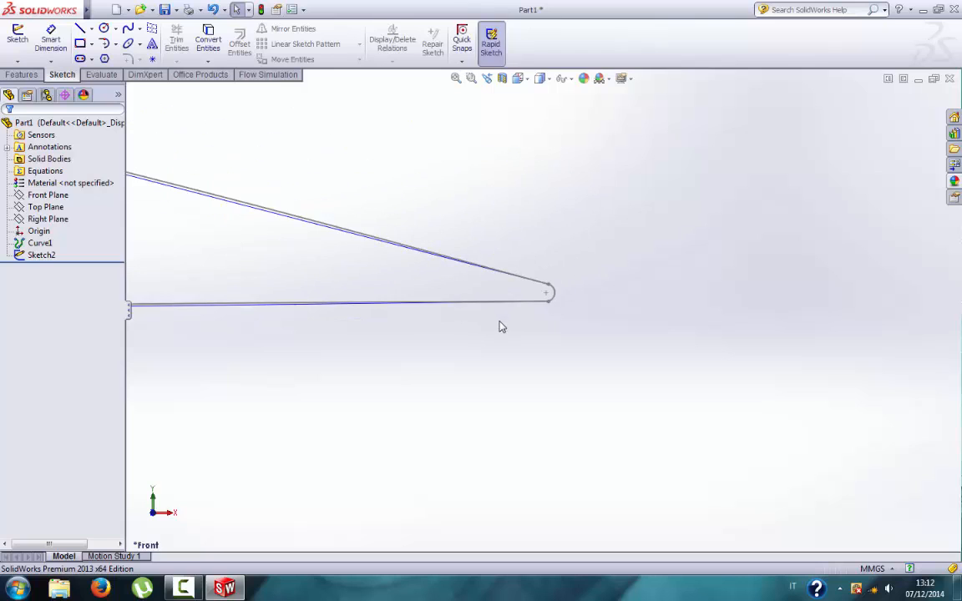
{"action": "left_click", "coordinate": [515, 79]}
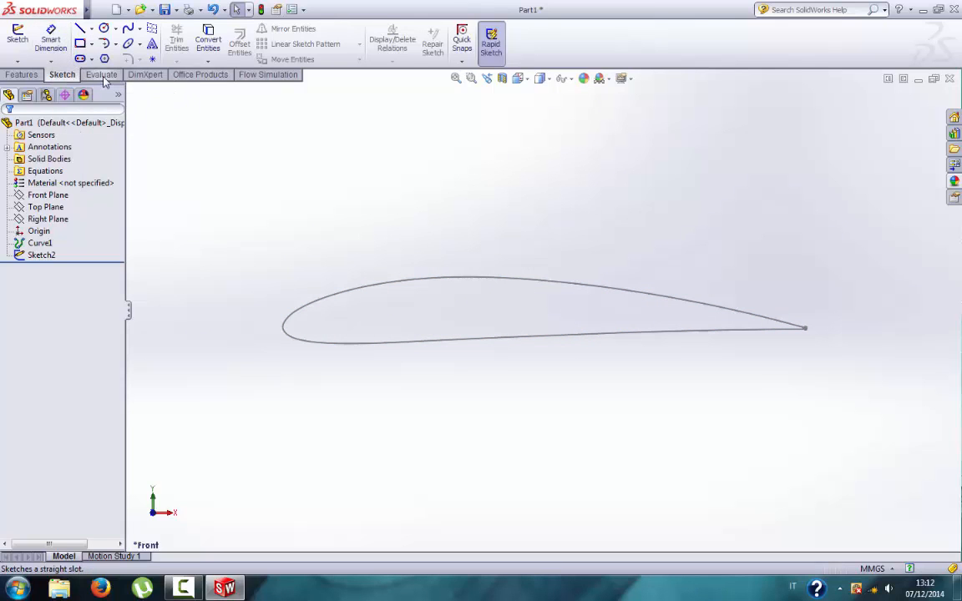
{"action": "left_click", "coordinate": [102, 74]}
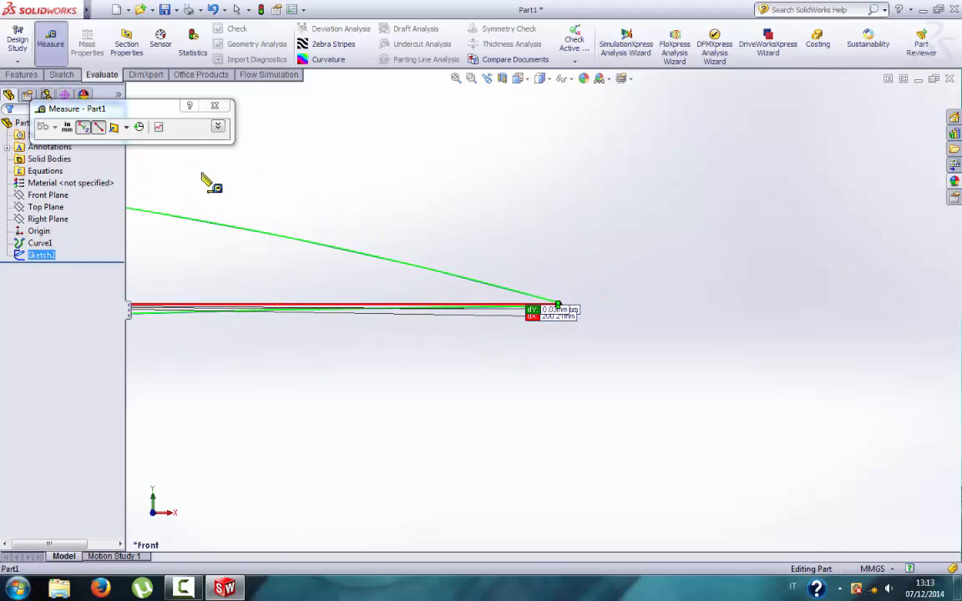
{"action": "left_click", "coordinate": [214, 105]}
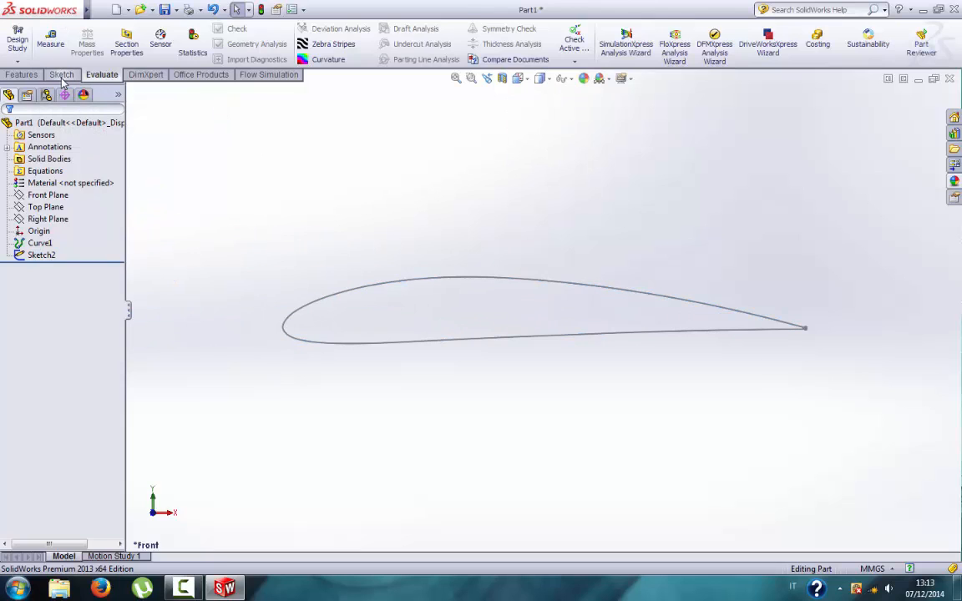
Extrude Sketch2 as a Blind boss 200 mm deep into a solid wing section
{"action": "left_click", "coordinate": [23, 44]}
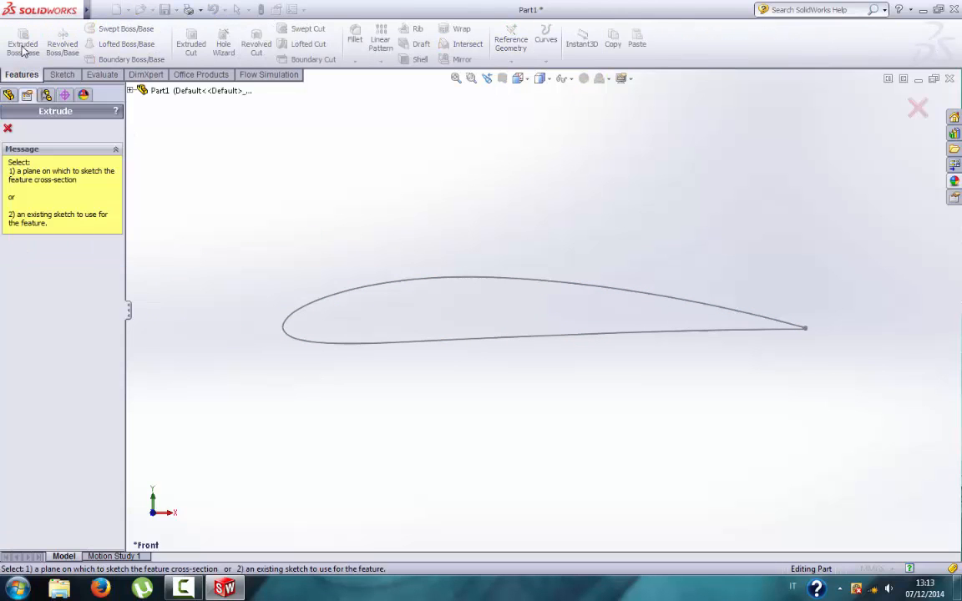
{"action": "left_click", "coordinate": [543, 325]}
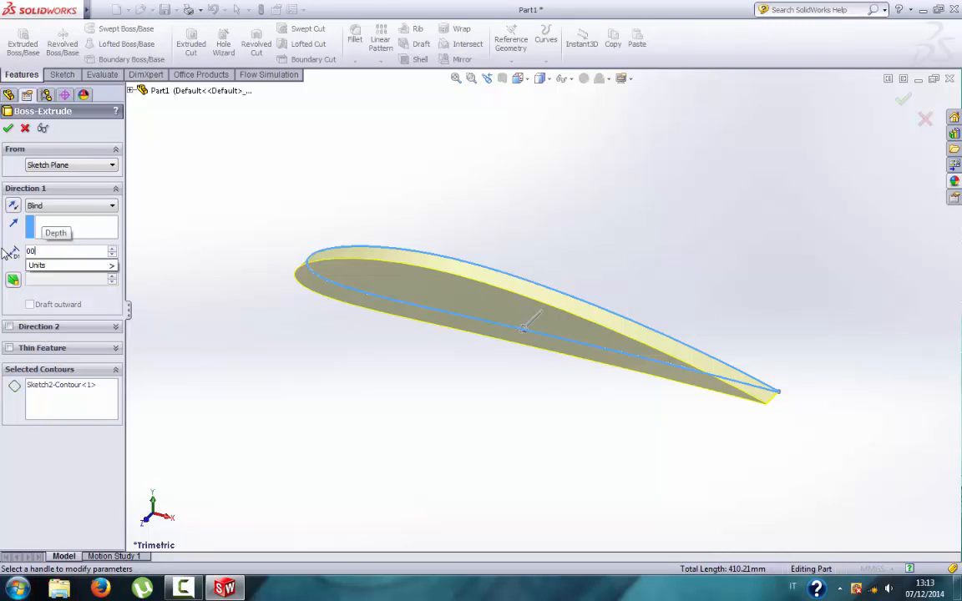
{"action": "type", "text": "200.00mm"}
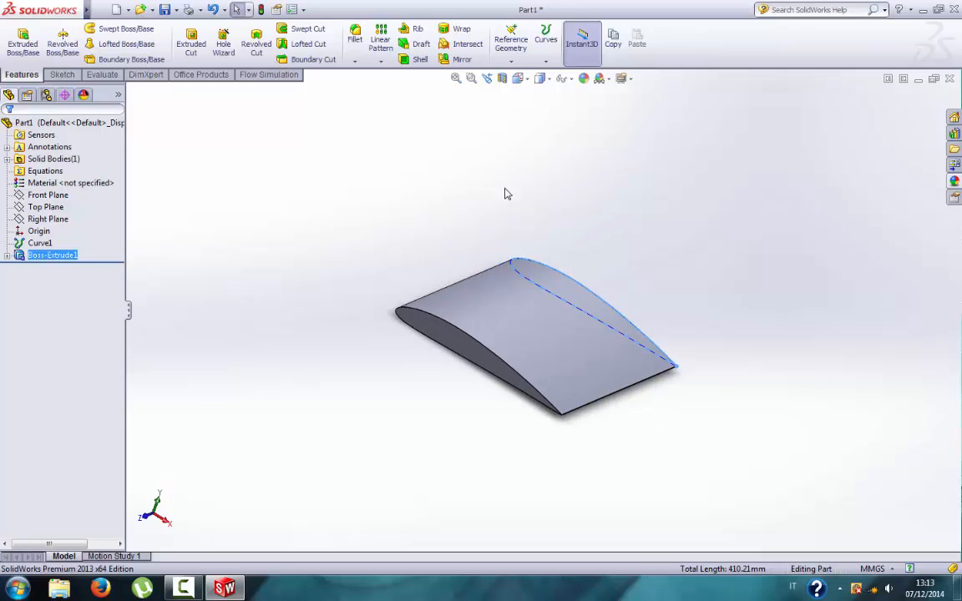
{"action": "mouse_move", "coordinate": [601, 251]}
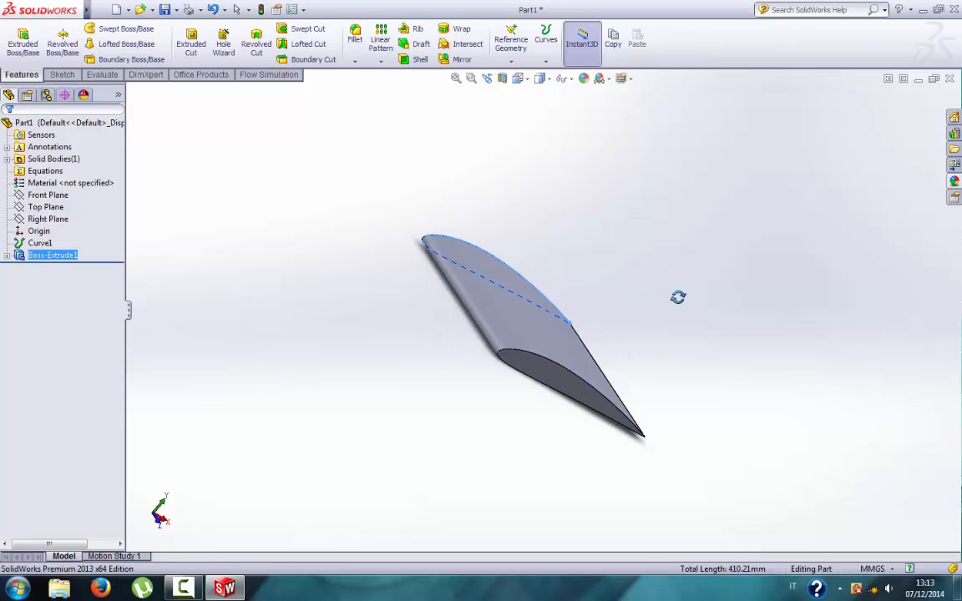
{"action": "left_click_drag", "start_coordinate": [679, 297], "coordinate": [637, 341]}
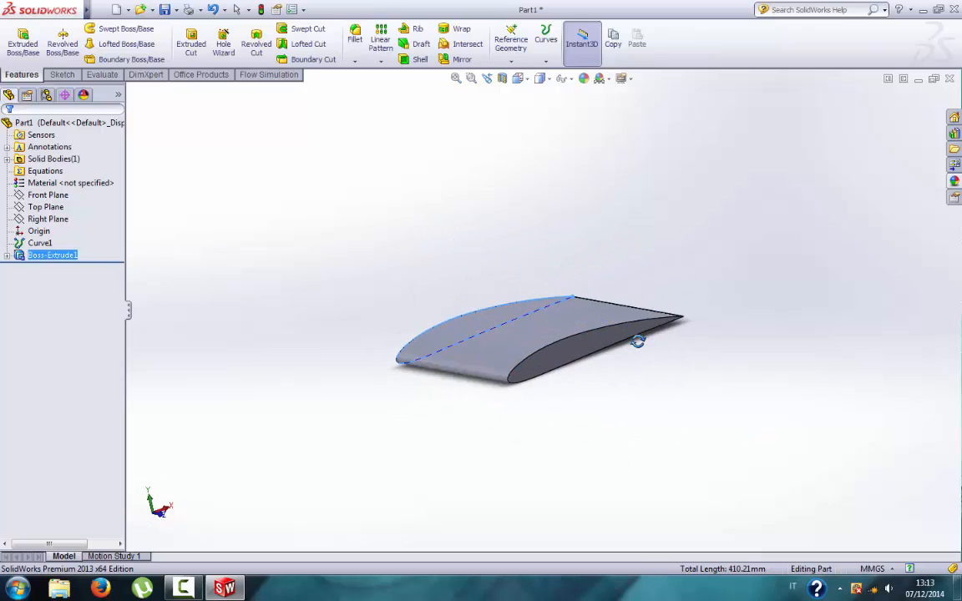
{"action": "left_click_drag", "start_coordinate": [638, 341], "coordinate": [541, 247]}
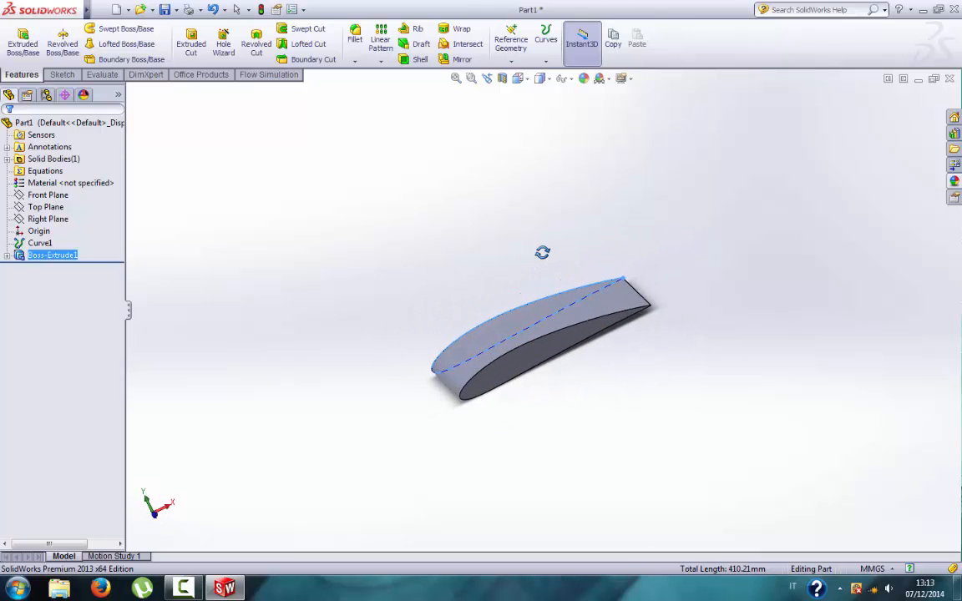
Assign Woods > Balsa as the part material and close the library
{"action": "left_click", "coordinate": [70, 182]}
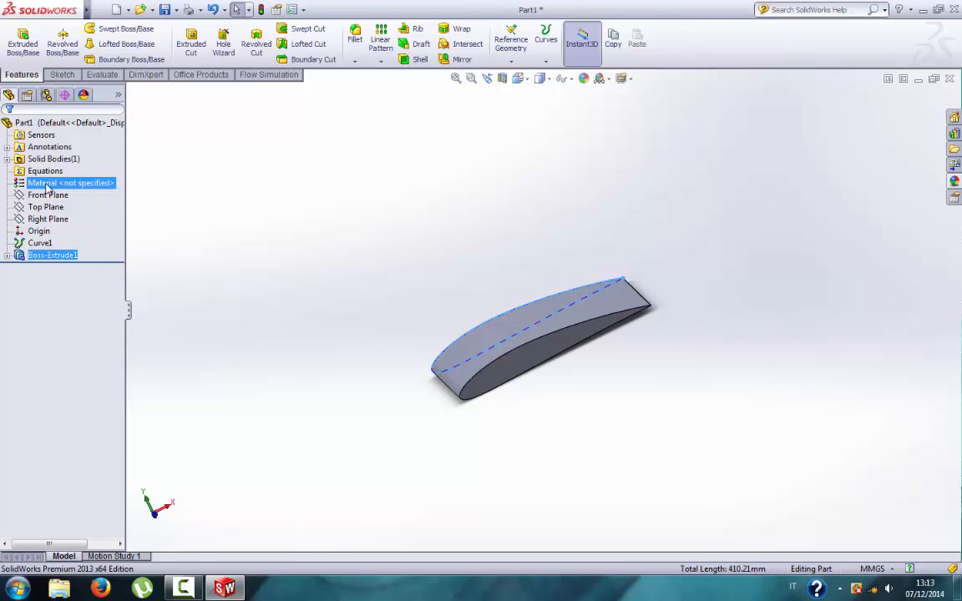
{"action": "right_click", "coordinate": [71, 182]}
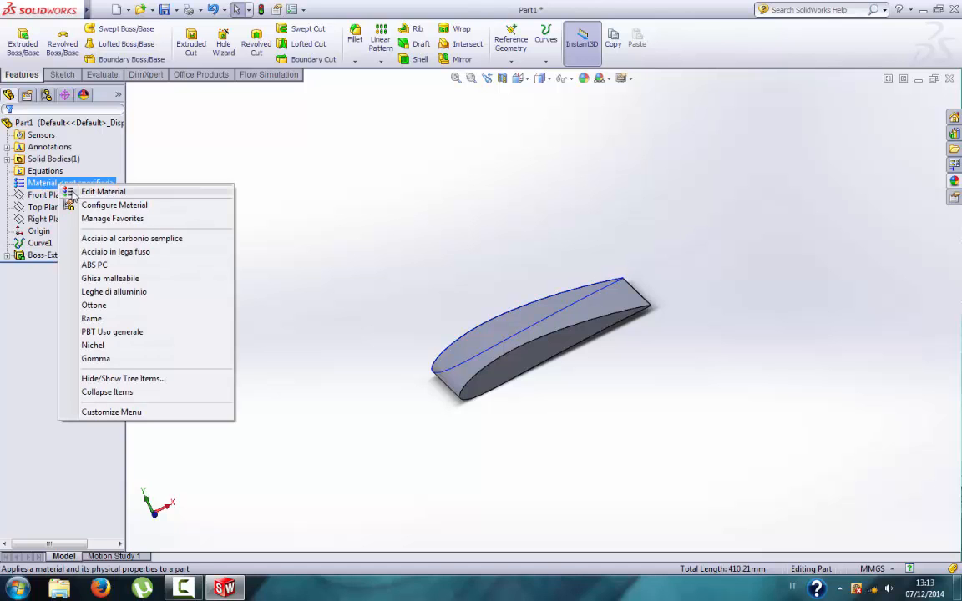
{"action": "left_click", "coordinate": [104, 191]}
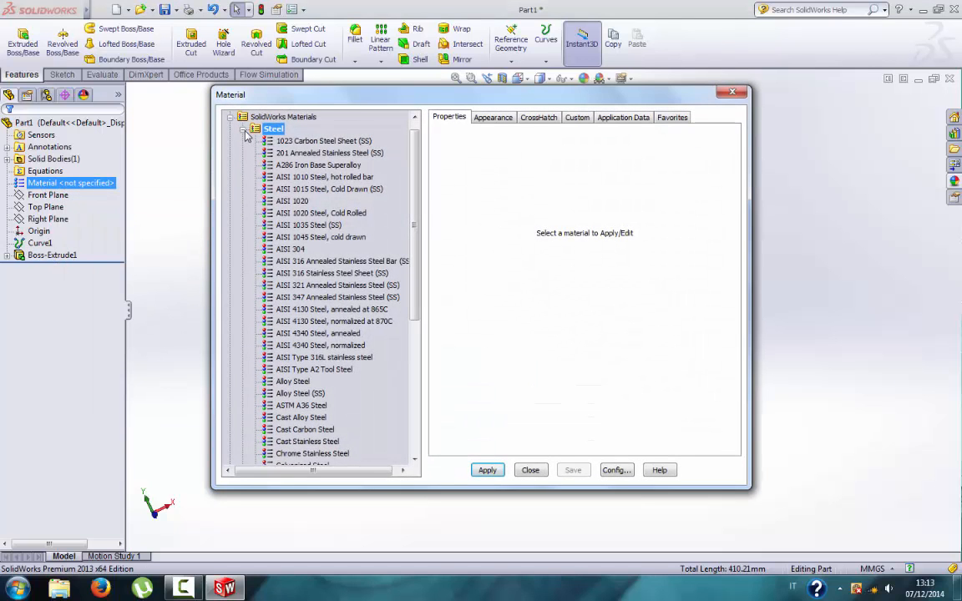
{"action": "left_click", "coordinate": [244, 130]}
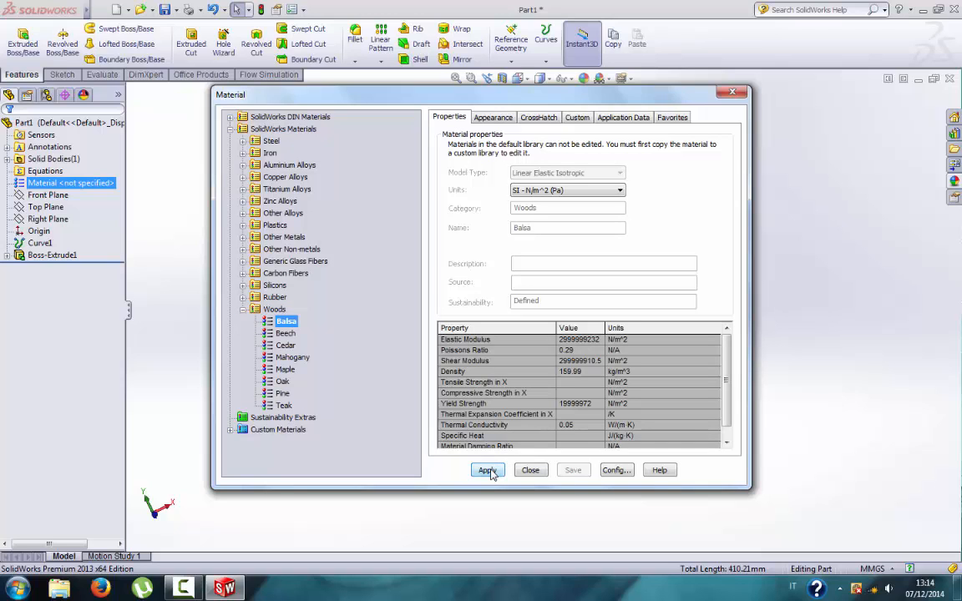
{"action": "left_click", "coordinate": [488, 471]}
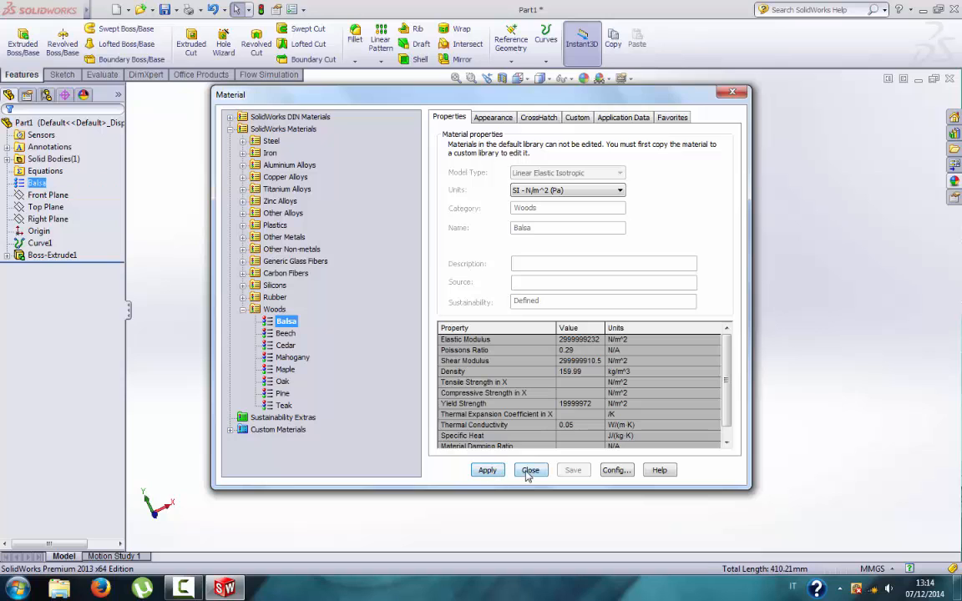
{"action": "left_click", "coordinate": [531, 472]}
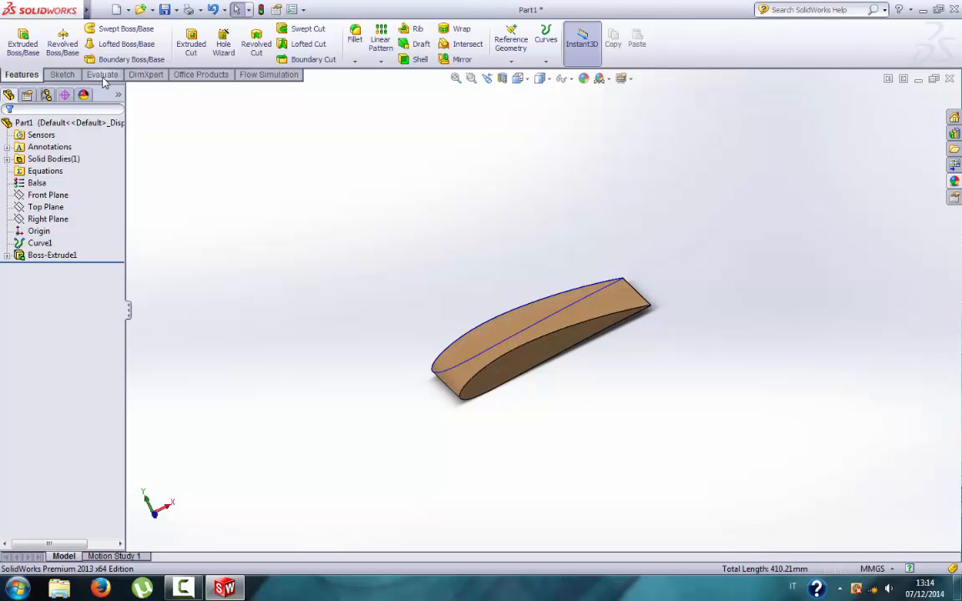
Check the balsa wing's mass properties, about 165.73 g and 660,832 mm³, then close the report
{"action": "left_click", "coordinate": [102, 74]}
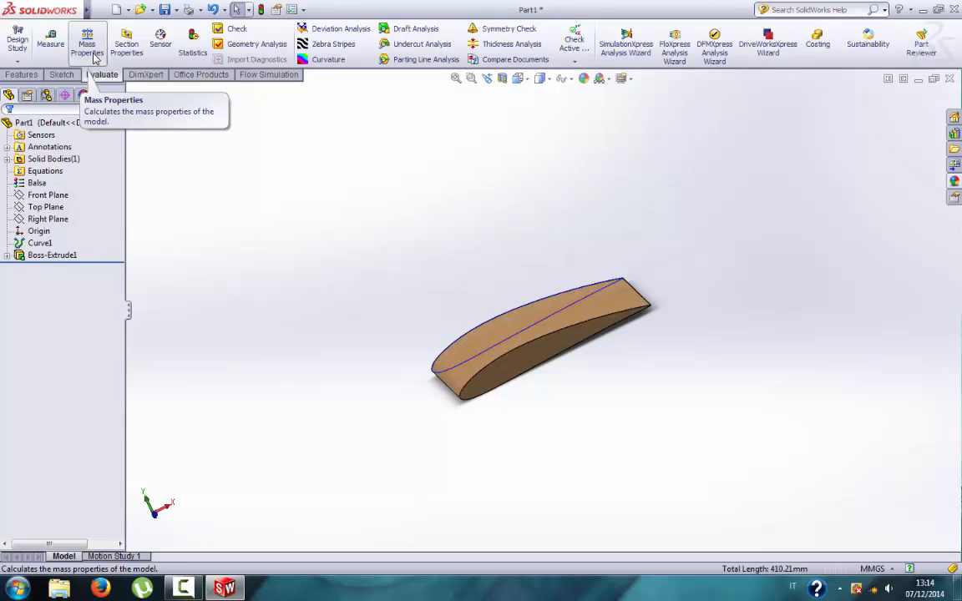
{"action": "left_click", "coordinate": [86, 40]}
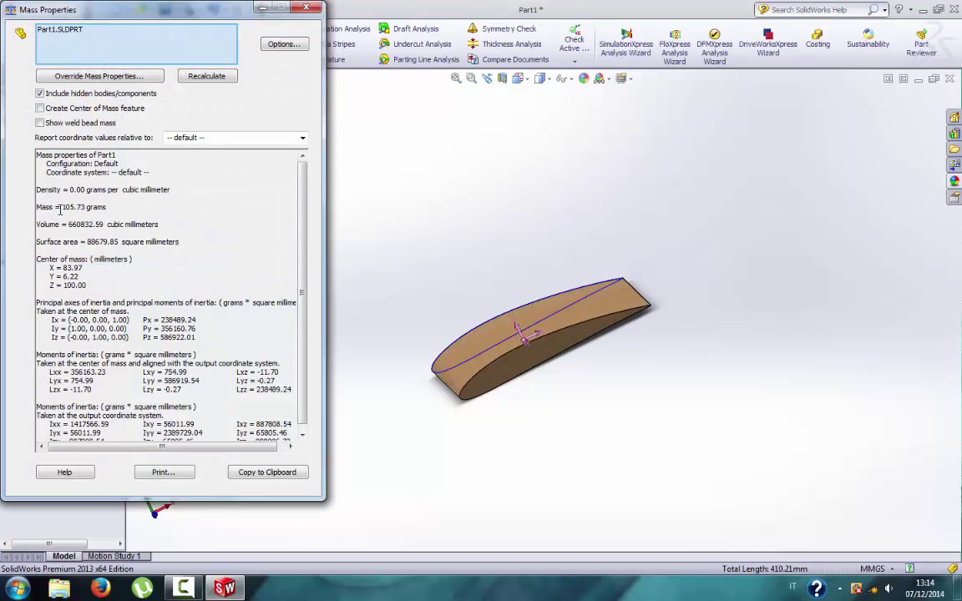
{"action": "double_click", "coordinate": [70, 207]}
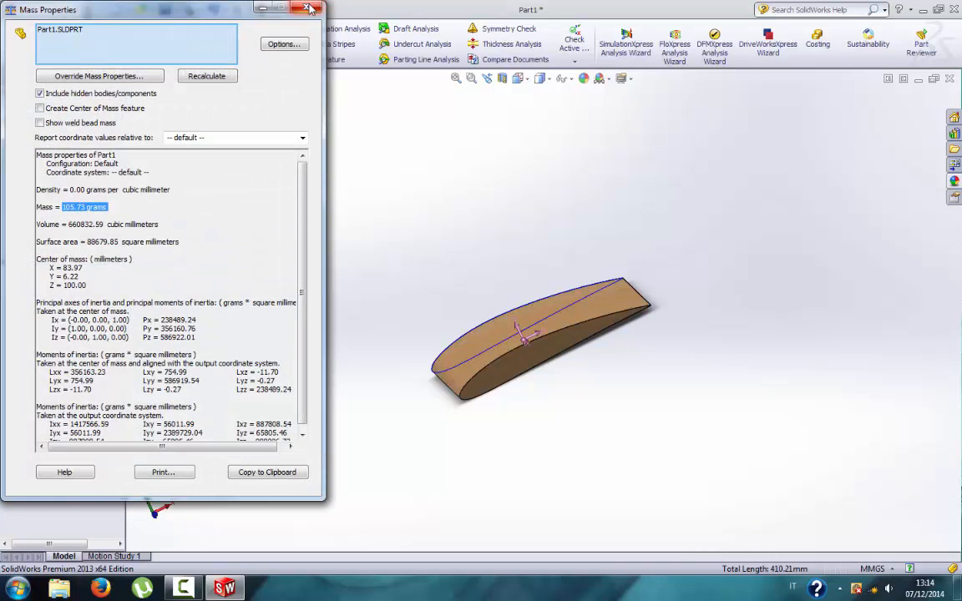
{"action": "left_click", "coordinate": [309, 10]}
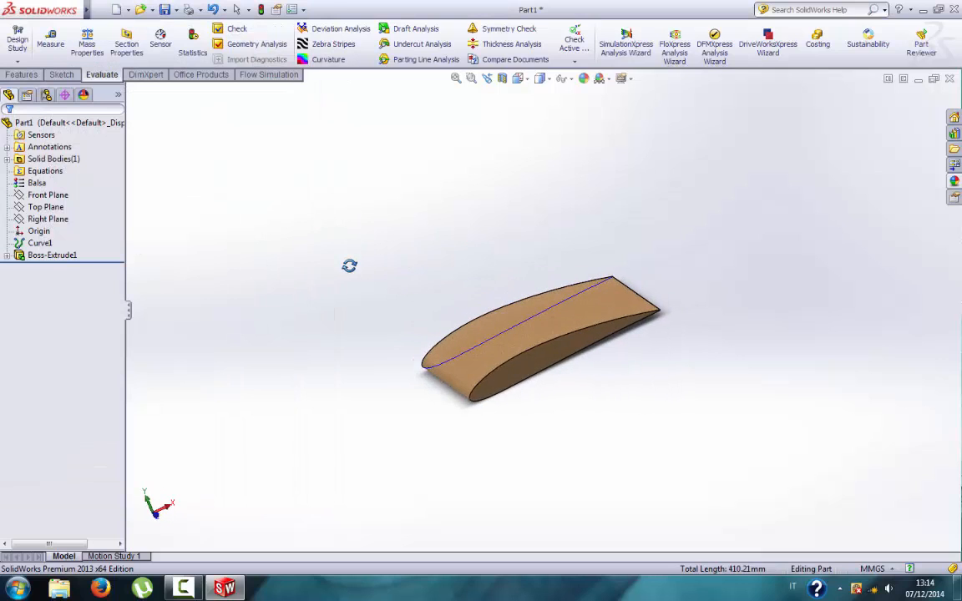
Return to the Features tools and orbit the solid wing to inspect it
{"action": "left_click", "coordinate": [62, 74]}
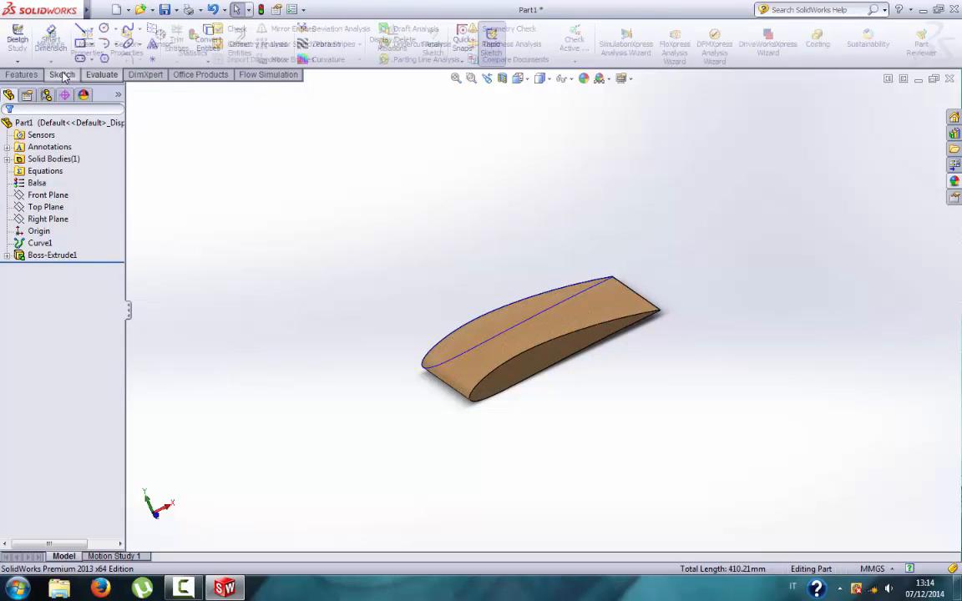
{"action": "left_click", "coordinate": [60, 74]}
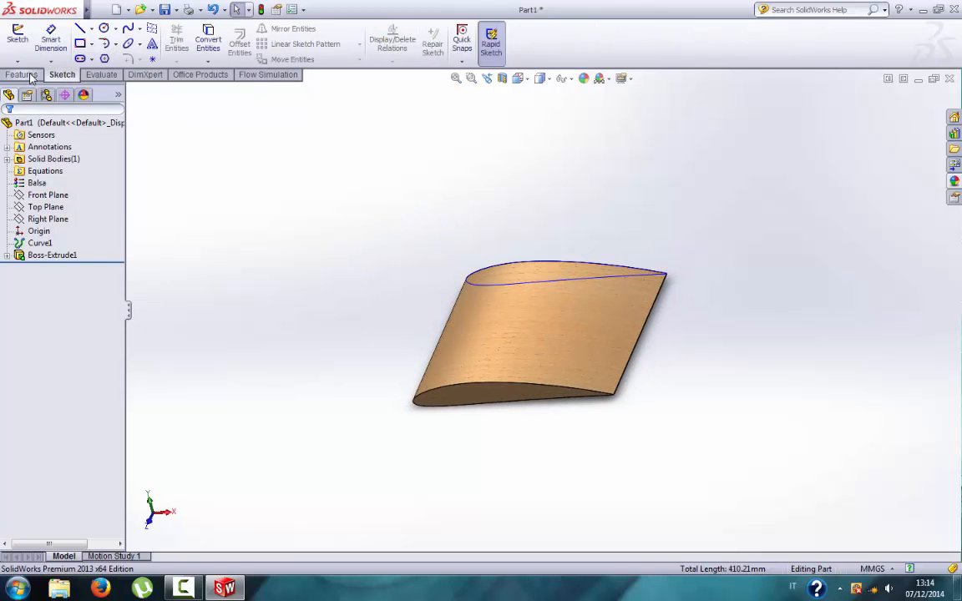
{"action": "left_click", "coordinate": [20, 74]}
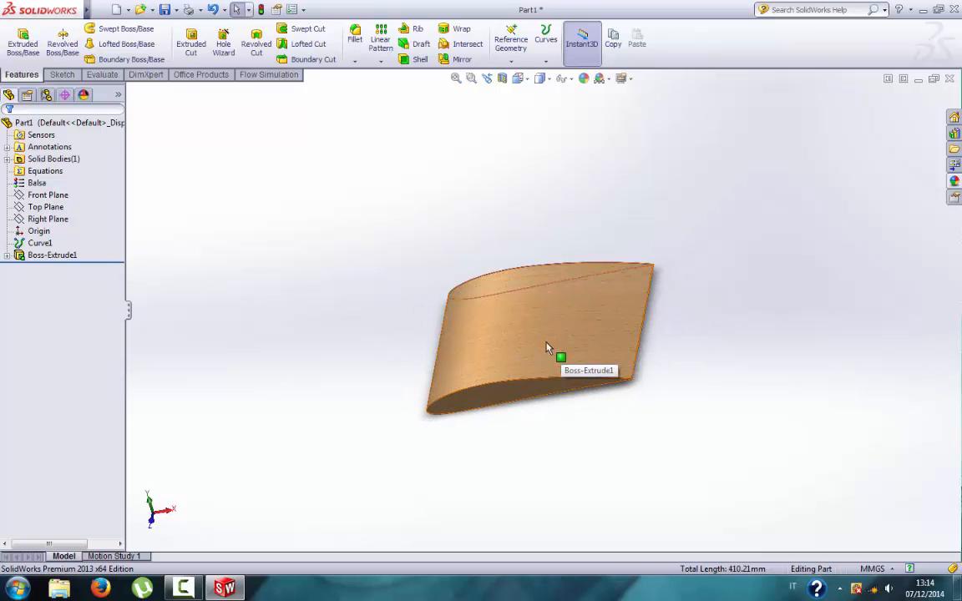
{"action": "left_click_drag", "start_coordinate": [548, 346], "coordinate": [510, 336]}
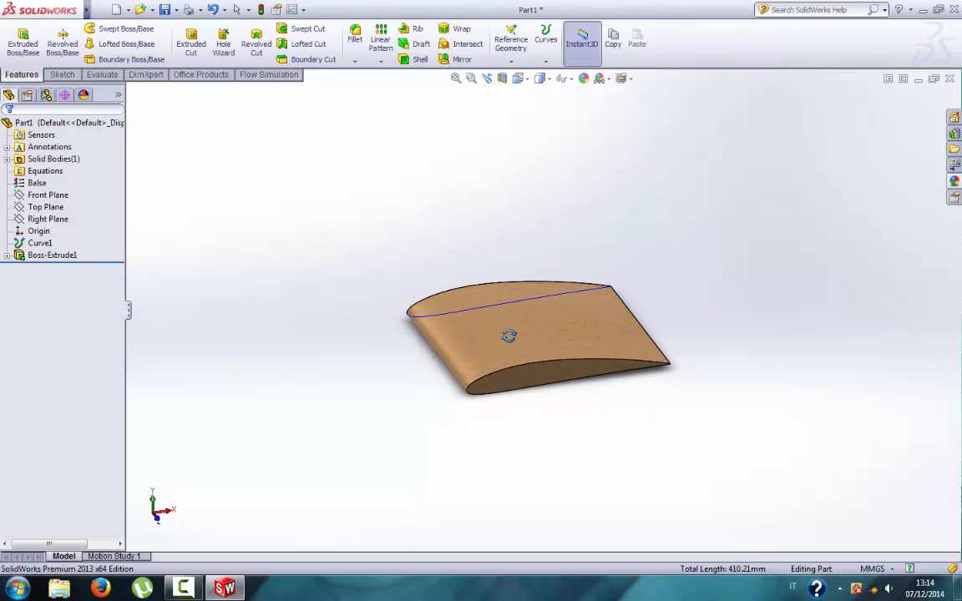
{"action": "left_click_drag", "start_coordinate": [510, 336], "coordinate": [633, 349]}
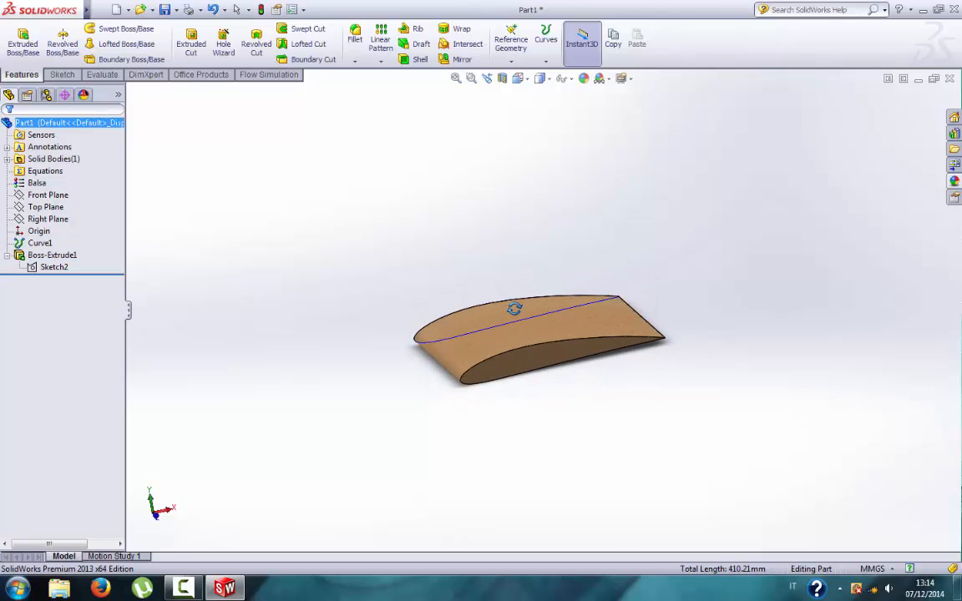
Delete Boss-Extrude1 and re-extrude Sketch2 200 mm as a 2 mm Thin Feature shell
{"action": "right_click", "coordinate": [52, 254]}
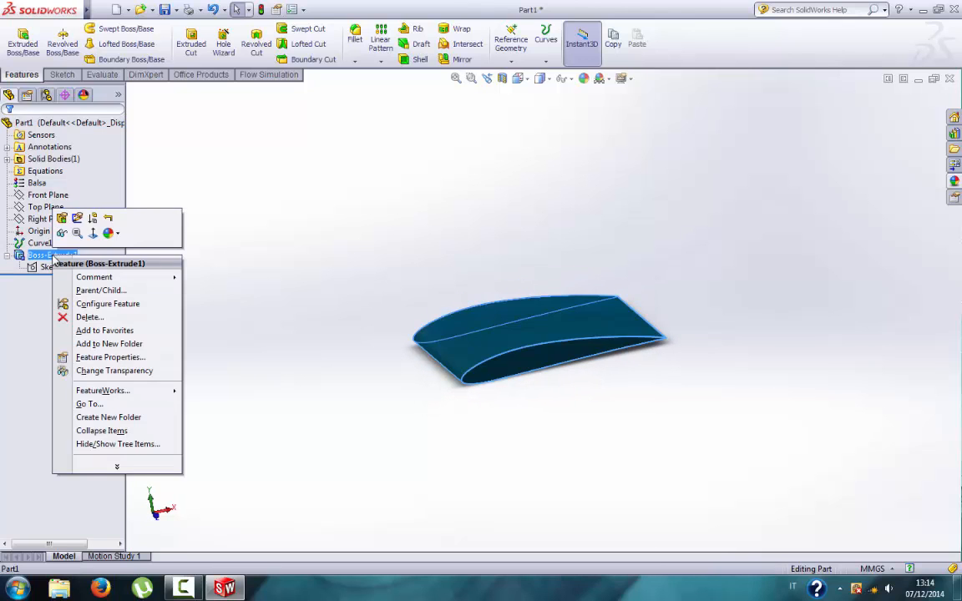
{"action": "mouse_move", "coordinate": [90, 317]}
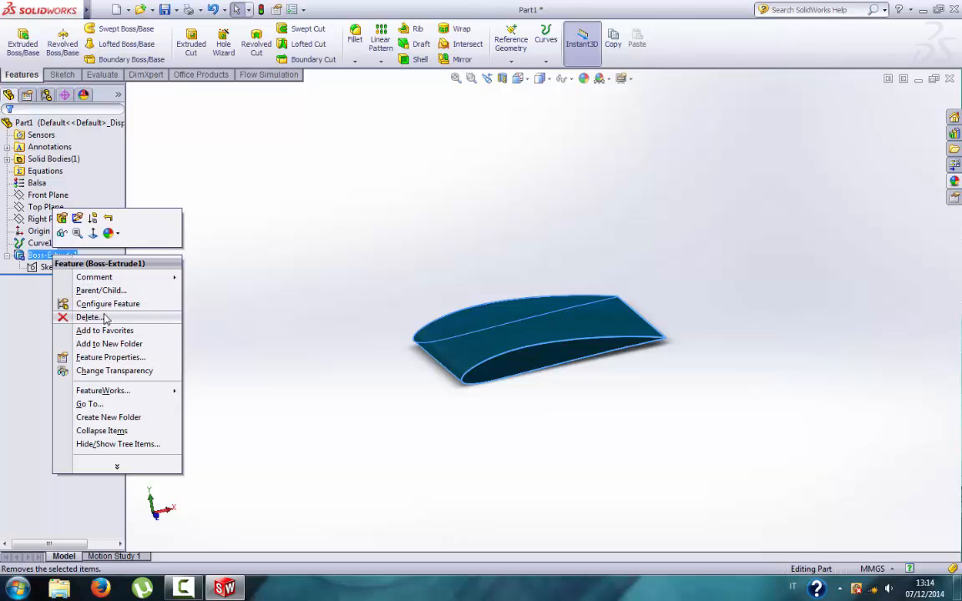
{"action": "left_click", "coordinate": [90, 317]}
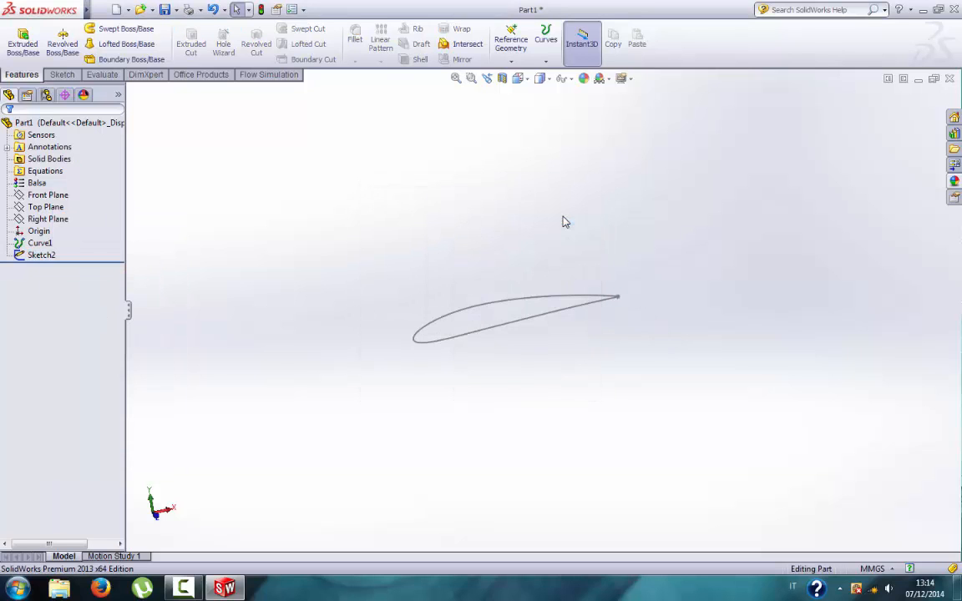
{"action": "mouse_move", "coordinate": [24, 32]}
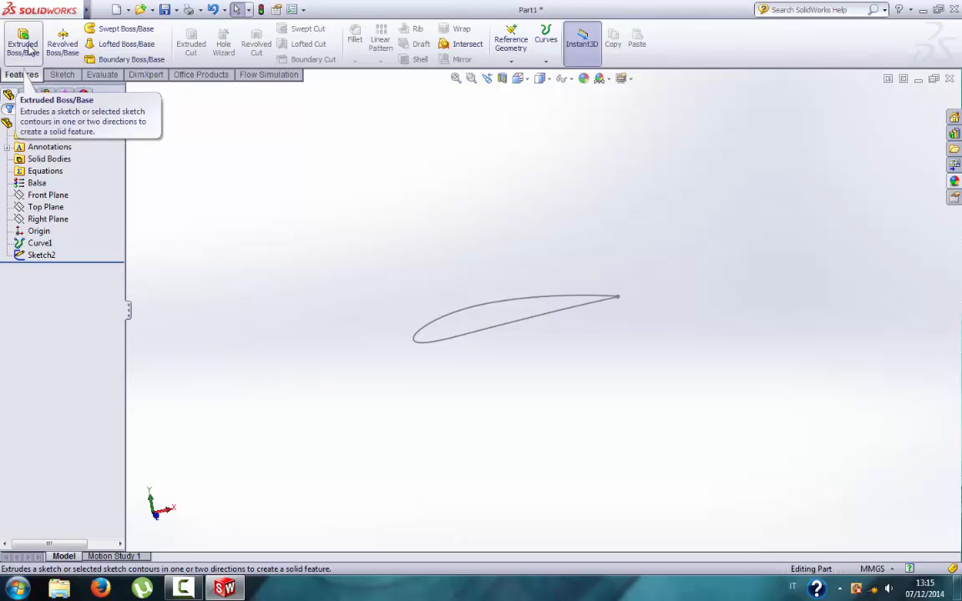
{"action": "left_click", "coordinate": [20, 42]}
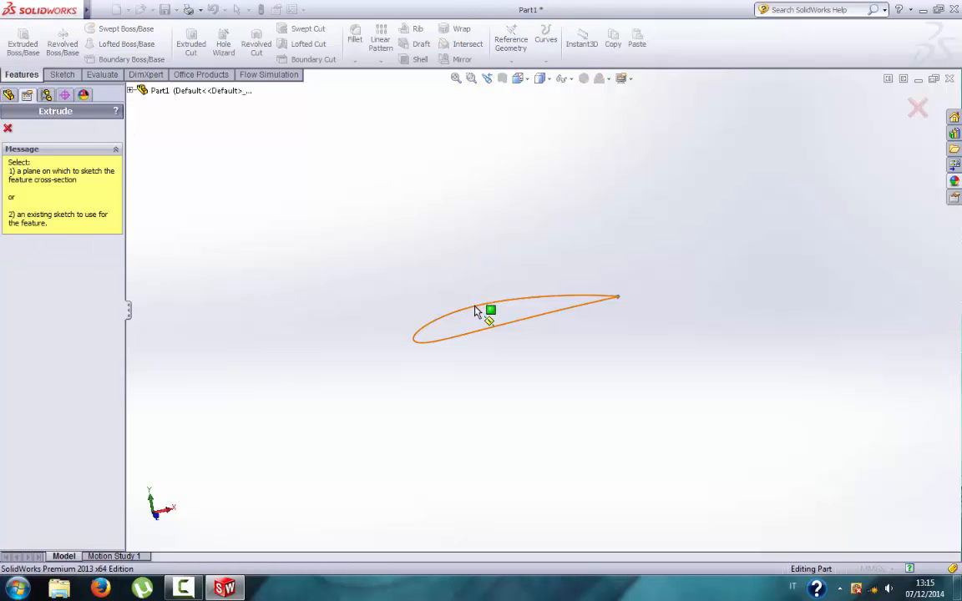
{"action": "left_click", "coordinate": [490, 309]}
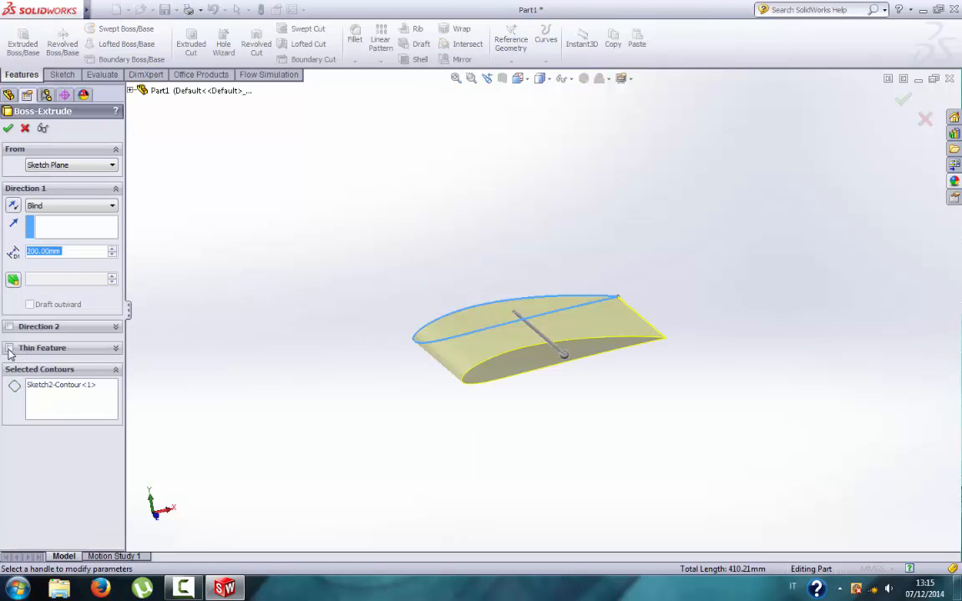
{"action": "left_click", "coordinate": [10, 347]}
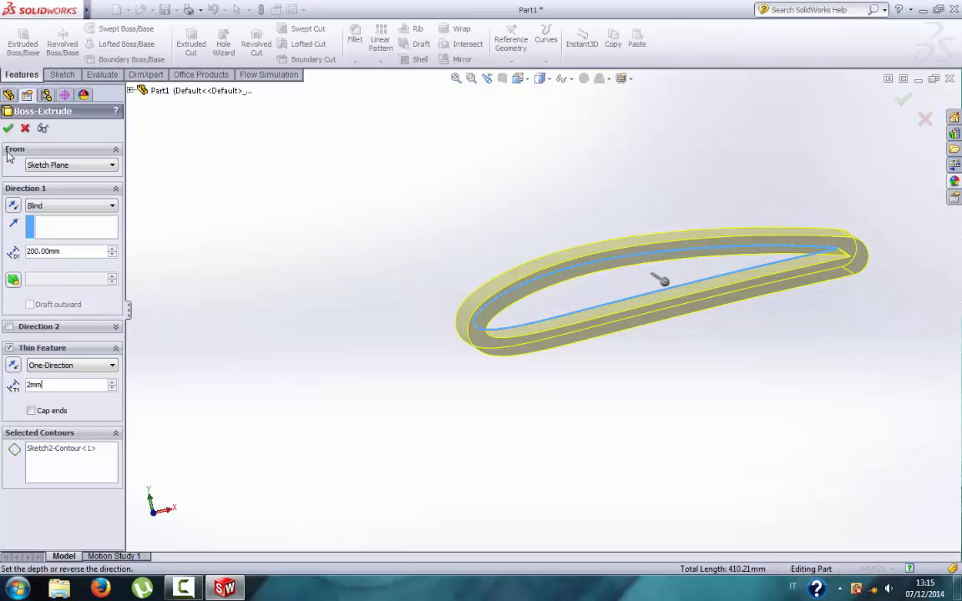
{"action": "left_click", "coordinate": [8, 127]}
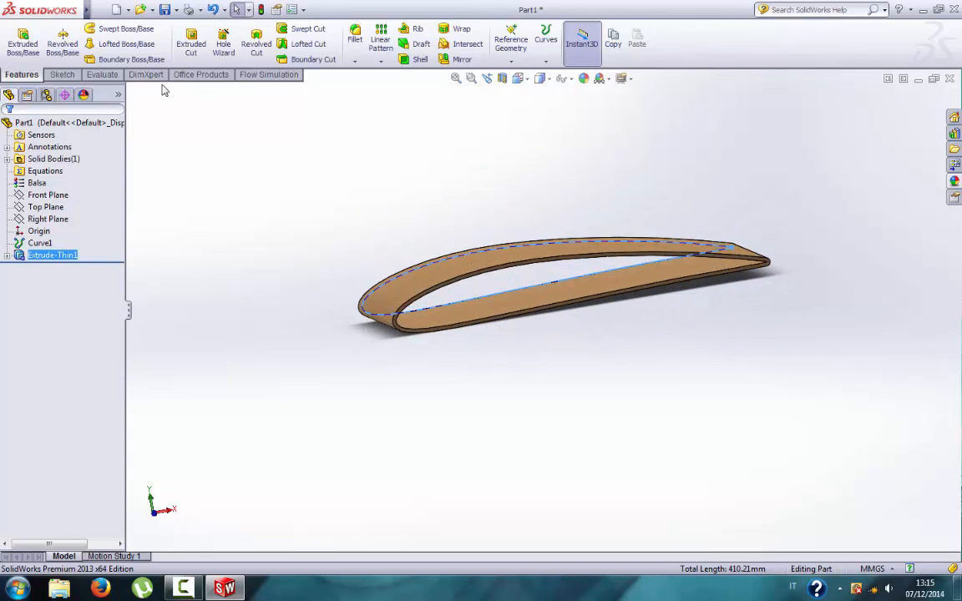
Check the thin-shell wing's mass, about 26.76 g (167,254 mm³), and close the report
{"action": "left_click", "coordinate": [102, 73]}
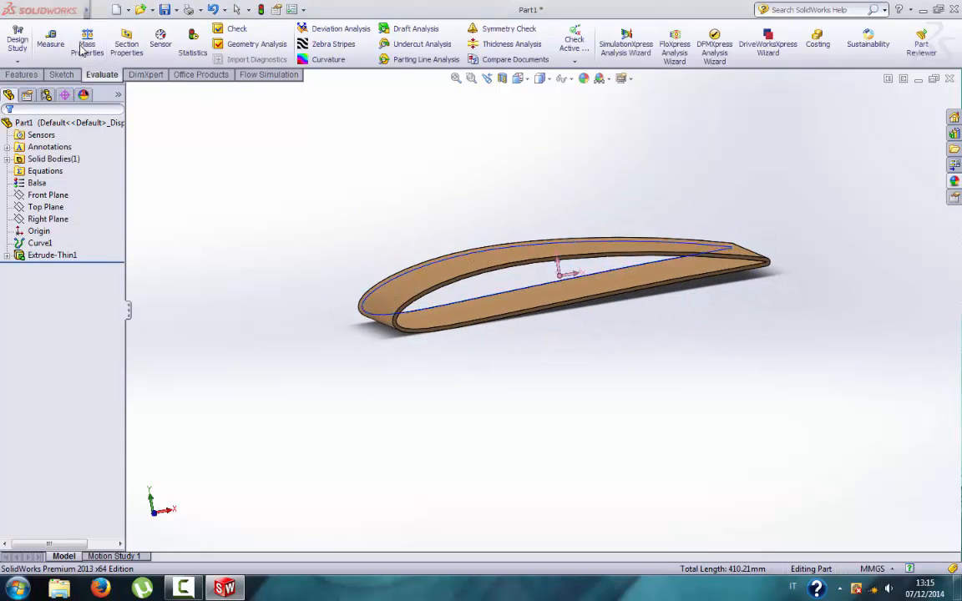
{"action": "left_click", "coordinate": [87, 34]}
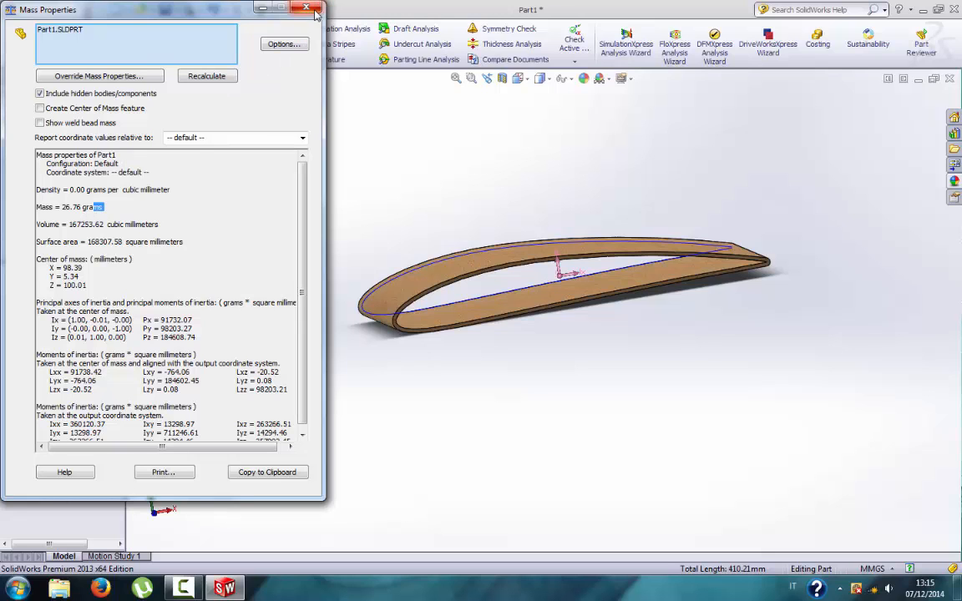
{"action": "left_click", "coordinate": [314, 9]}
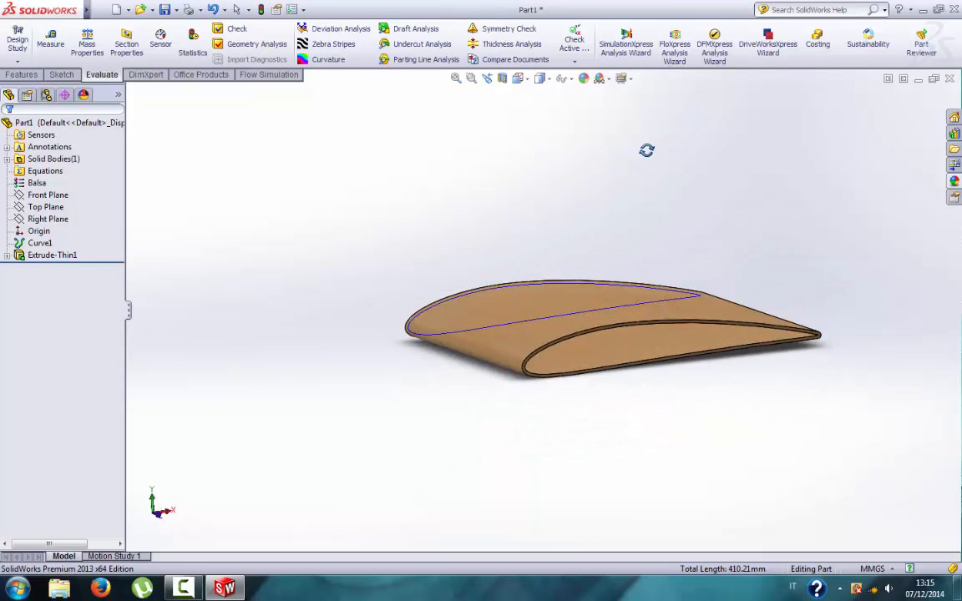
Save the part as Part1 through the Save As dialog
{"action": "left_click", "coordinate": [60, 73]}
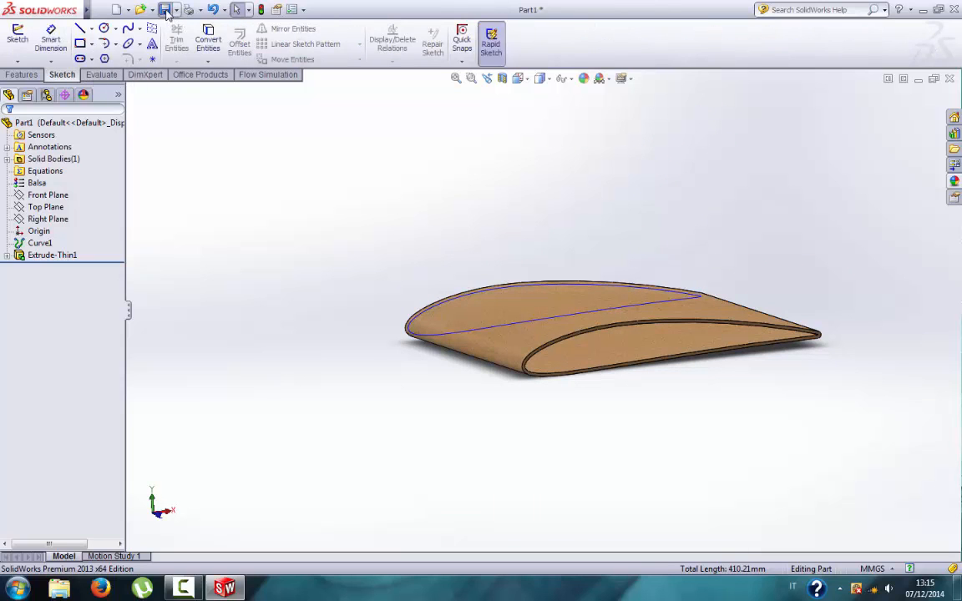
{"action": "left_click", "coordinate": [164, 10]}
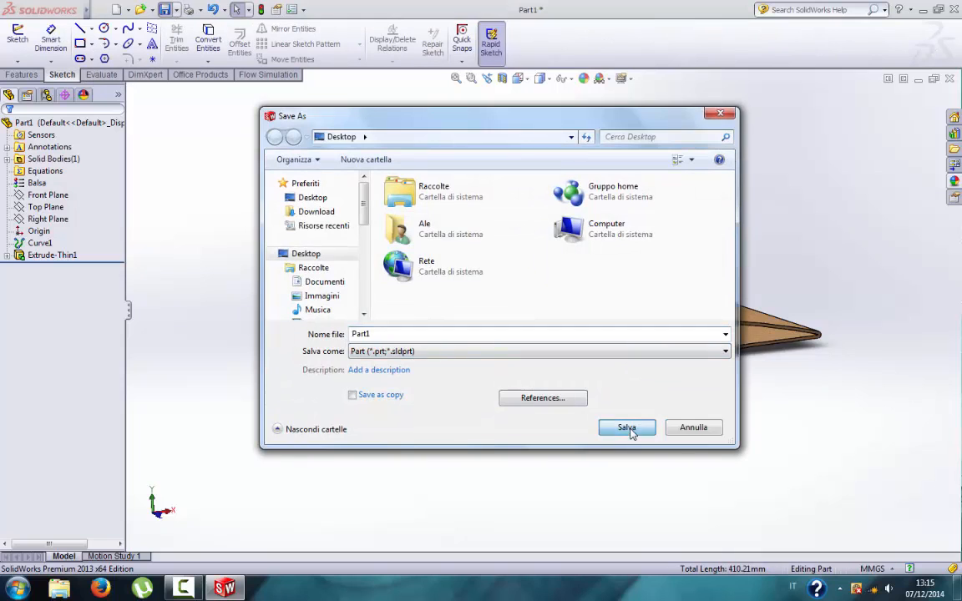
{"action": "left_click", "coordinate": [626, 428]}
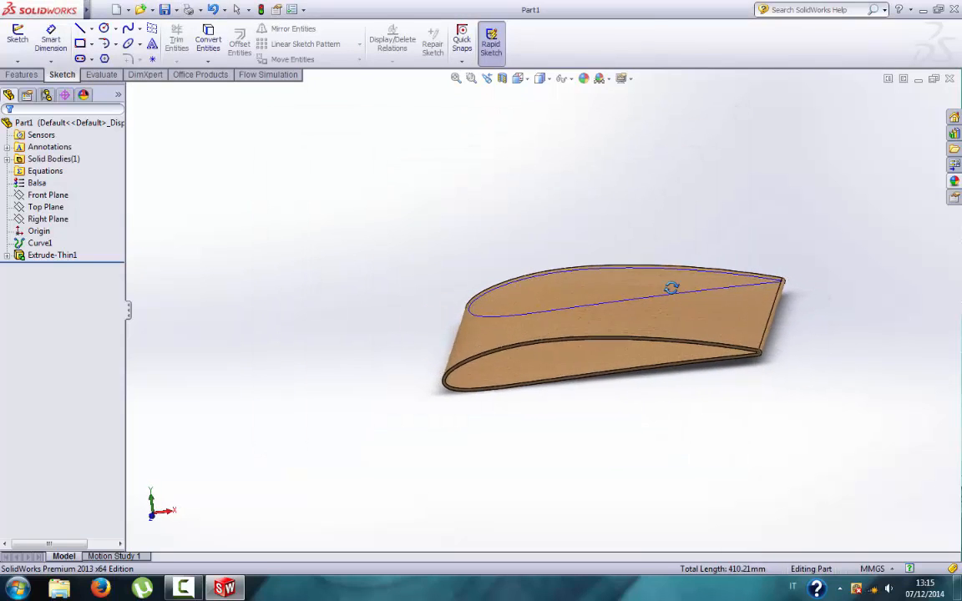
{"action": "left_click", "coordinate": [20, 73]}
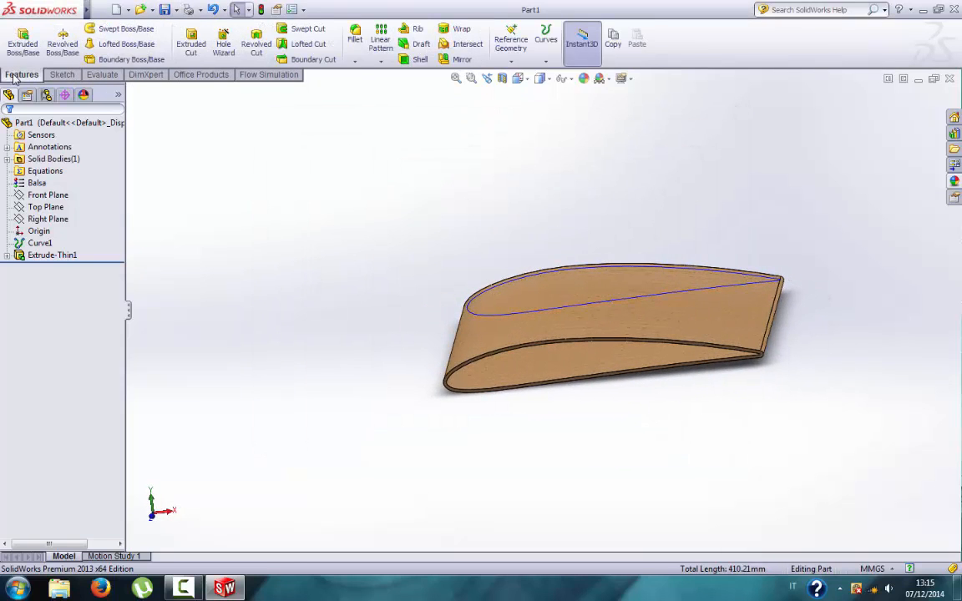
{"action": "left_click", "coordinate": [173, 10]}
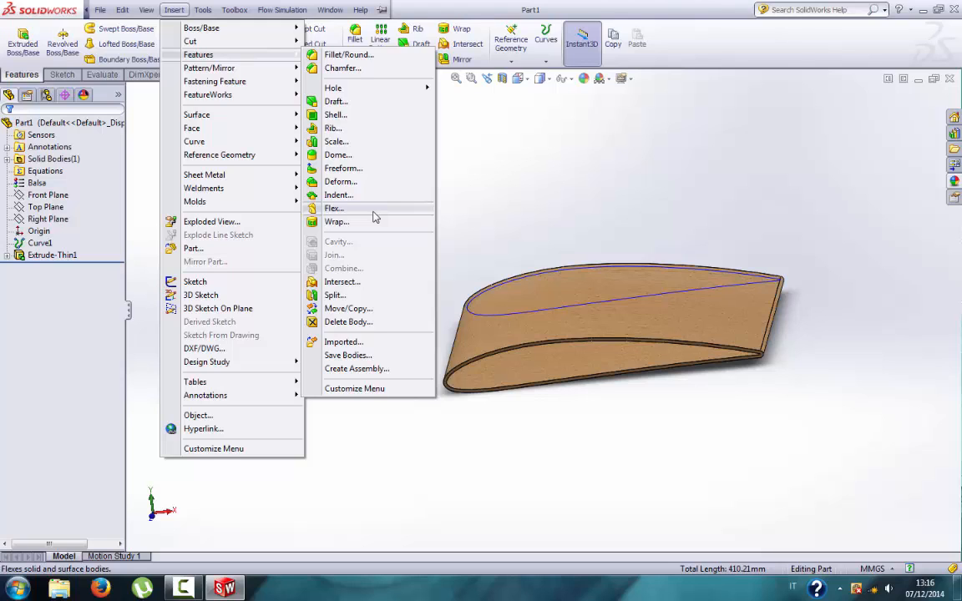
{"action": "left_click", "coordinate": [334, 207]}
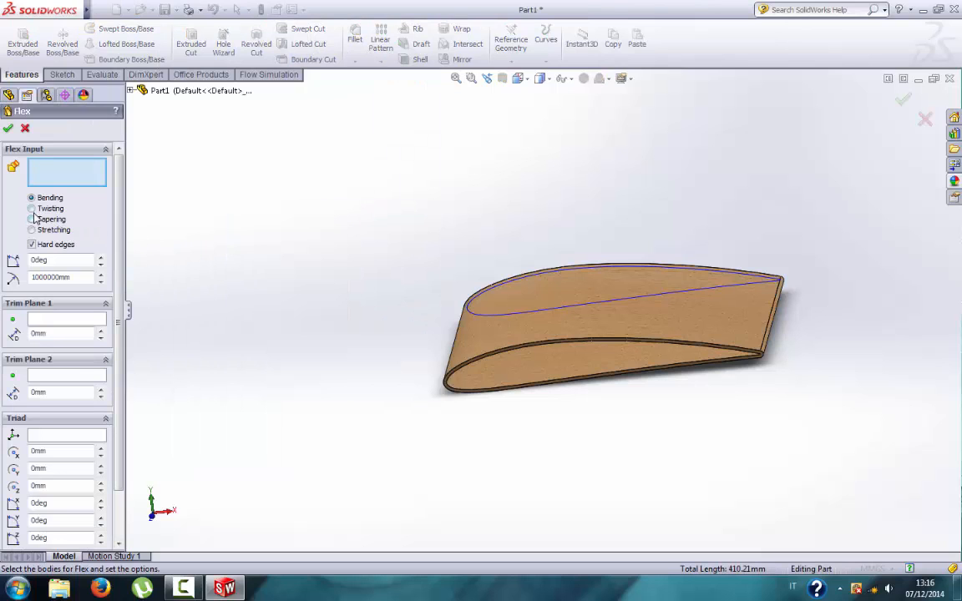
{"action": "left_click", "coordinate": [32, 208]}
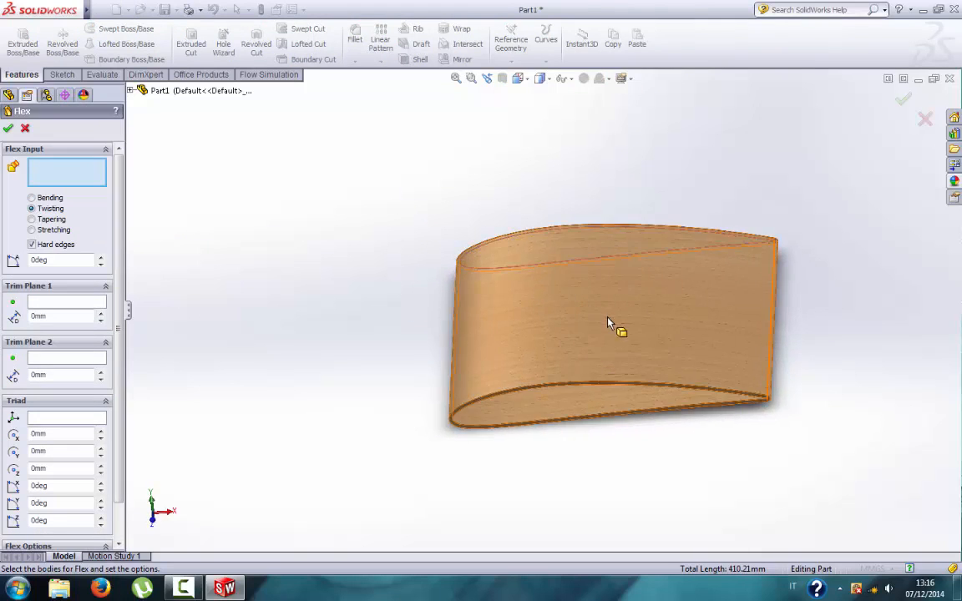
{"action": "mouse_move", "coordinate": [609, 323]}
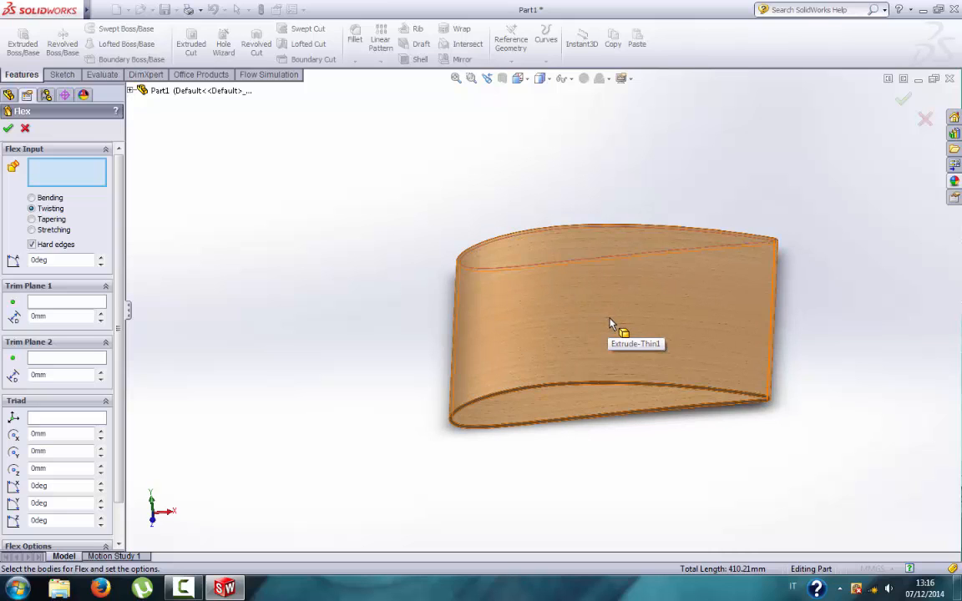
{"action": "left_click", "coordinate": [612, 322]}
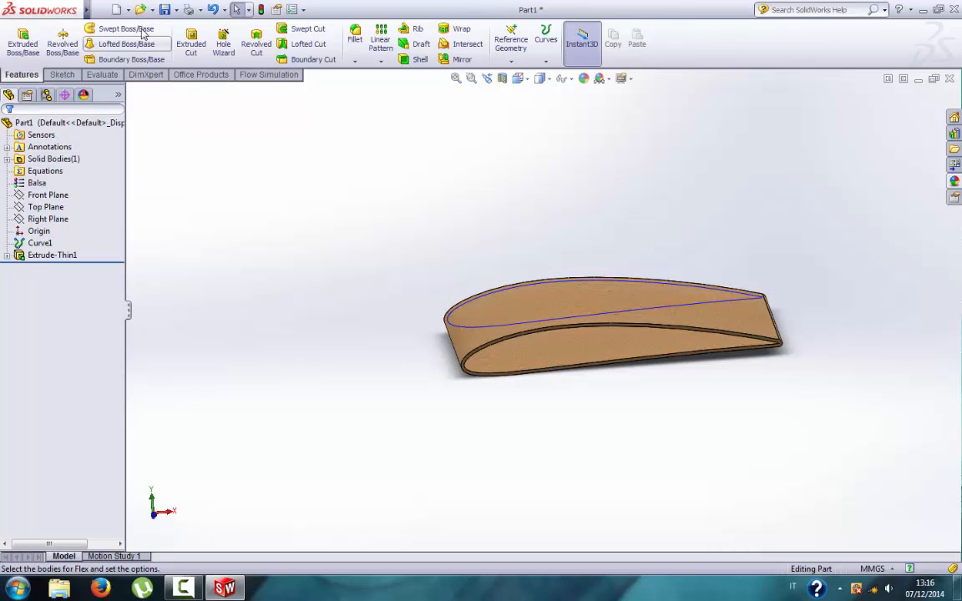
Preview a roughly 15° Twisting Flex on the wing body, then cancel it unapplied
{"action": "left_click", "coordinate": [174, 11]}
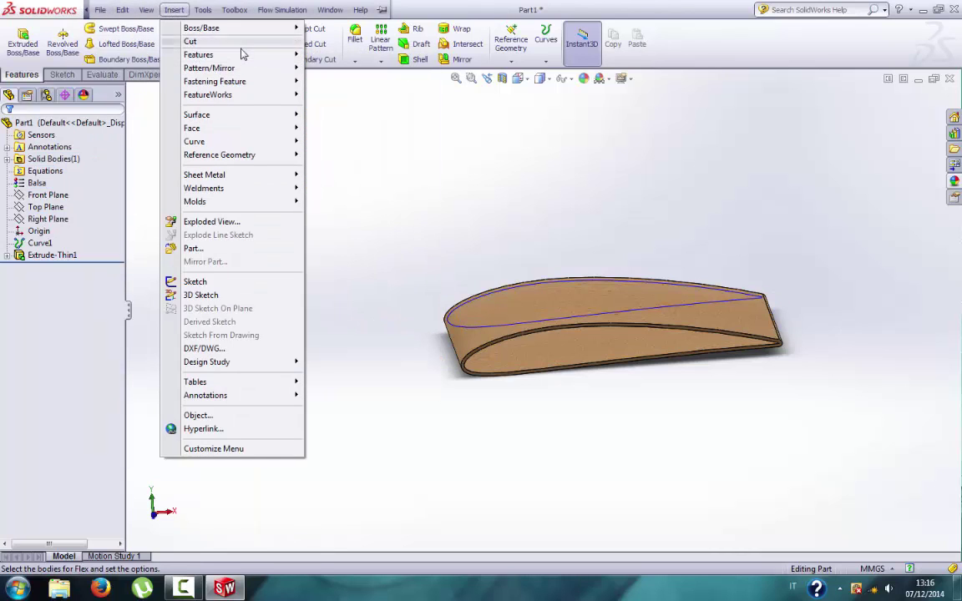
{"action": "mouse_move", "coordinate": [198, 53]}
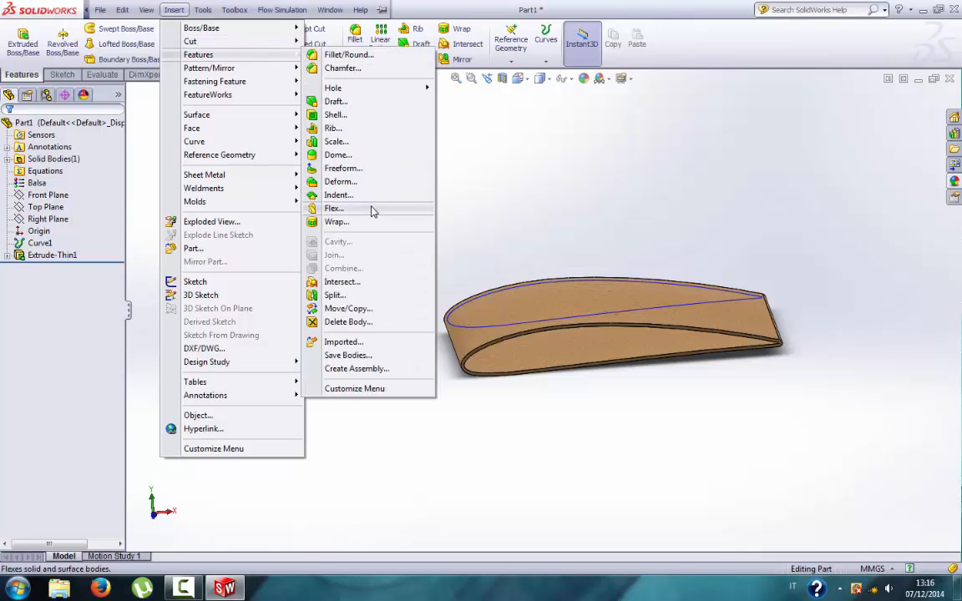
{"action": "left_click", "coordinate": [334, 207]}
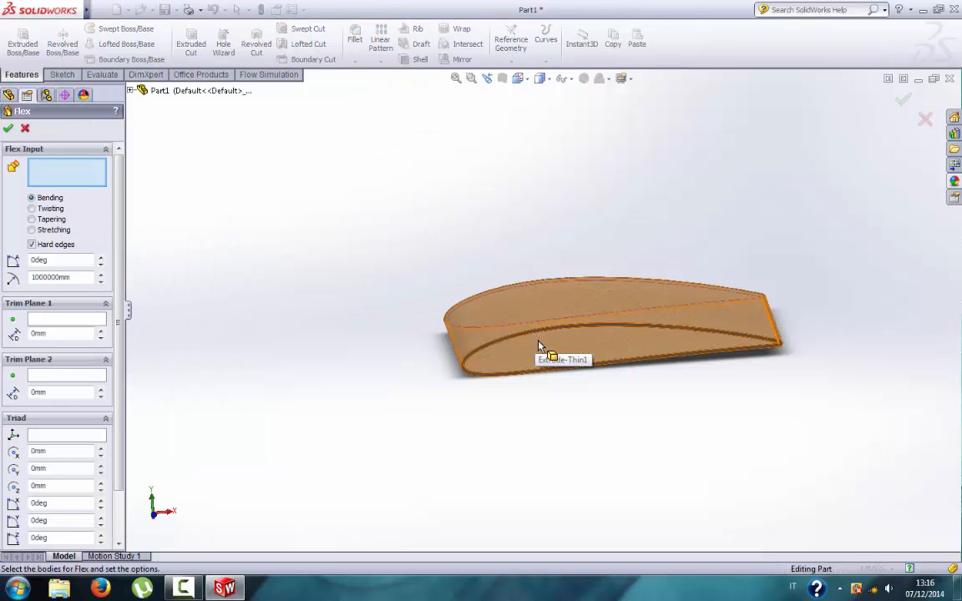
{"action": "left_click", "coordinate": [538, 344]}
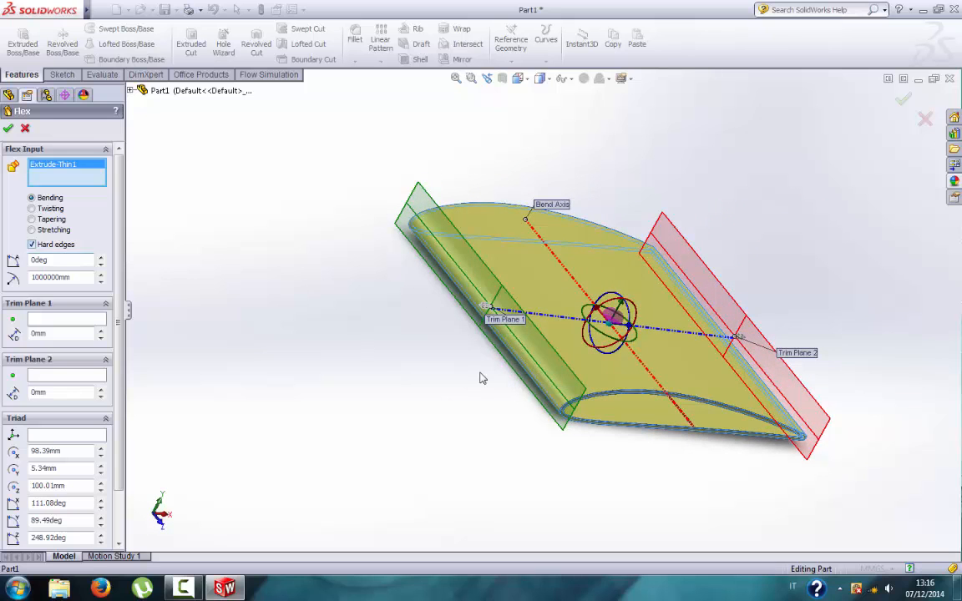
{"action": "mouse_move", "coordinate": [789, 445]}
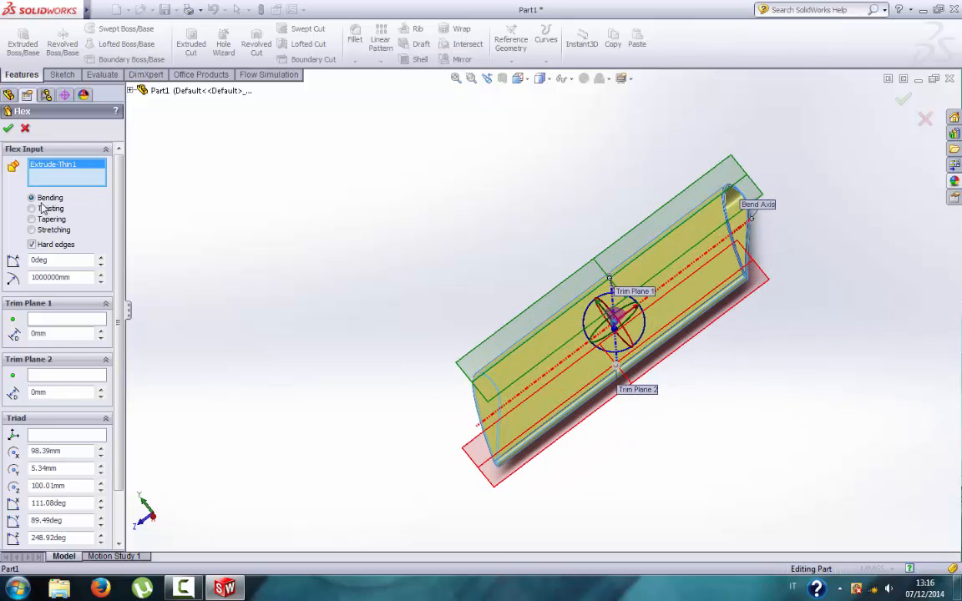
{"action": "left_click", "coordinate": [32, 207]}
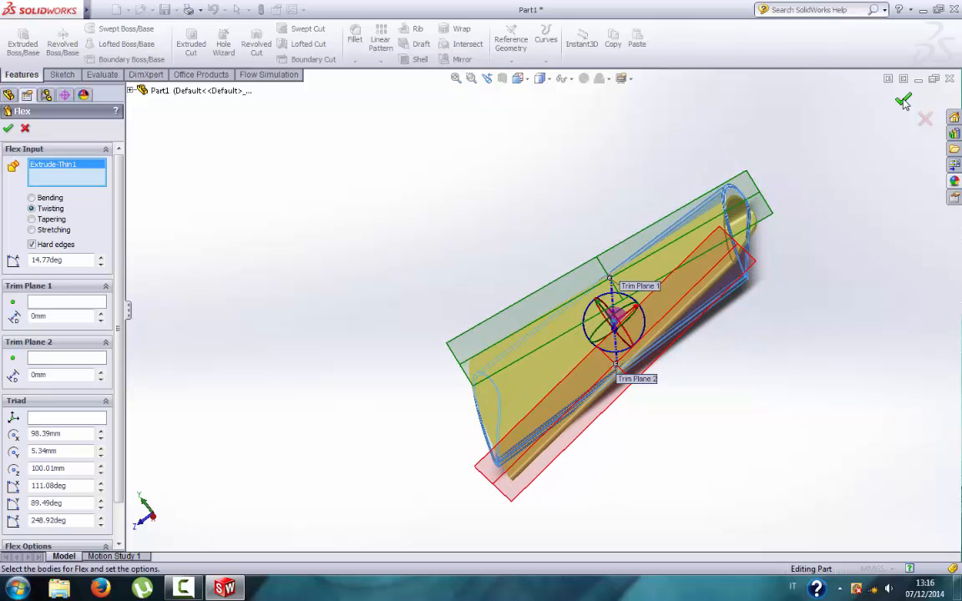
{"action": "left_click", "coordinate": [902, 100]}
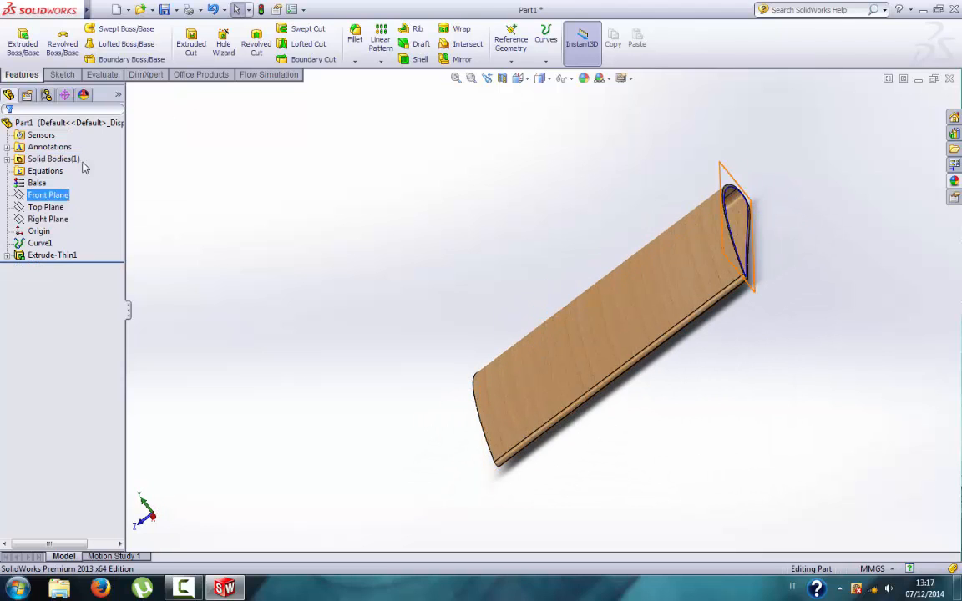
Add a Bending Flex of about 15.78° to the wing and accept it as Flex2
{"action": "left_click", "coordinate": [171, 10]}
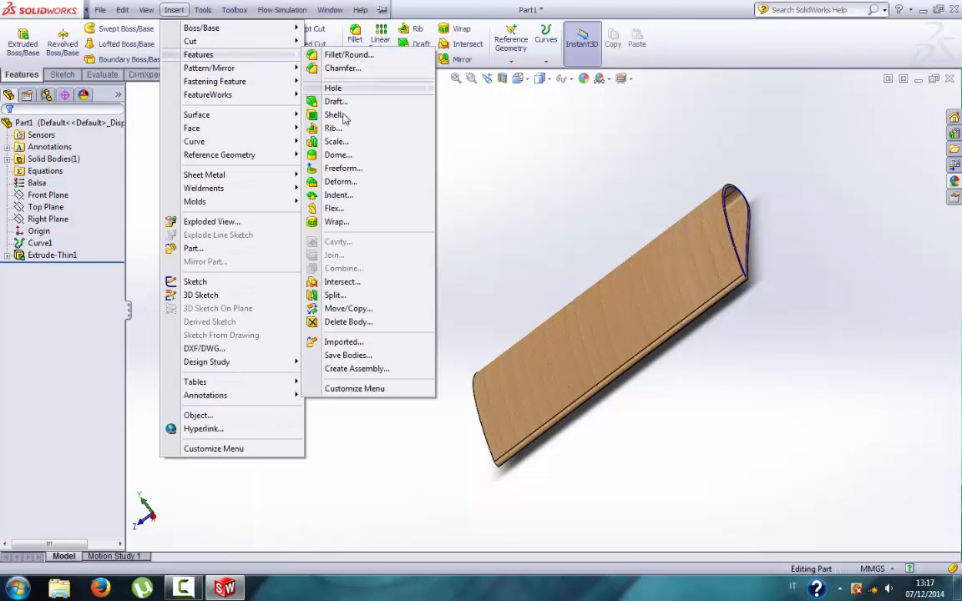
{"action": "left_click", "coordinate": [334, 207]}
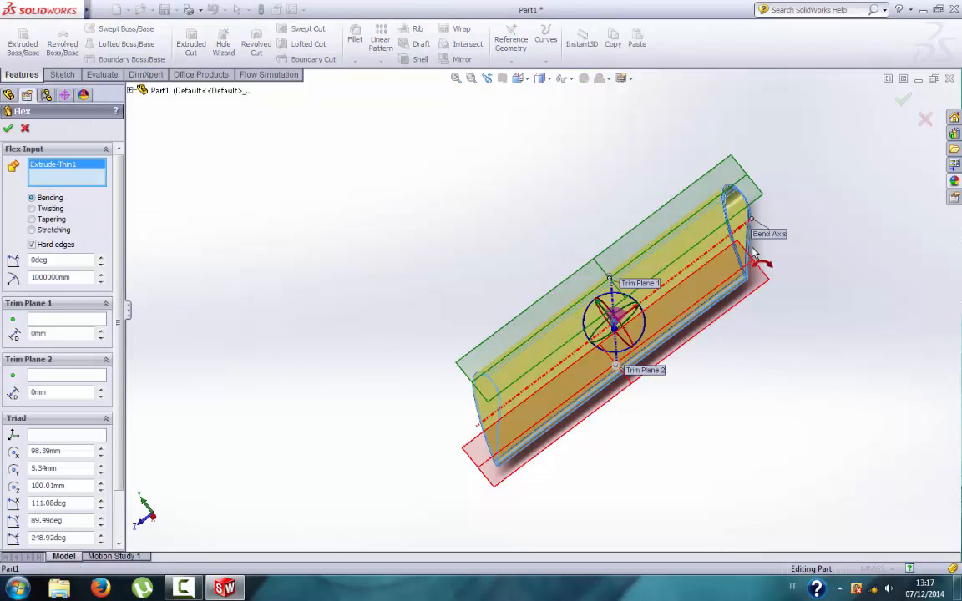
{"action": "mouse_move", "coordinate": [770, 265]}
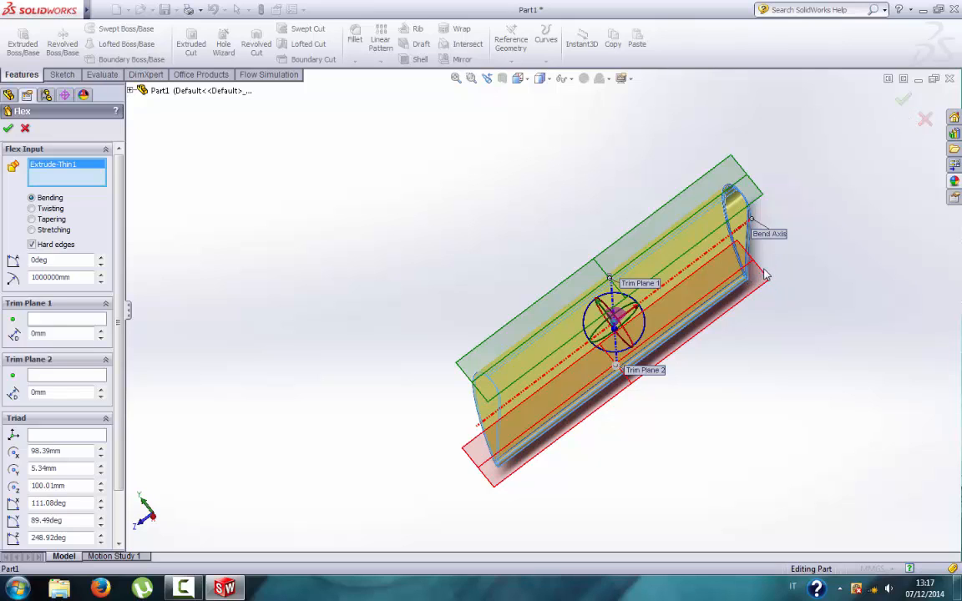
{"action": "mouse_move", "coordinate": [753, 264]}
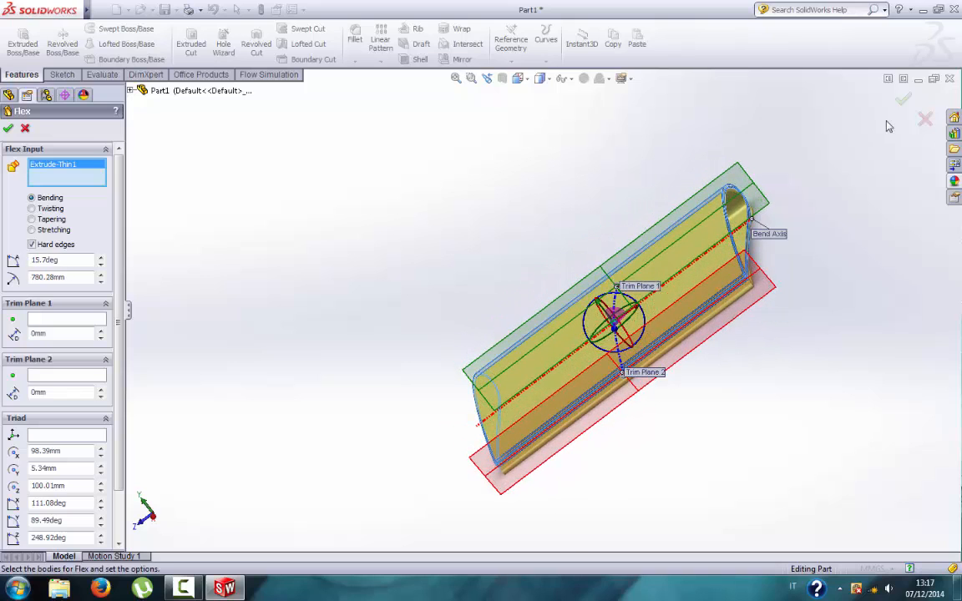
{"action": "left_click", "coordinate": [8, 127]}
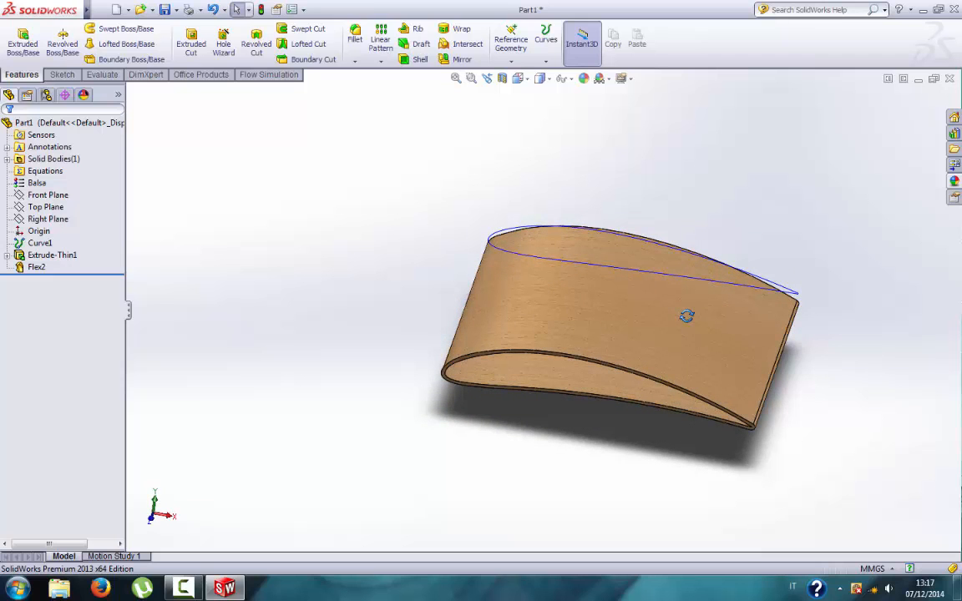
{"action": "mouse_move", "coordinate": [803, 349]}
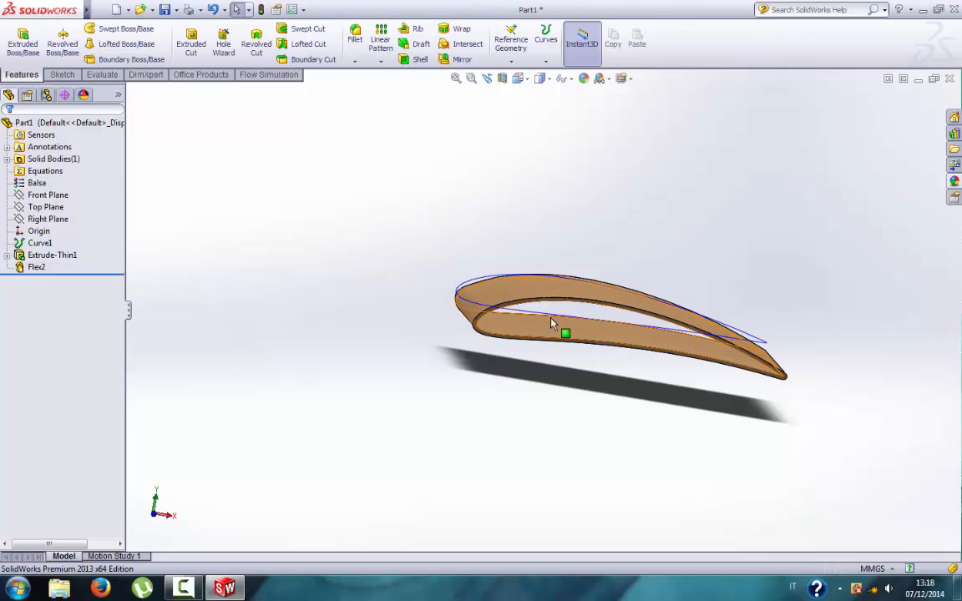
{"action": "mouse_move", "coordinate": [558, 304]}
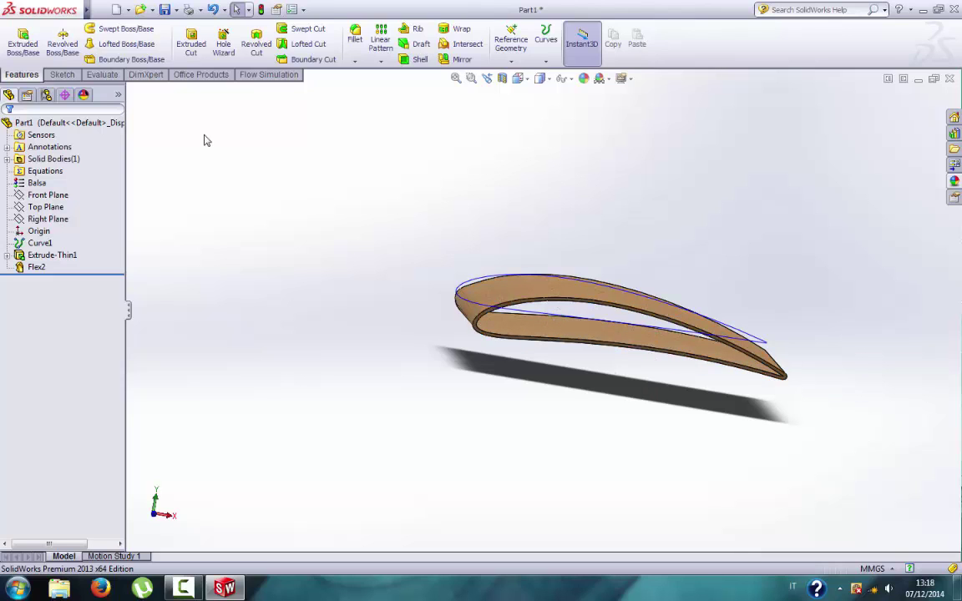
Undo Flex2, then preview a Tapering Flex on the wing and cancel it unapplied
{"action": "left_click", "coordinate": [110, 10]}
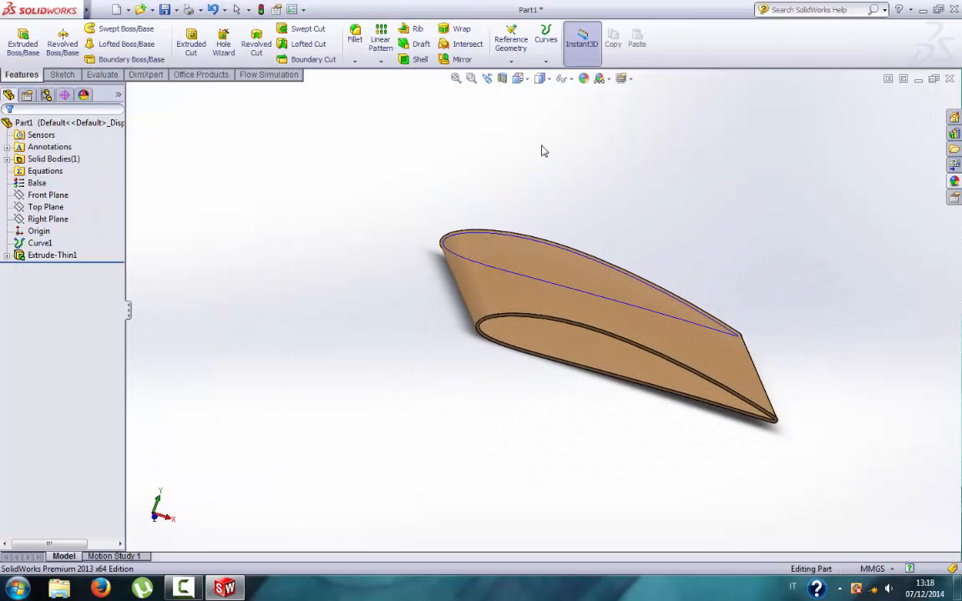
{"action": "left_click", "coordinate": [174, 10]}
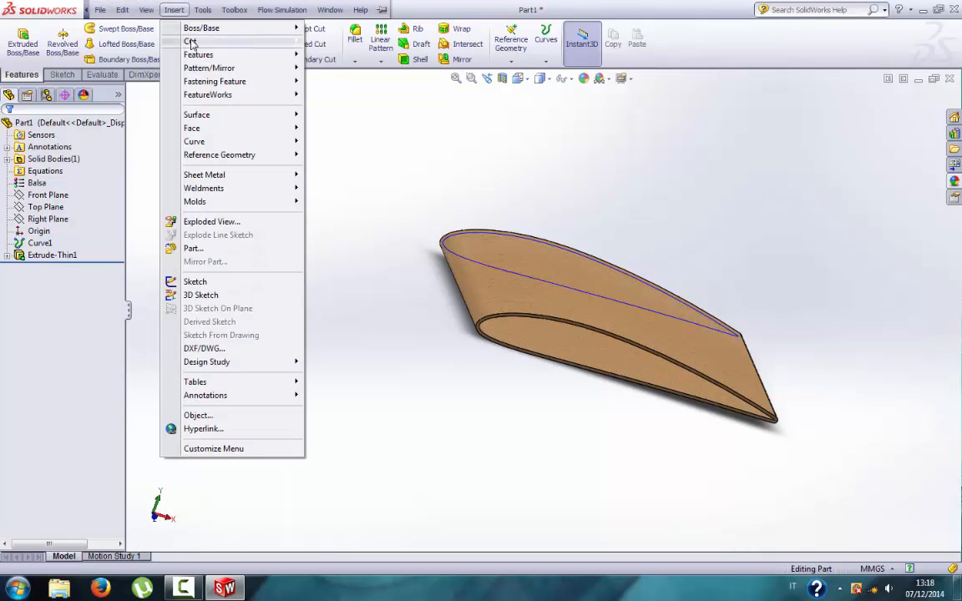
{"action": "mouse_move", "coordinate": [197, 54]}
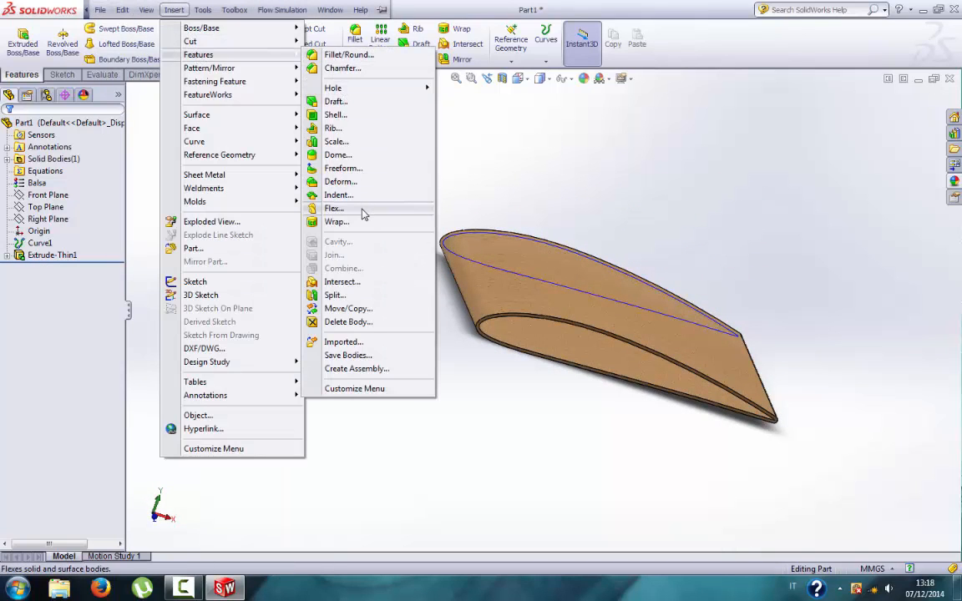
{"action": "left_click", "coordinate": [334, 207]}
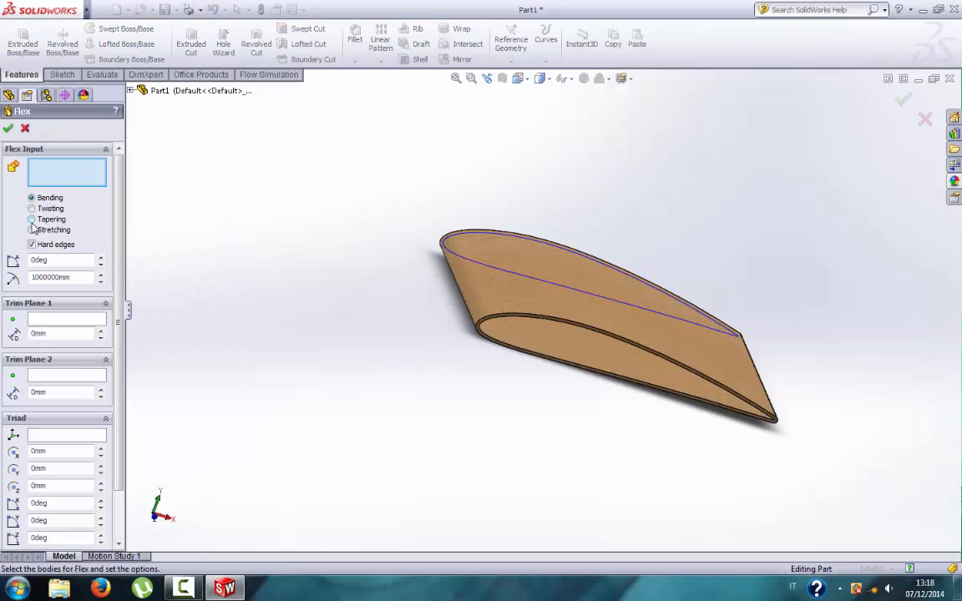
{"action": "left_click", "coordinate": [32, 218]}
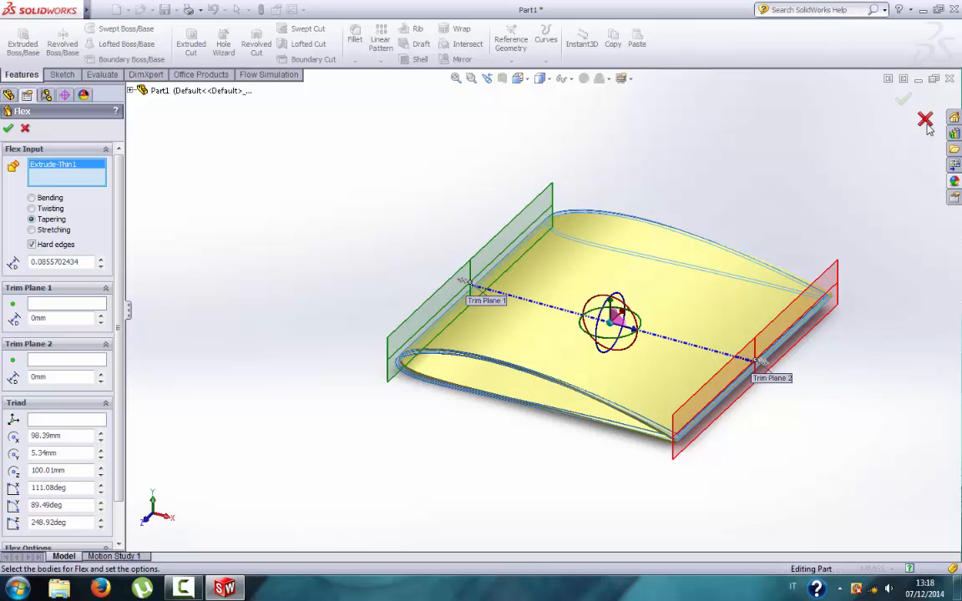
{"action": "left_click", "coordinate": [922, 119]}
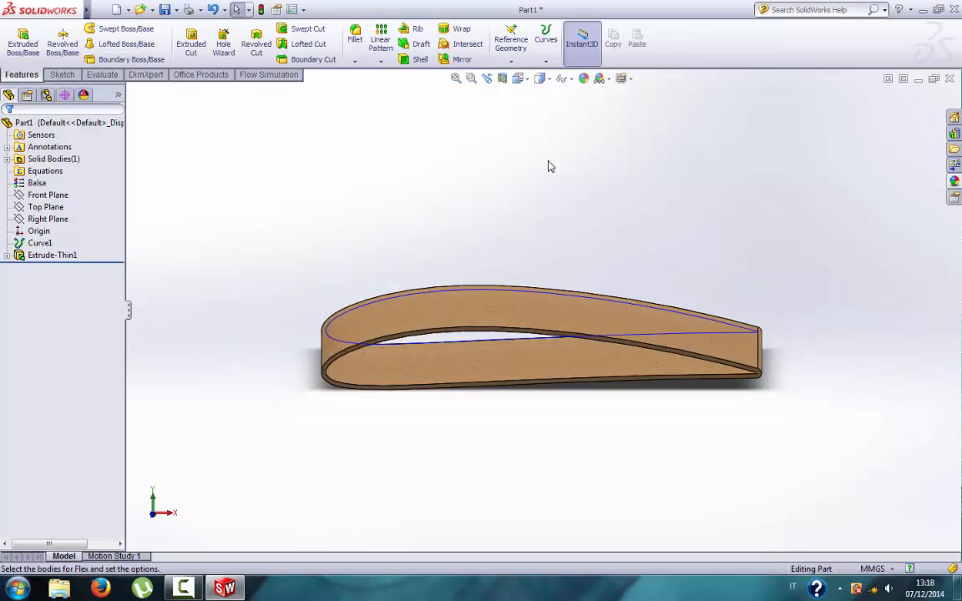
Orbit the unflexed wing, then switch to a straight-on side view from View Orientation
{"action": "left_click_drag", "start_coordinate": [552, 334], "coordinate": [555, 242]}
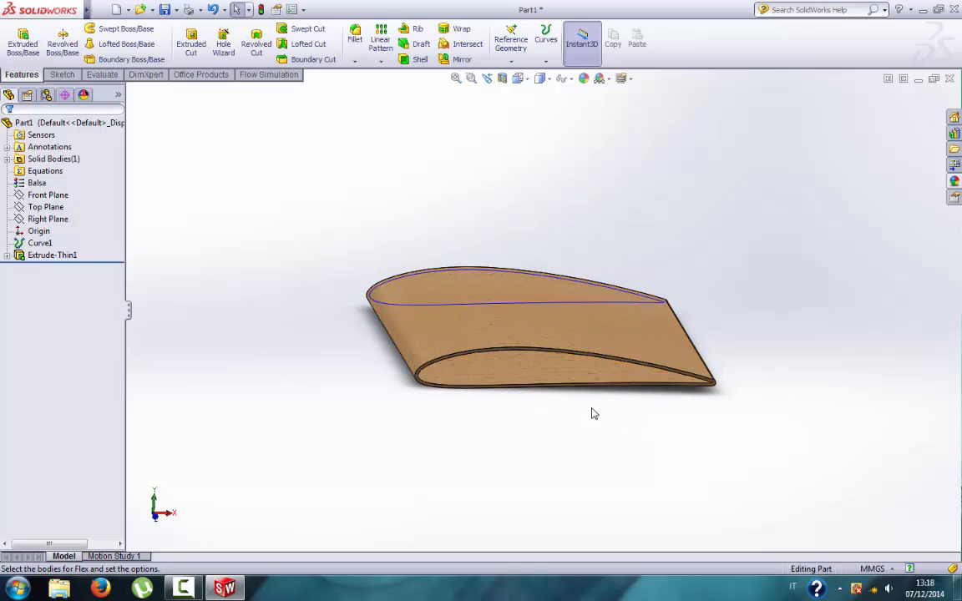
{"action": "left_click_drag", "start_coordinate": [595, 414], "coordinate": [708, 461]}
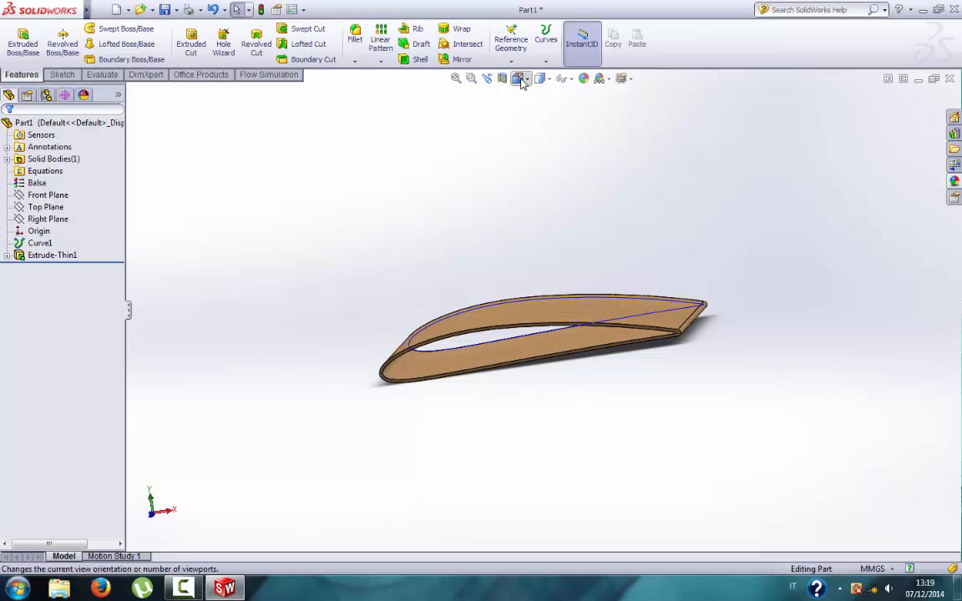
{"action": "left_click", "coordinate": [514, 78]}
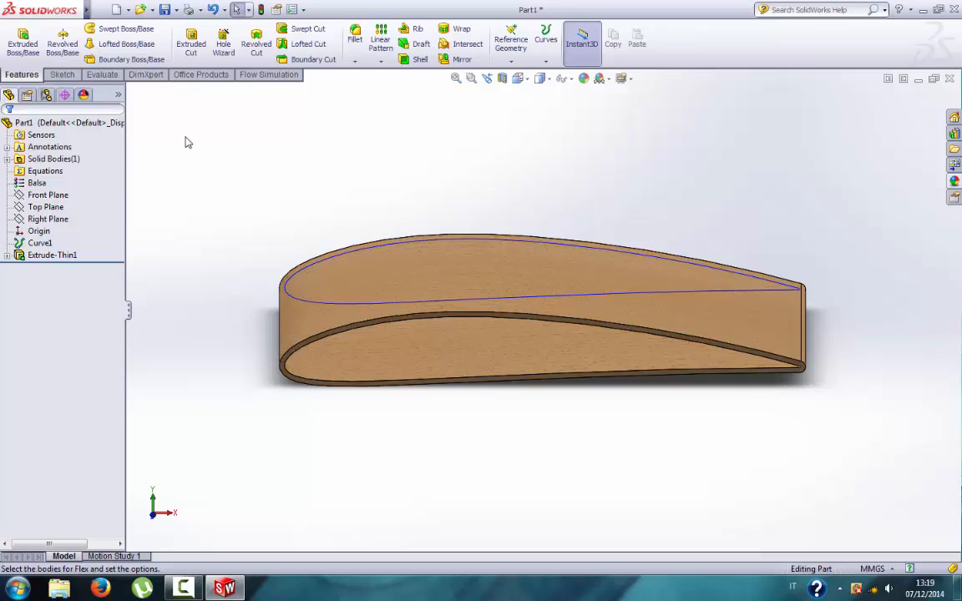
{"action": "mouse_move", "coordinate": [354, 167]}
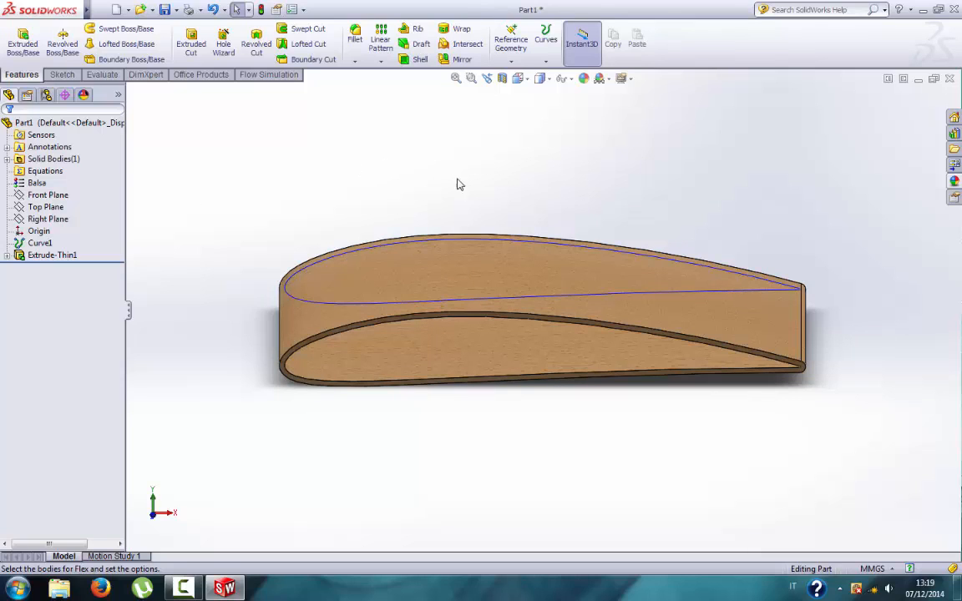
{"action": "mouse_move", "coordinate": [127, 321]}
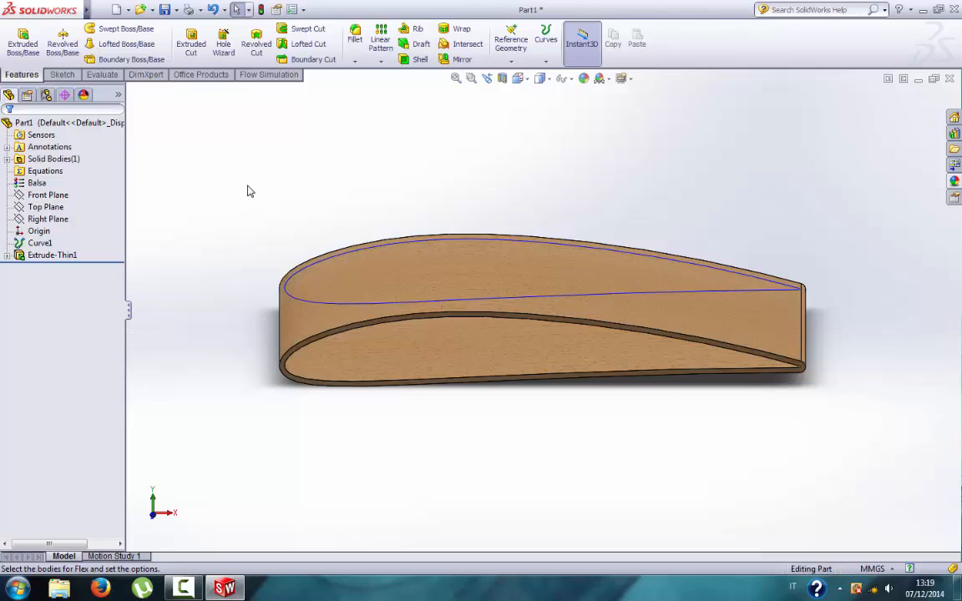
Glance through the Sketch, Office Products and Evaluate command tabs, then minimise SolidWorks to the desktop
{"action": "left_click", "coordinate": [61, 74]}
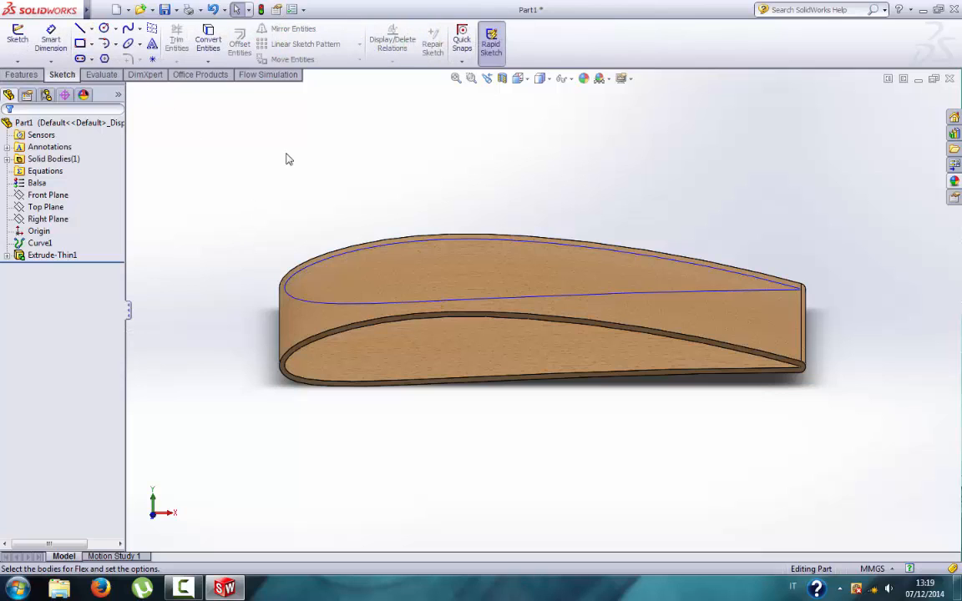
{"action": "left_click", "coordinate": [202, 73]}
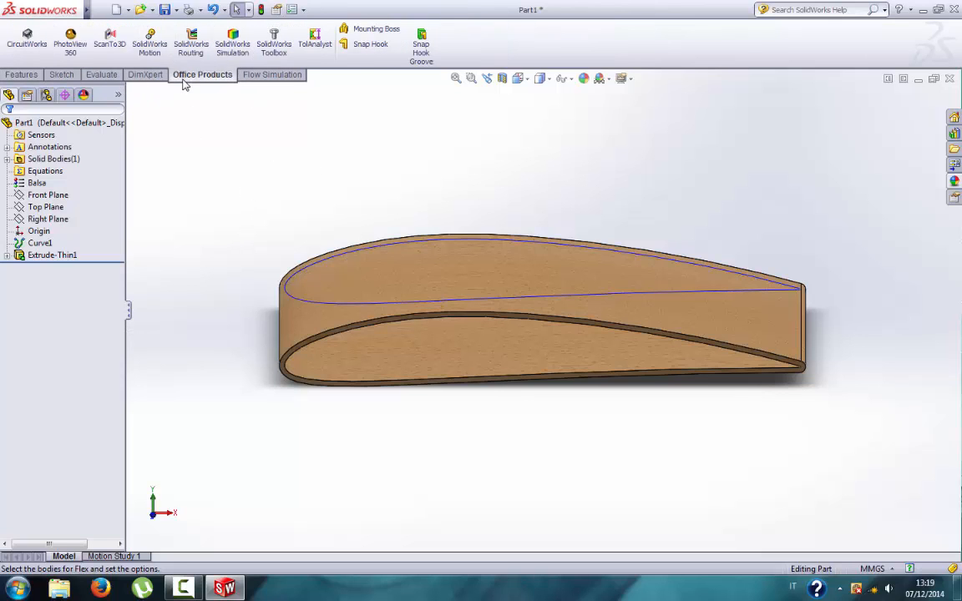
{"action": "left_click", "coordinate": [102, 73]}
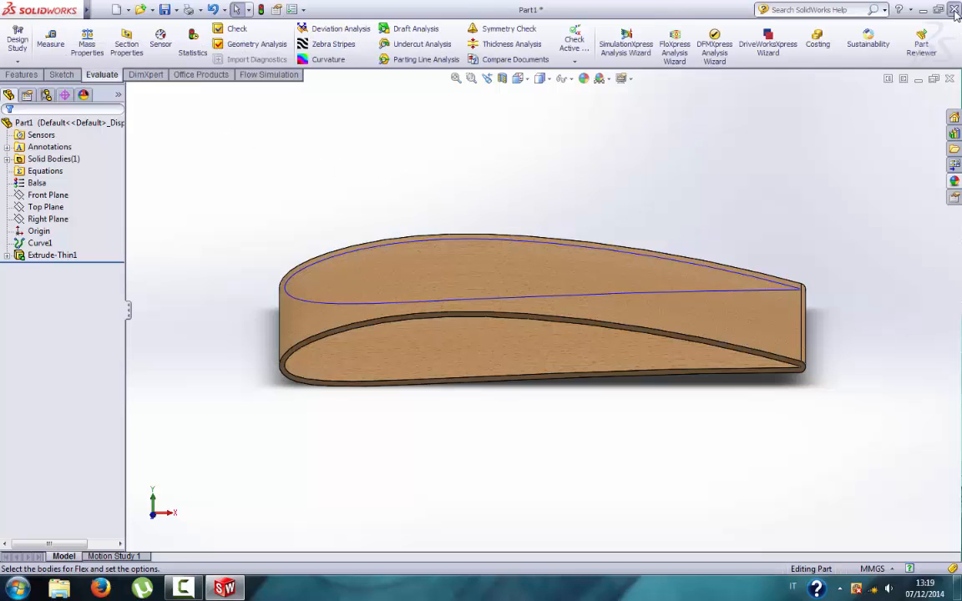
{"action": "left_click", "coordinate": [952, 10]}
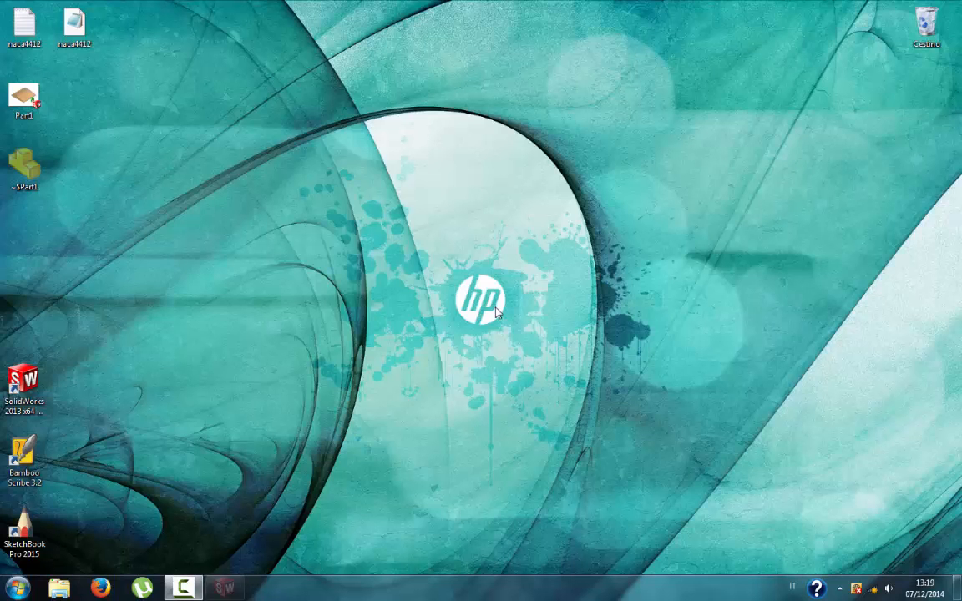